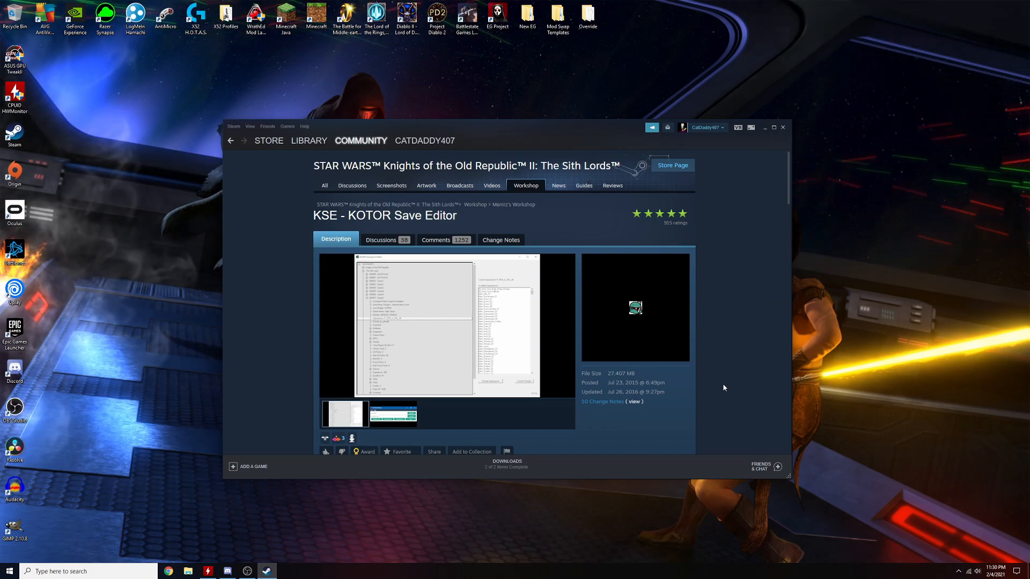
Navigate into steamapps > workshop > content > 208580 > 487038719 mod folder
click(774, 127)
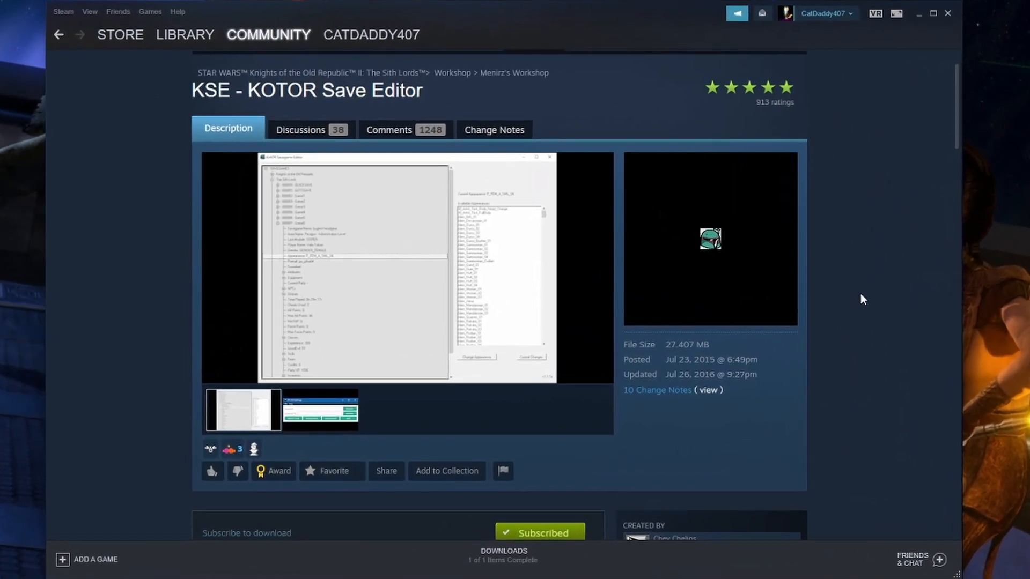
scroll(down, 3)
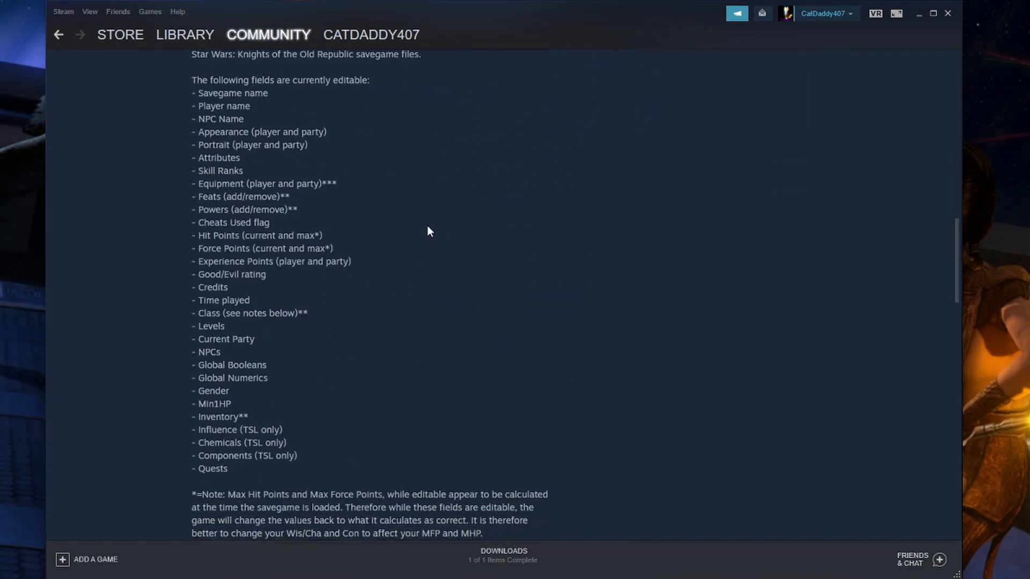
mouse_move(181, 103)
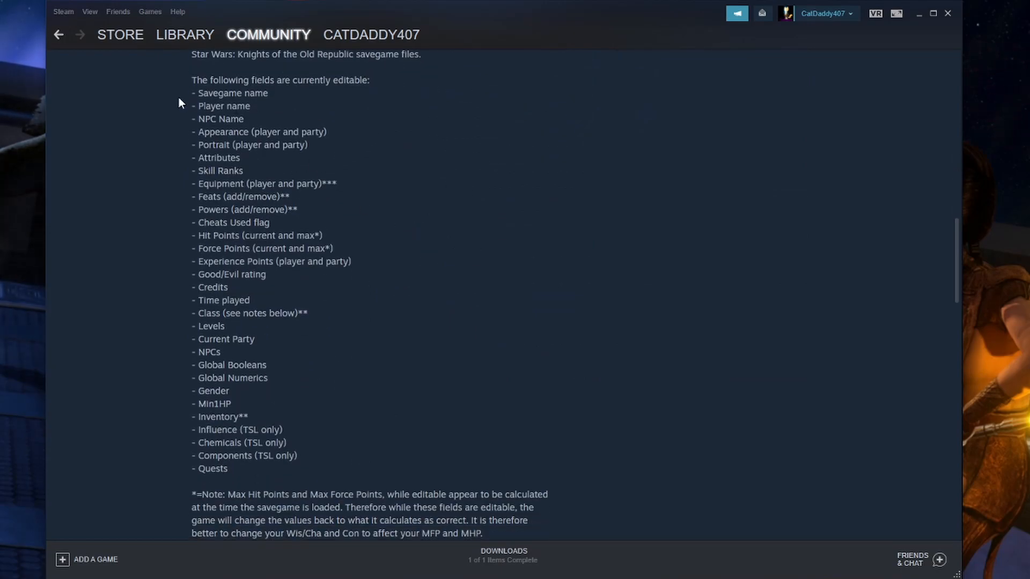
mouse_move(148, 177)
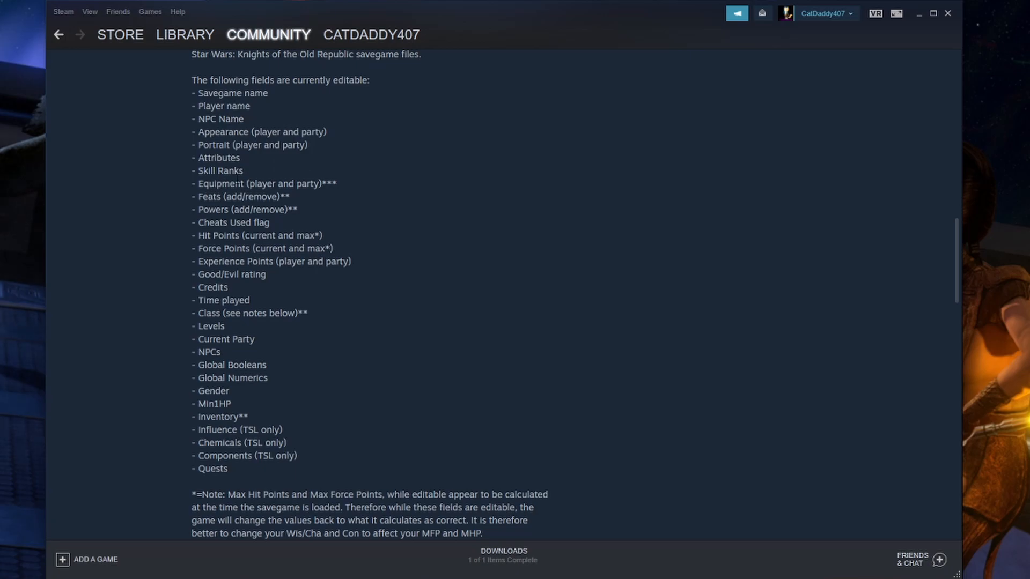
mouse_move(128, 256)
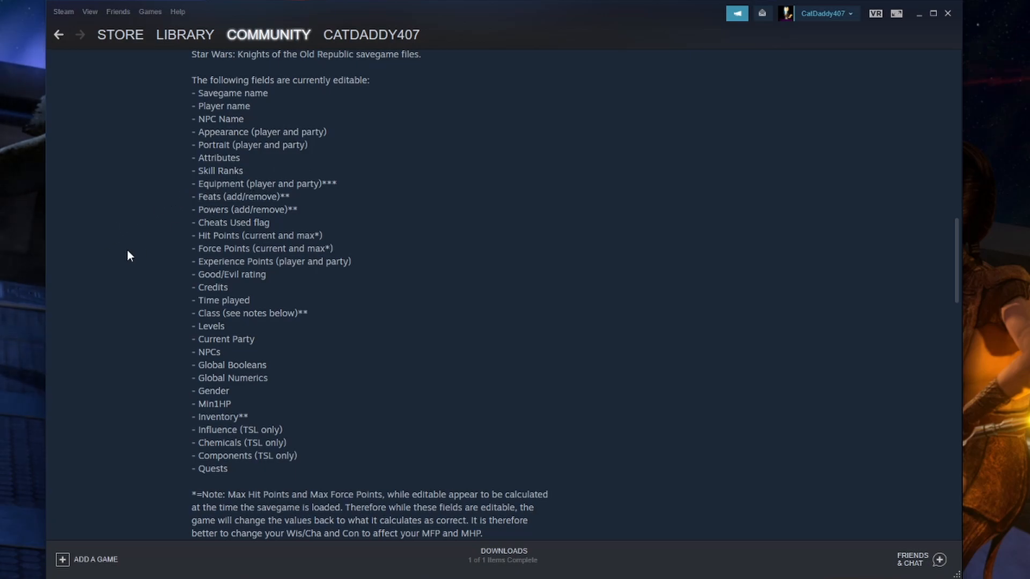
mouse_move(139, 253)
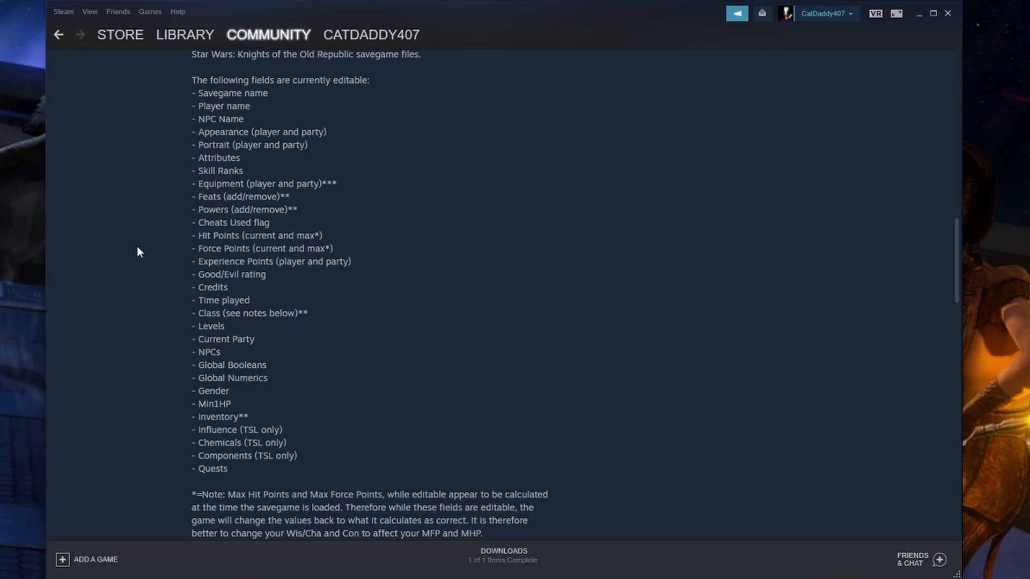
mouse_move(185, 279)
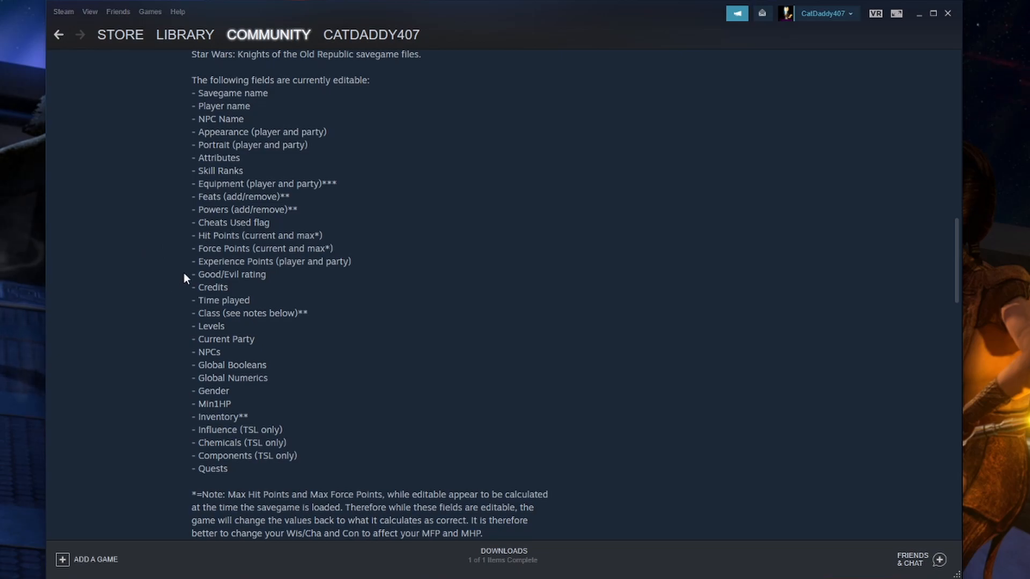
mouse_move(156, 326)
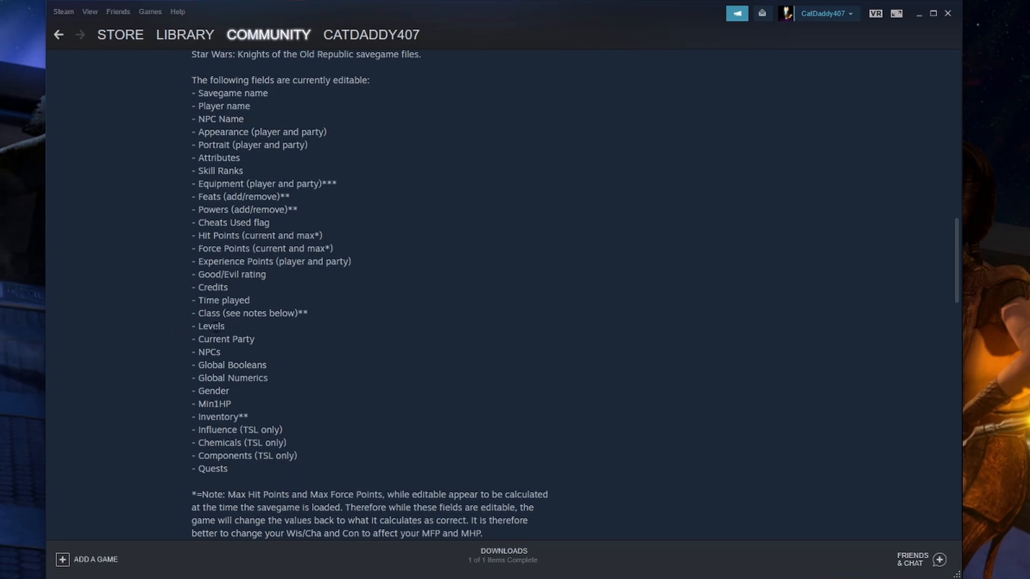
mouse_move(156, 375)
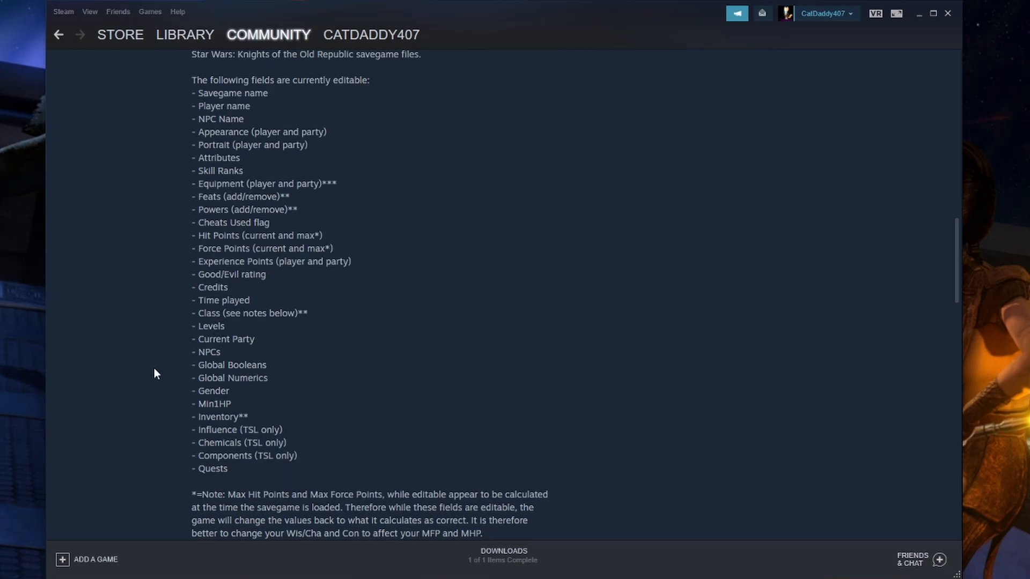
mouse_move(157, 437)
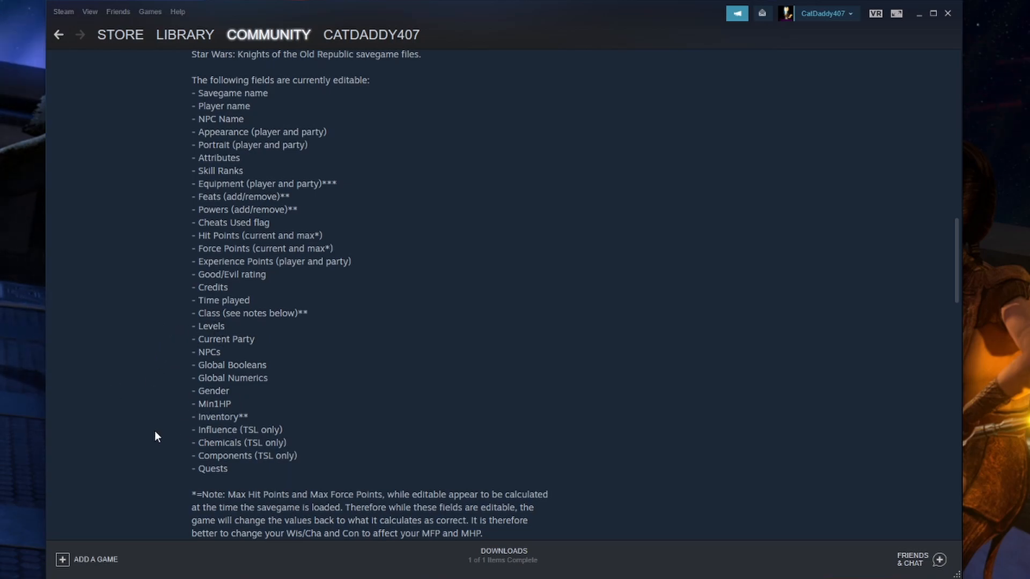
mouse_move(186, 458)
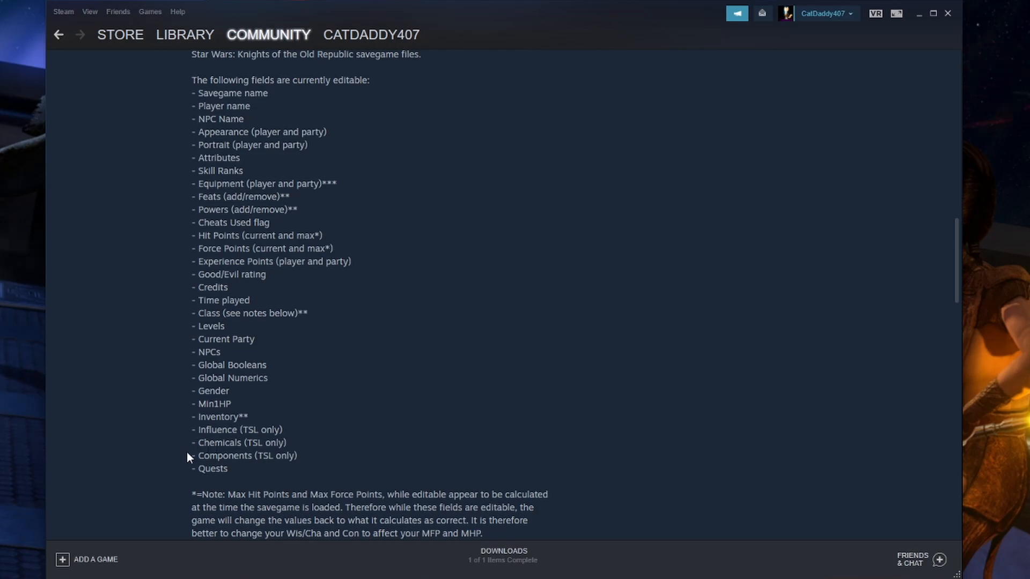
mouse_move(451, 281)
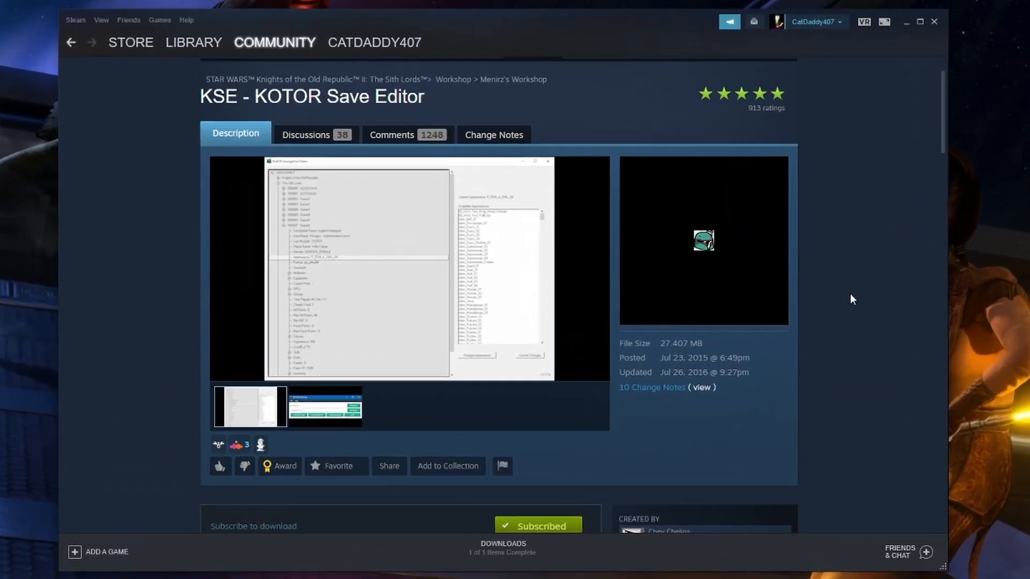
scroll(down, 3)
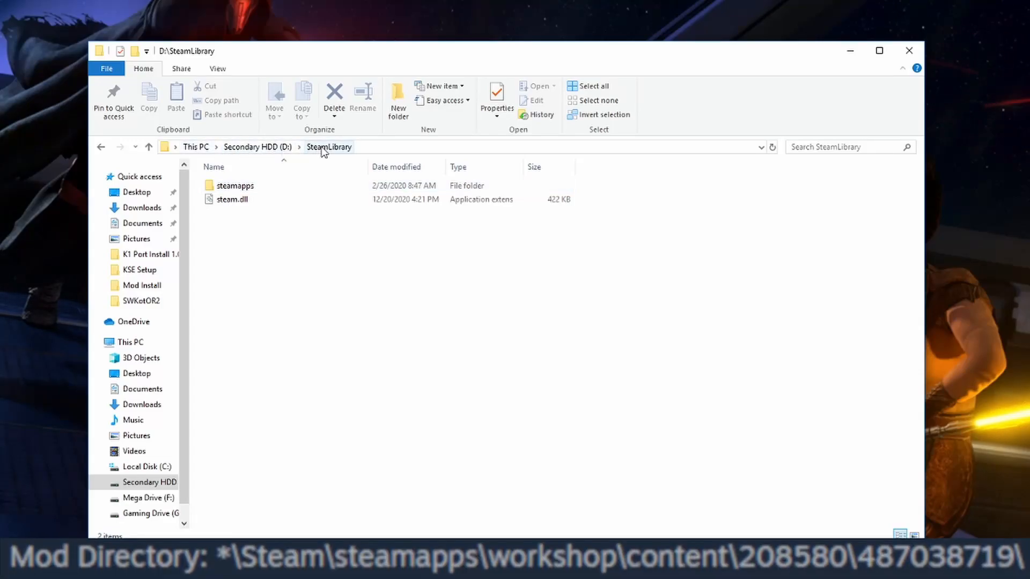
double_click(233, 184)
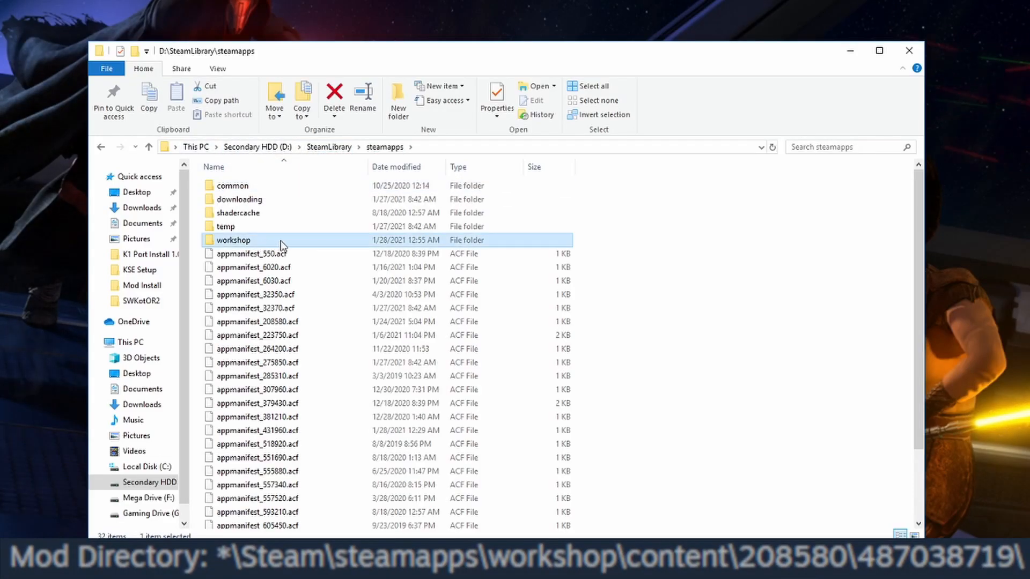
double_click(234, 241)
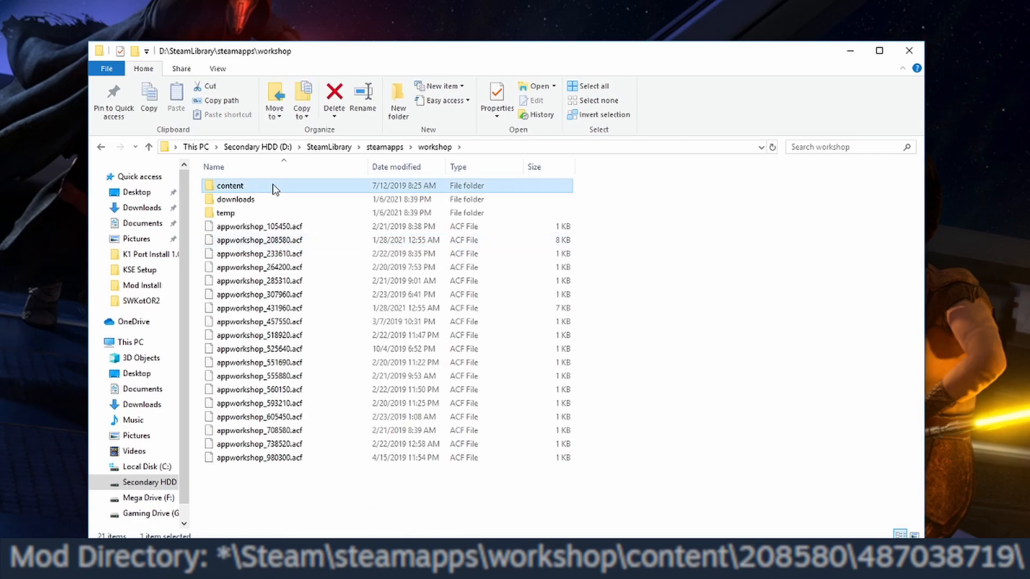
double_click(230, 186)
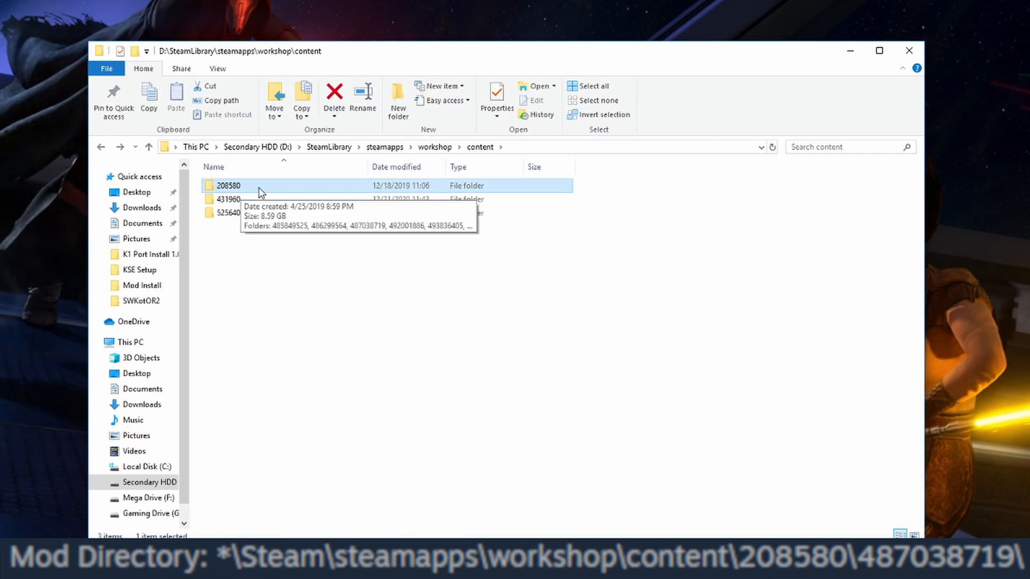
double_click(227, 185)
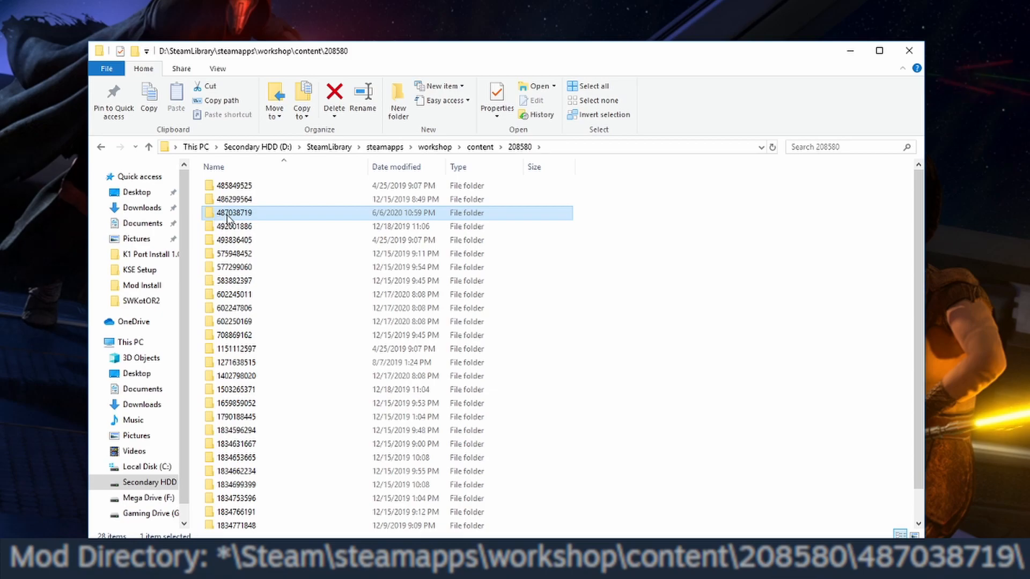
mouse_move(260, 219)
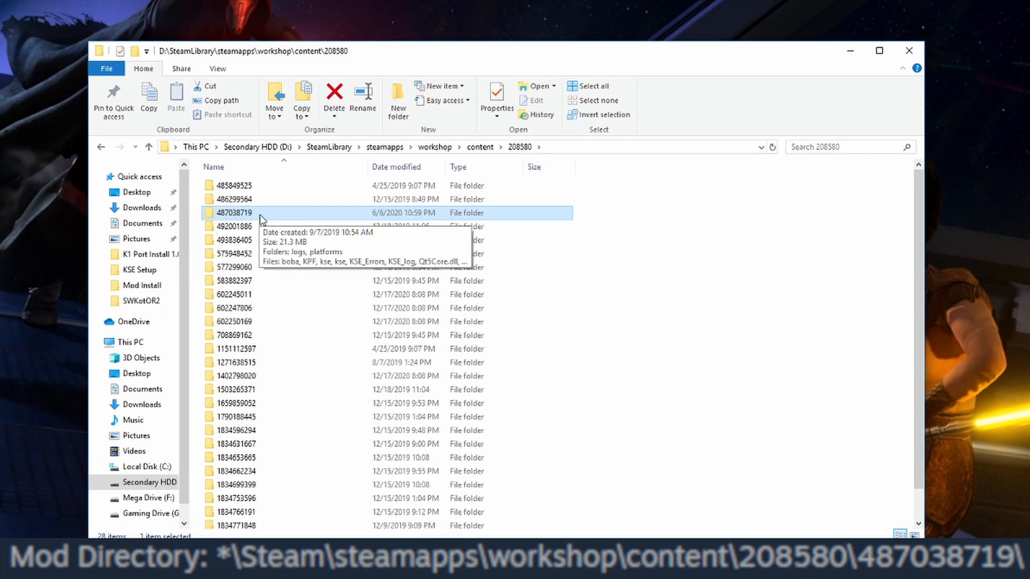
double_click(234, 212)
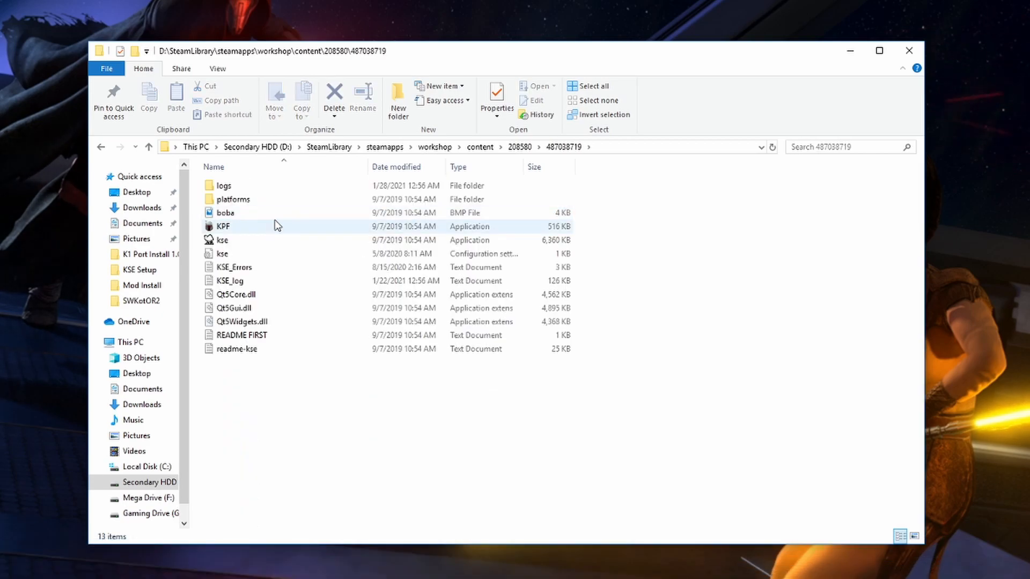
Launch the KPF path finder application from the mod folder
click(224, 226)
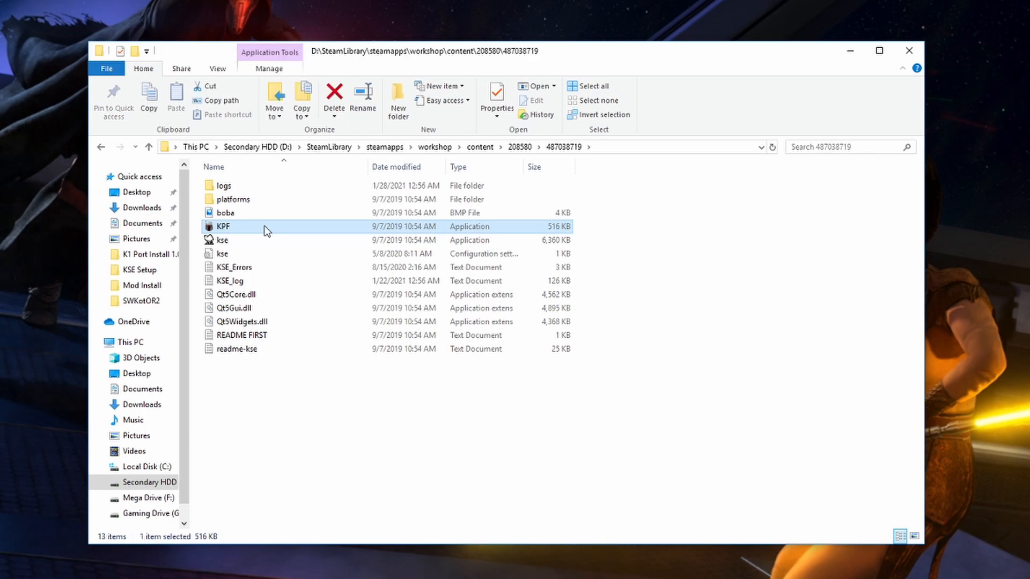
double_click(223, 226)
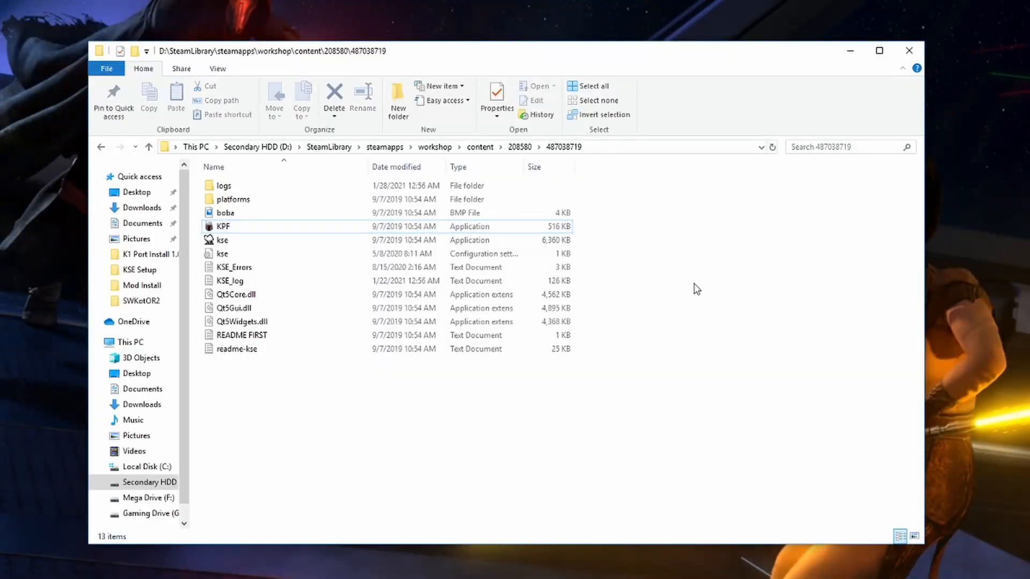
click(223, 226)
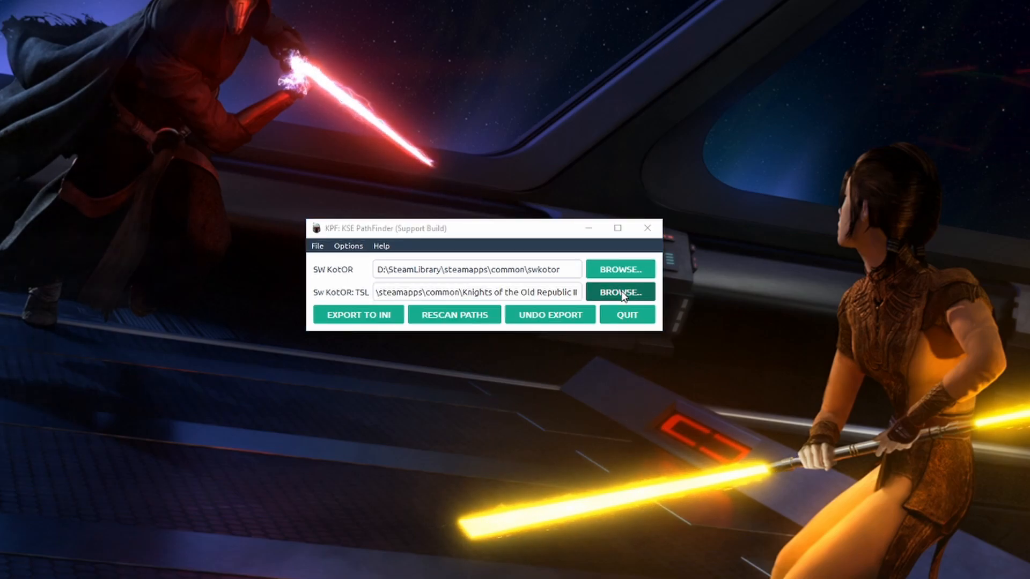
Browse for the KOTOR II executable under Program Files (x86)\LucasArts, then cancel
click(621, 292)
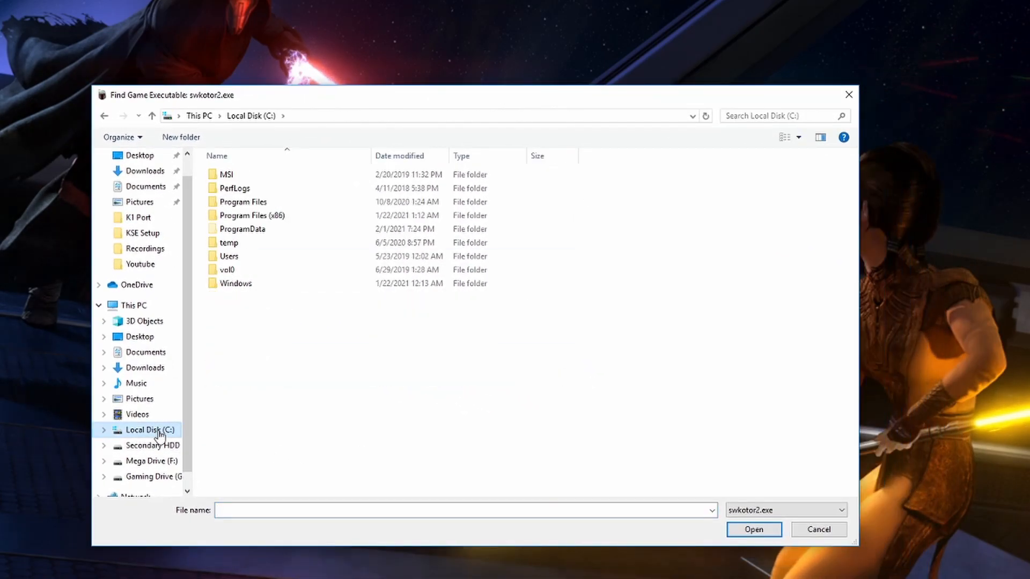
click(251, 215)
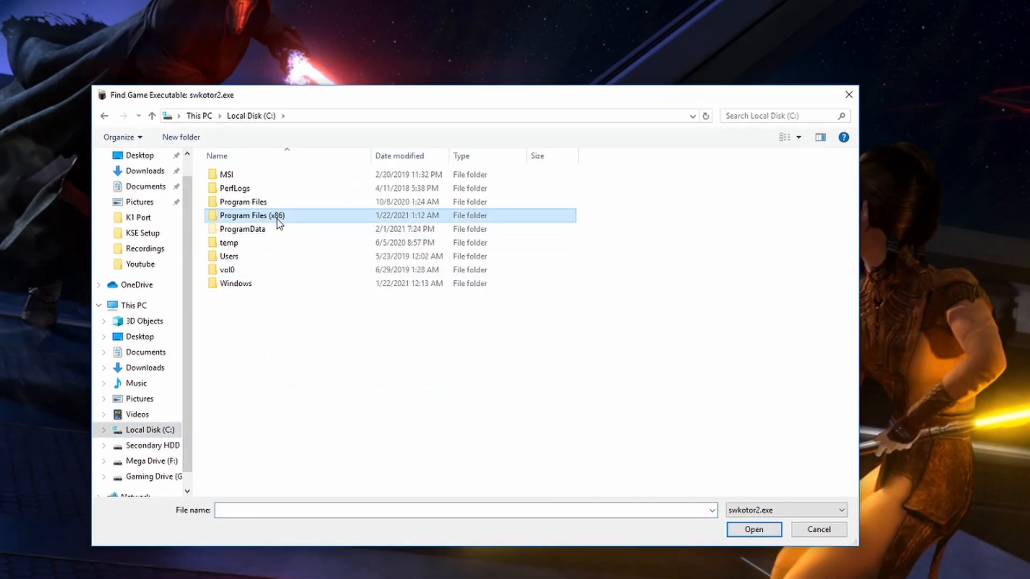
double_click(251, 215)
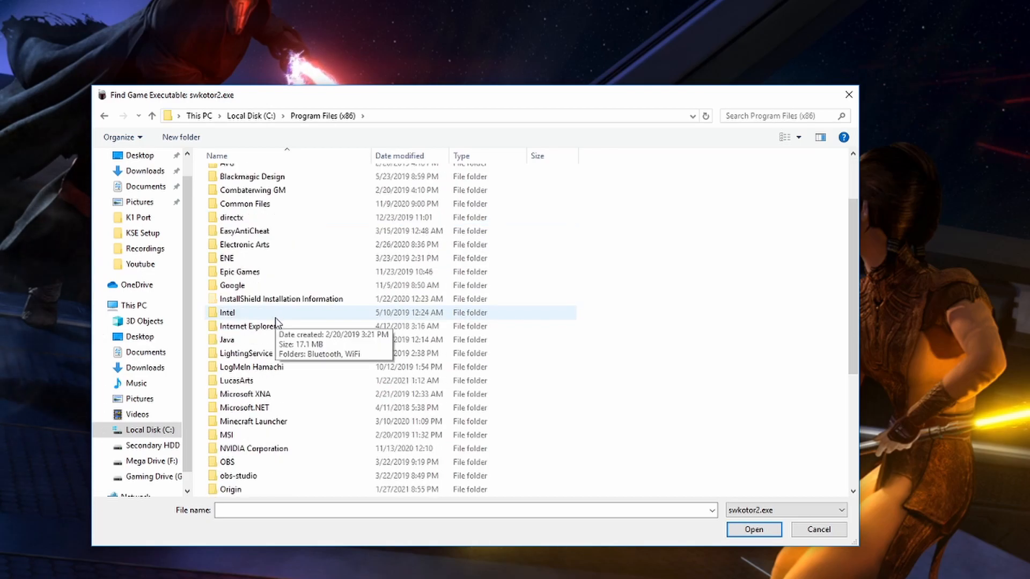
click(263, 381)
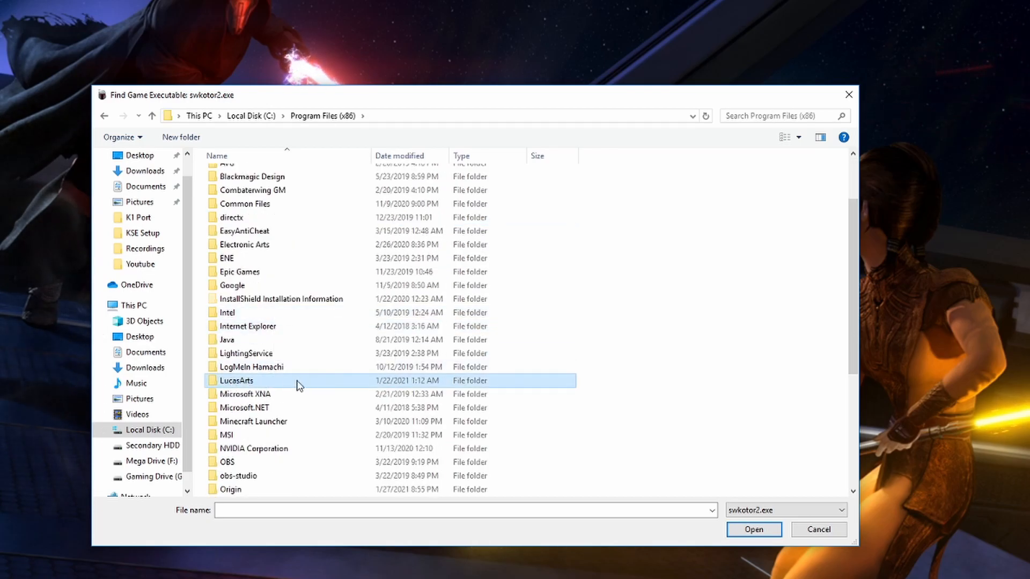
double_click(236, 381)
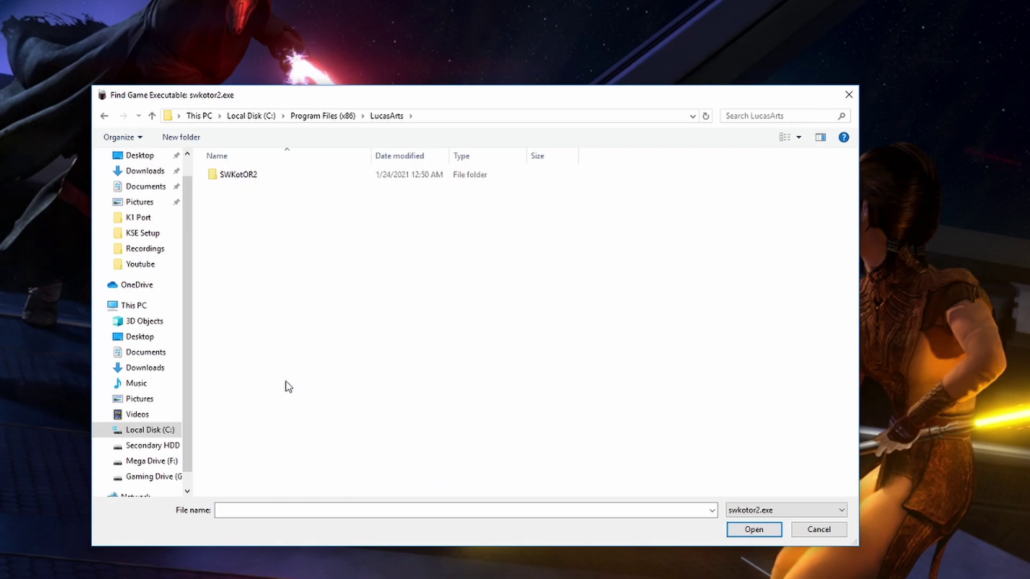
click(238, 175)
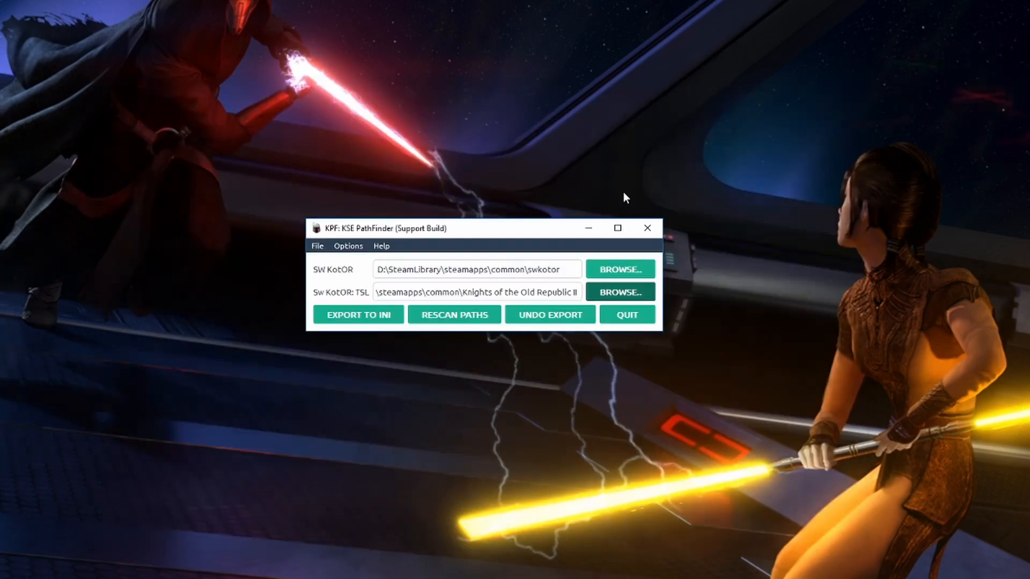
Browse again through D:\SteamLibrary\steamapps\common toward the KOTOR II folder
click(620, 291)
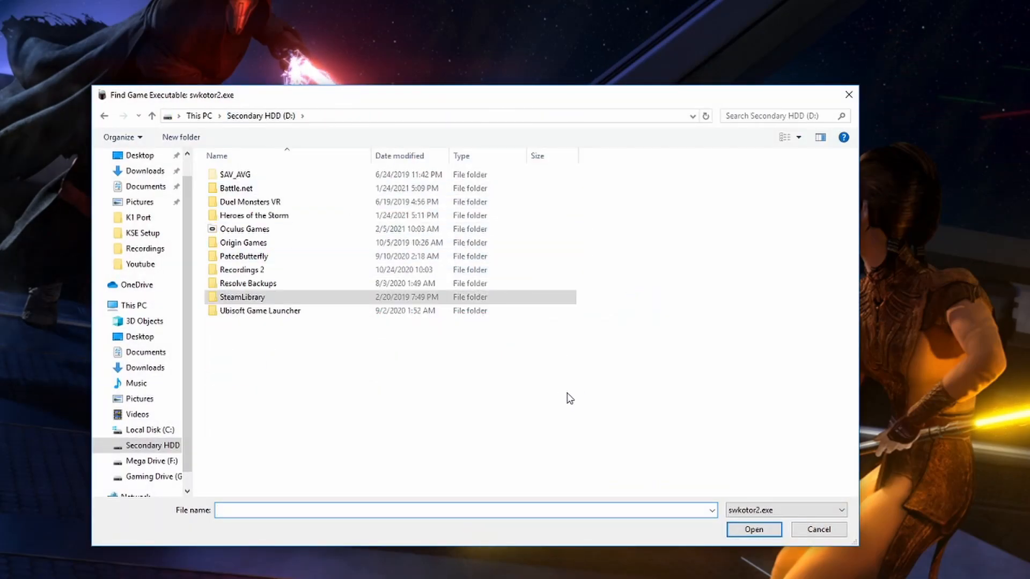
double_click(243, 297)
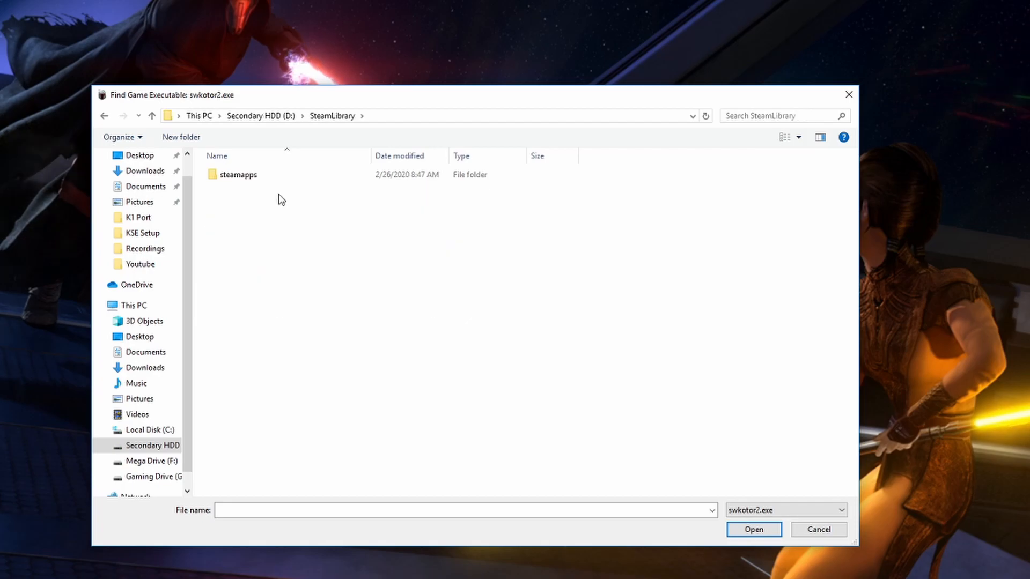
double_click(238, 173)
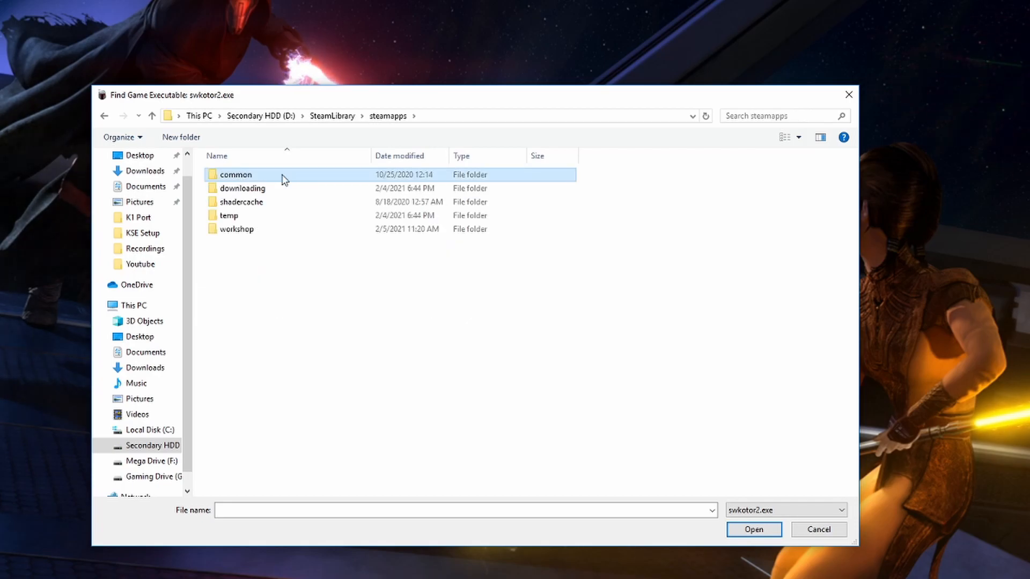
double_click(236, 173)
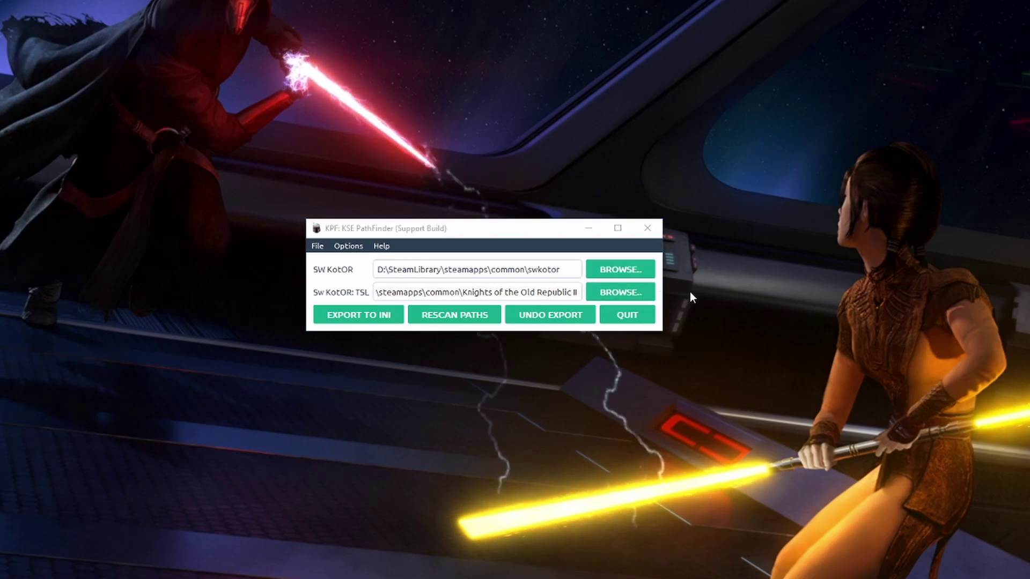
mouse_move(747, 303)
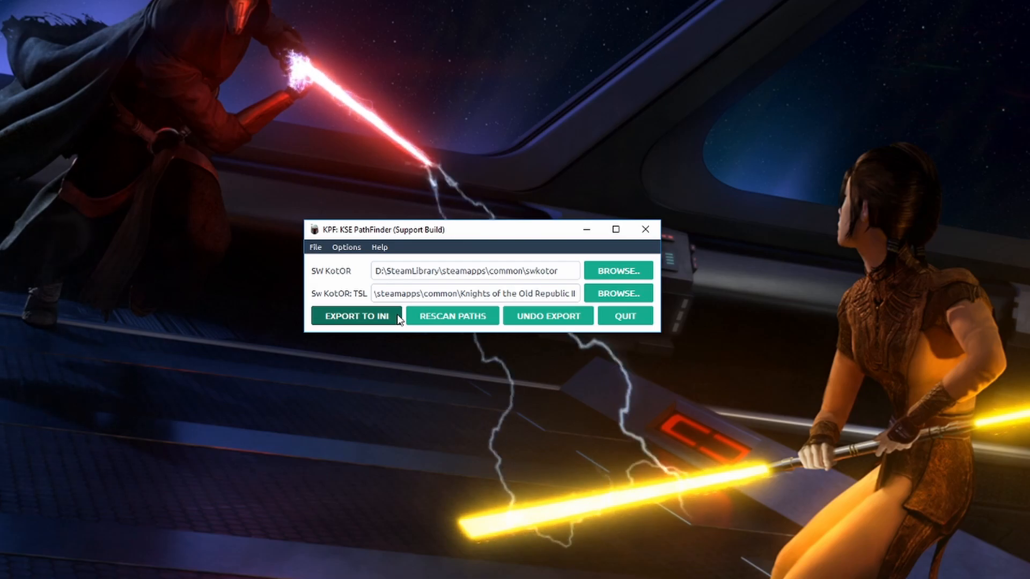
Export the game paths to kse.ini and acknowledge the success message
click(355, 316)
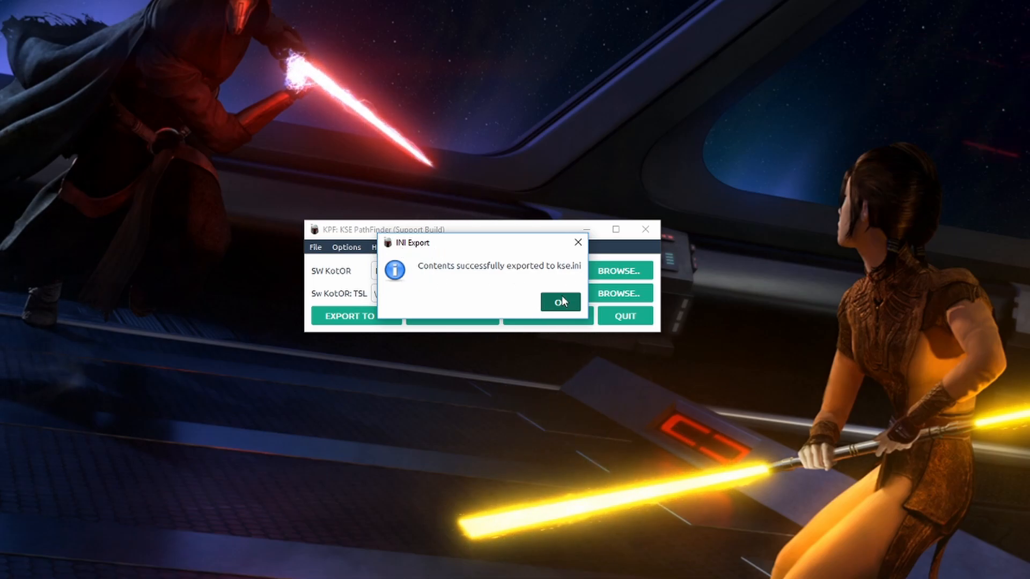
click(560, 300)
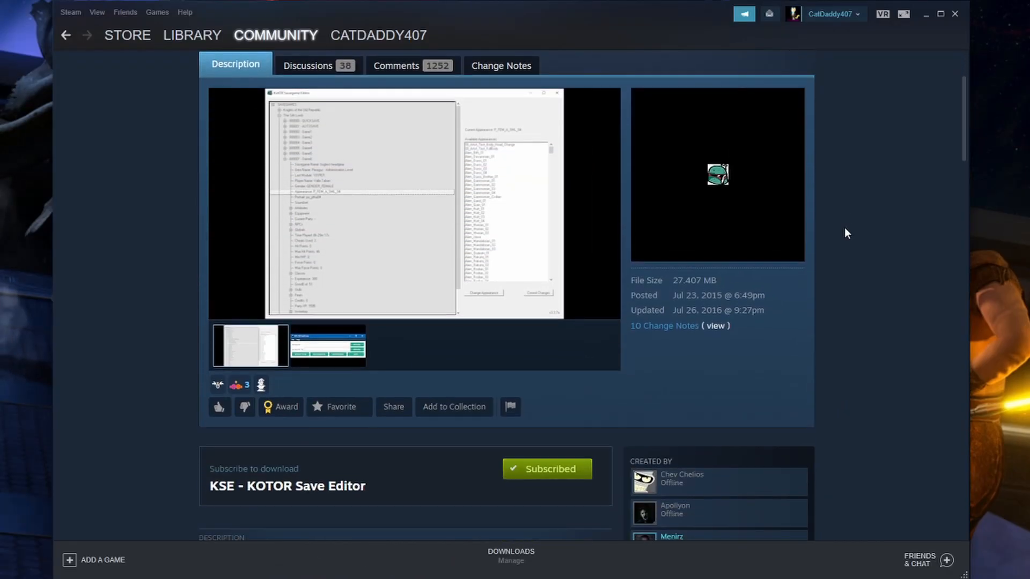
Read through the linked KSE FAQ discussion post on the workshop page
scroll(down, 3)
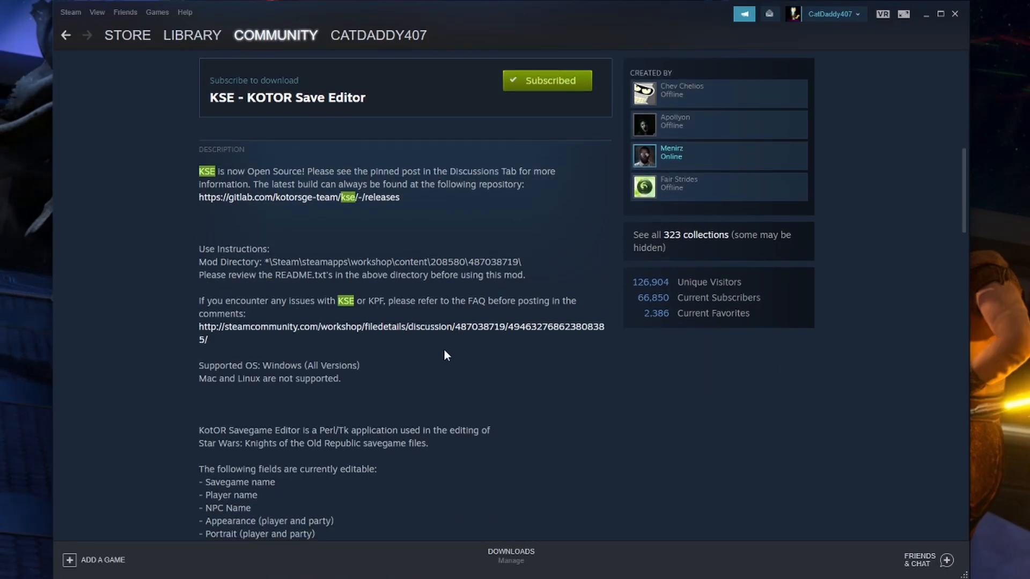
mouse_move(399, 333)
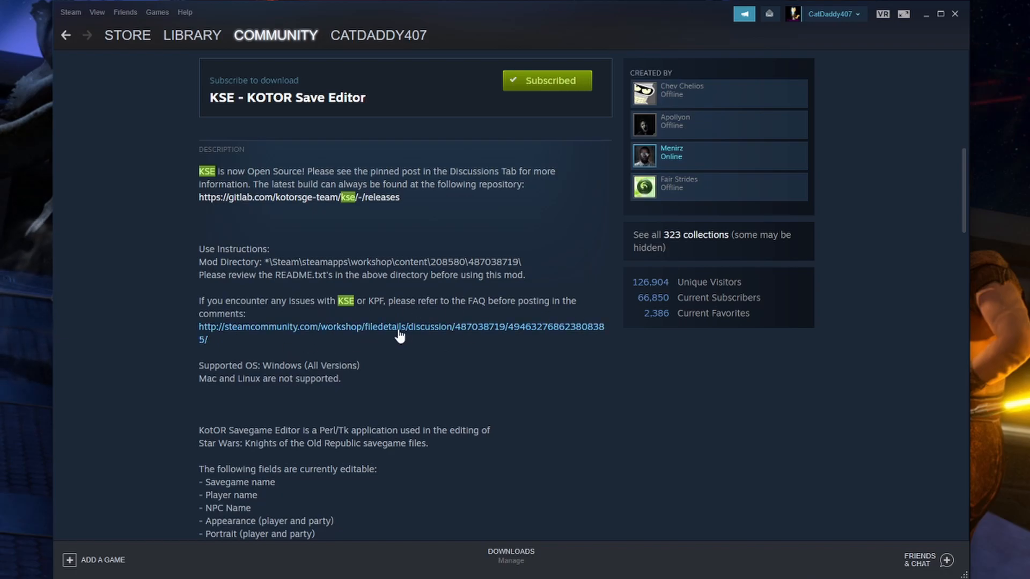
click(397, 327)
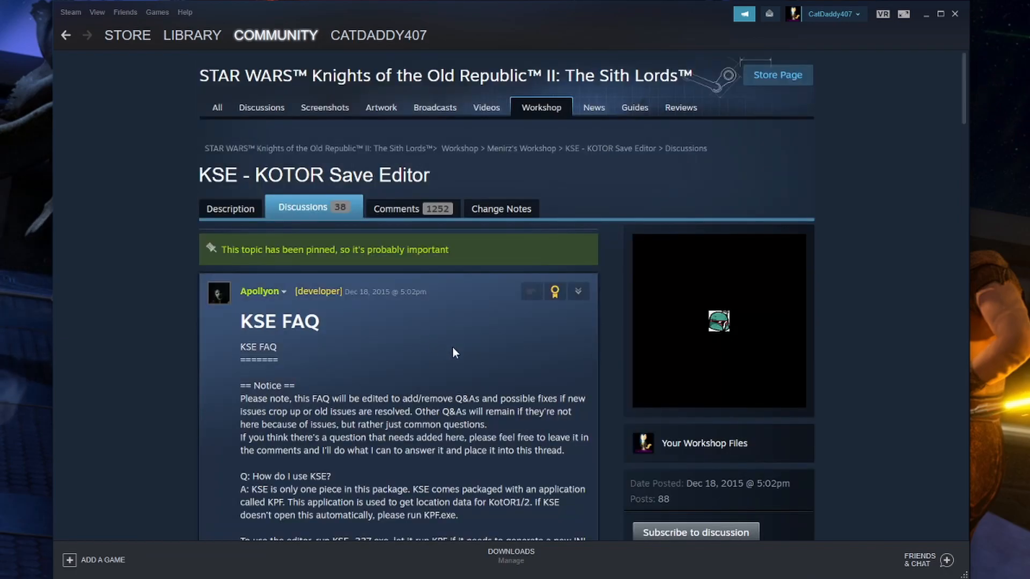
scroll(down, 3)
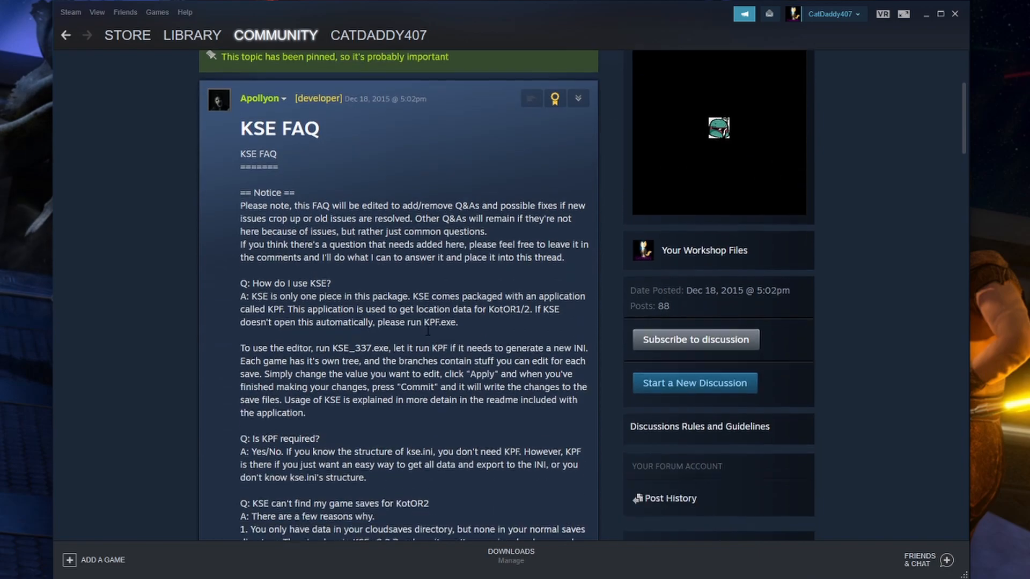
scroll(down, 3)
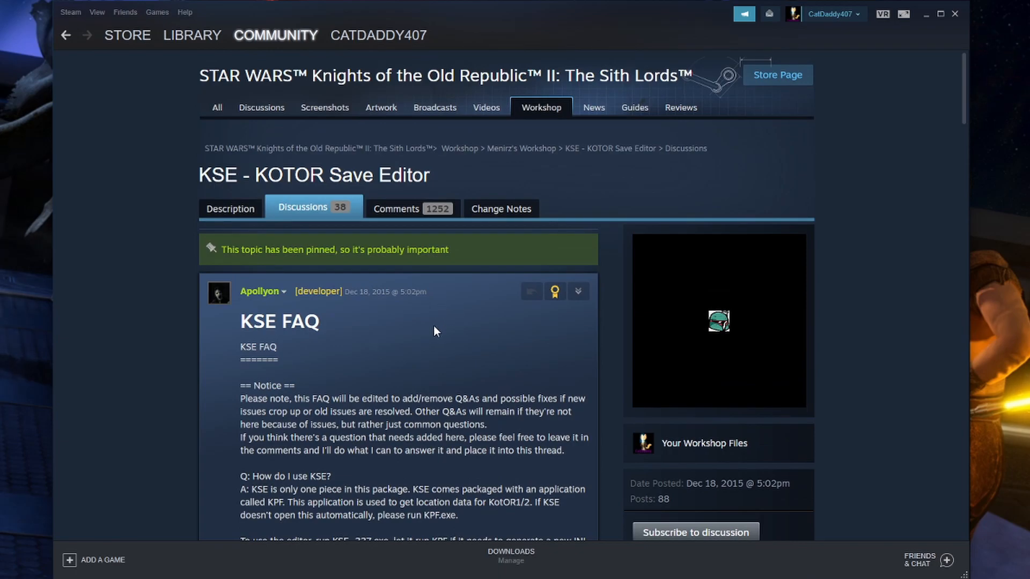
scroll(down, 3)
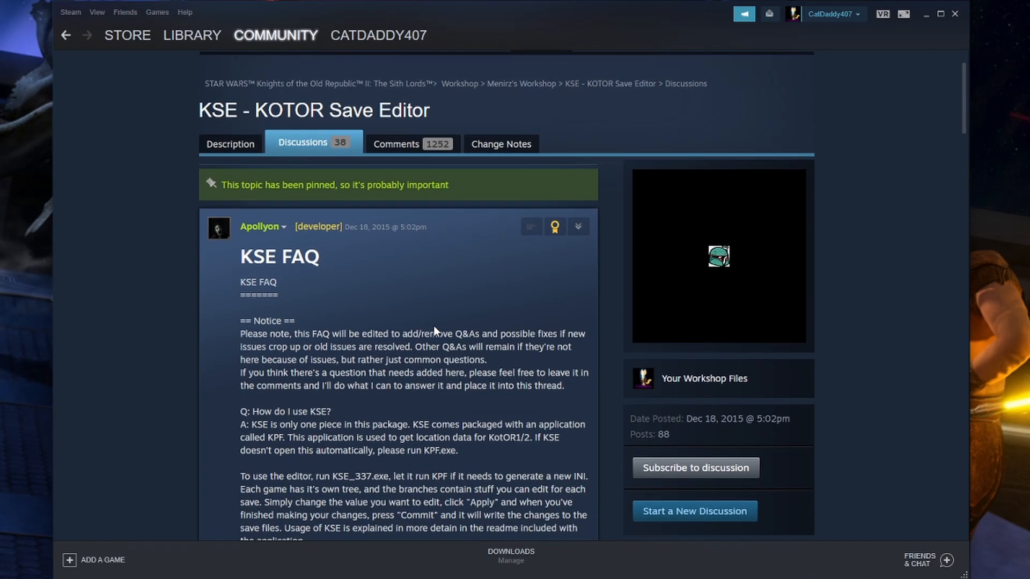
scroll(down, 3)
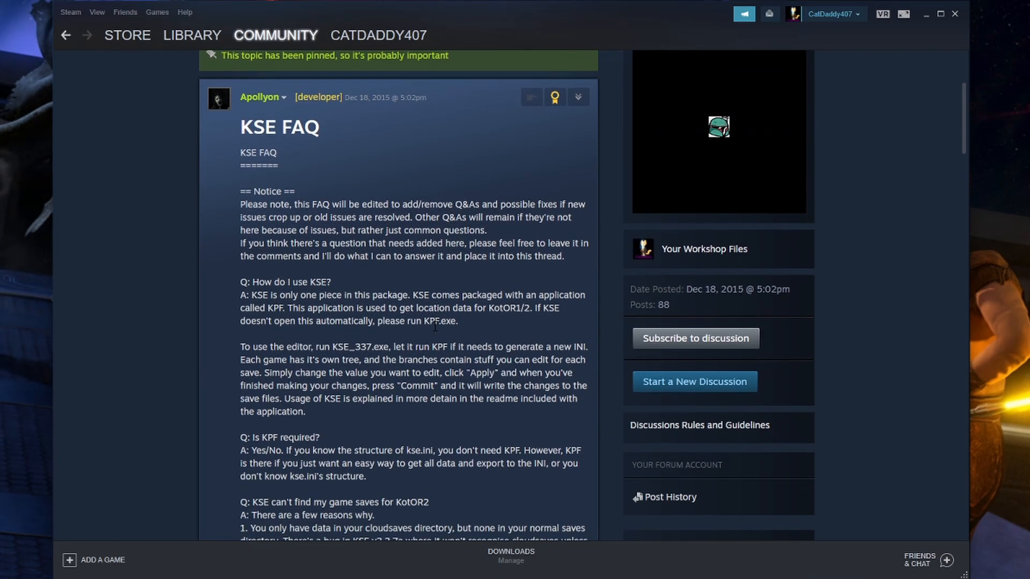
scroll(down, 3)
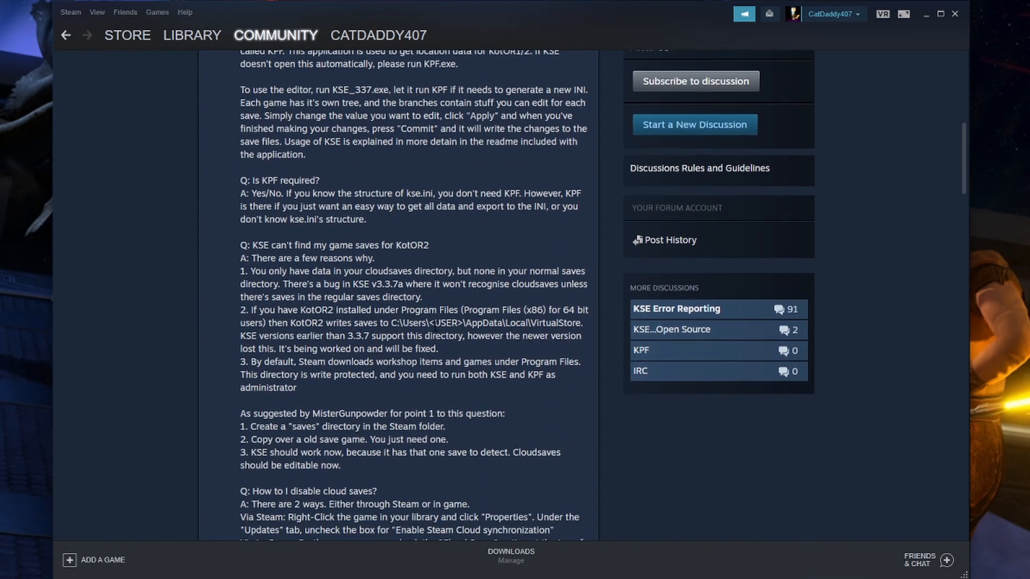
scroll(down, 3)
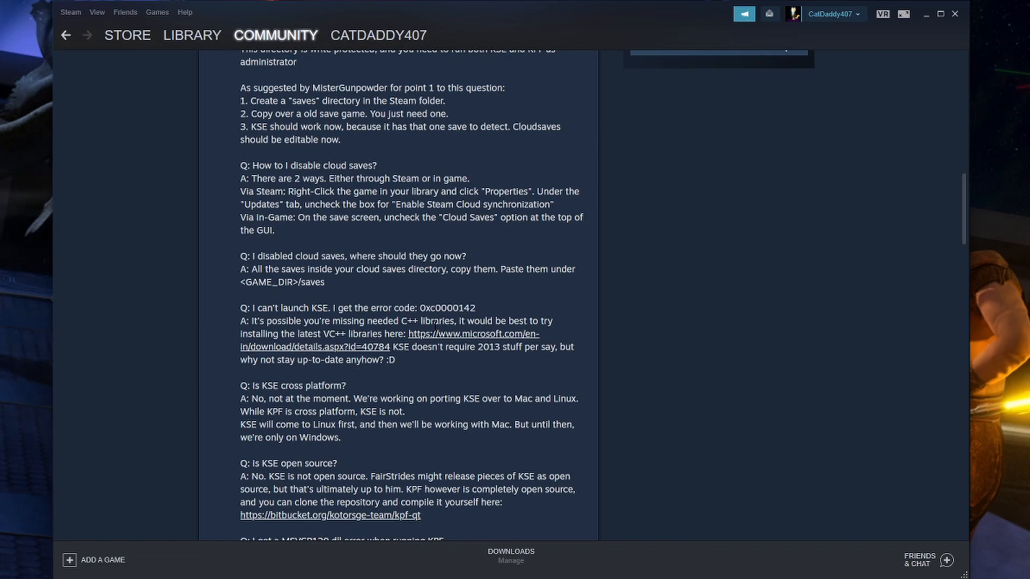
scroll(down, 3)
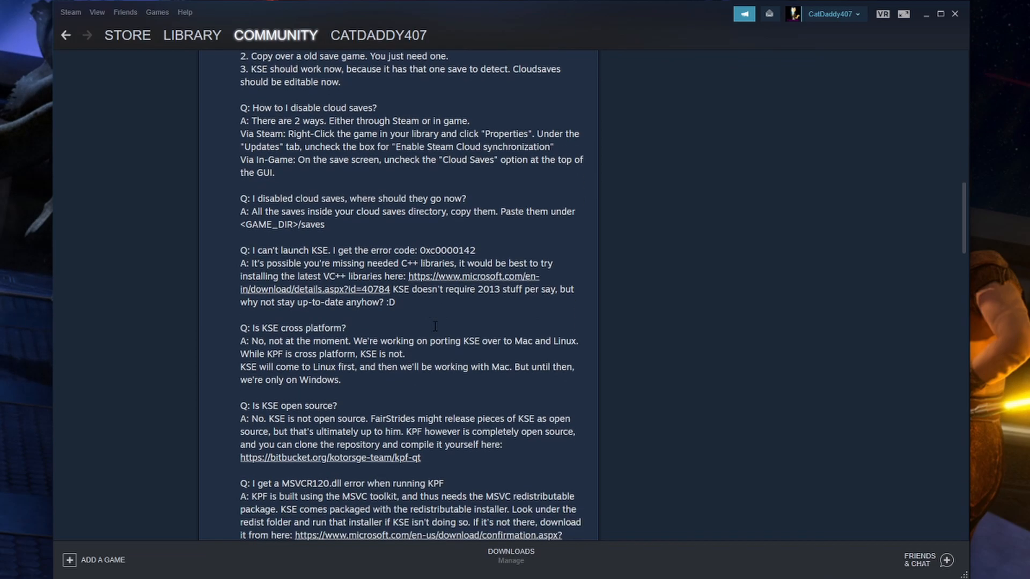
scroll(down, 3)
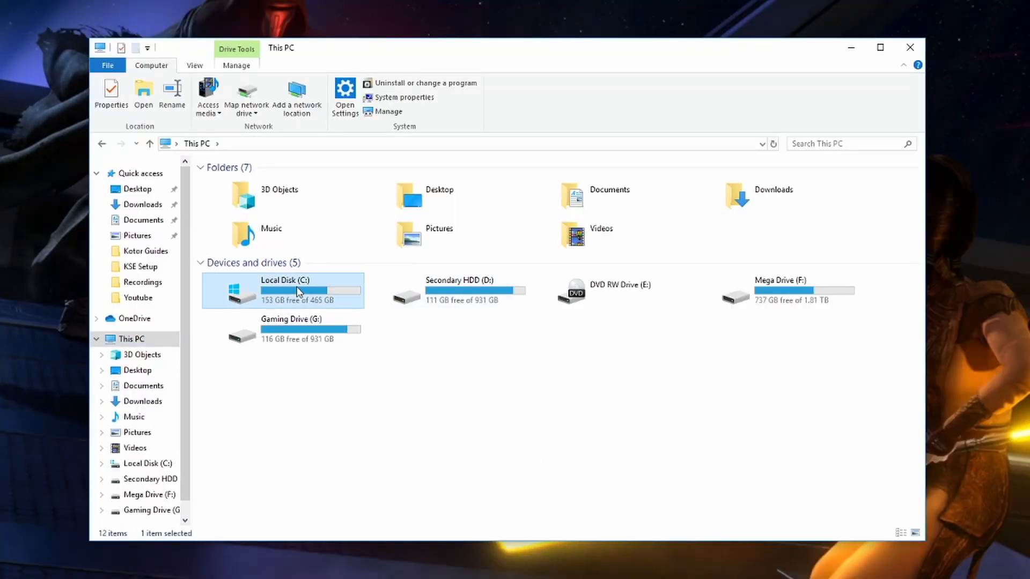
Navigate C:\Users\<user>\AppData\Local\VirtualStore\Program Files (x86)
double_click(297, 290)
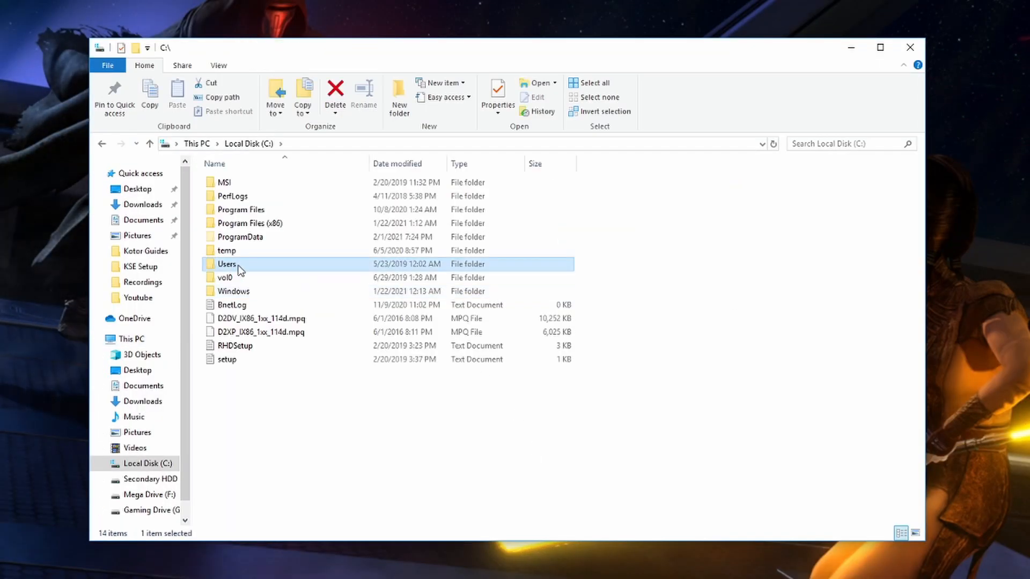
double_click(226, 264)
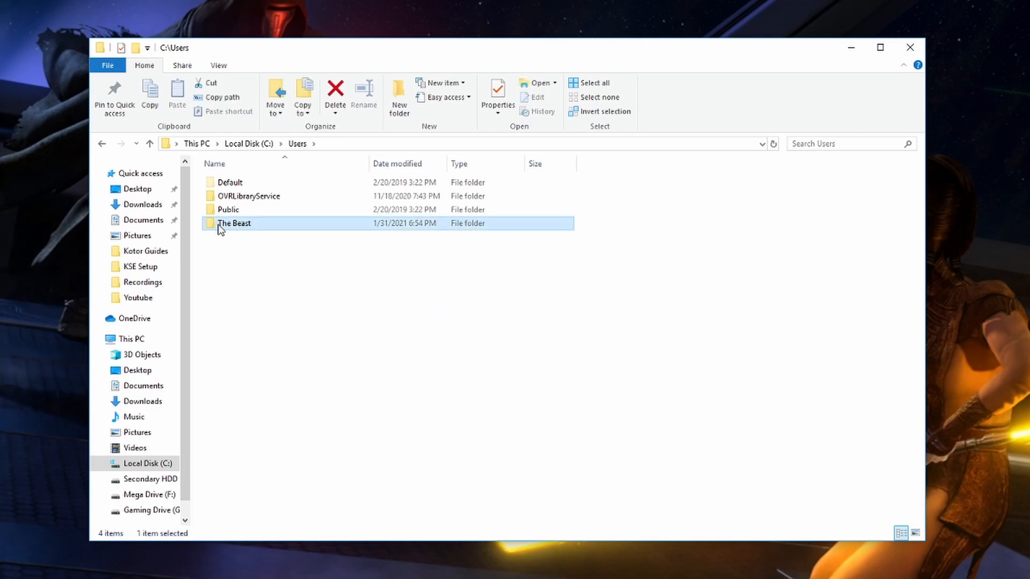
double_click(234, 224)
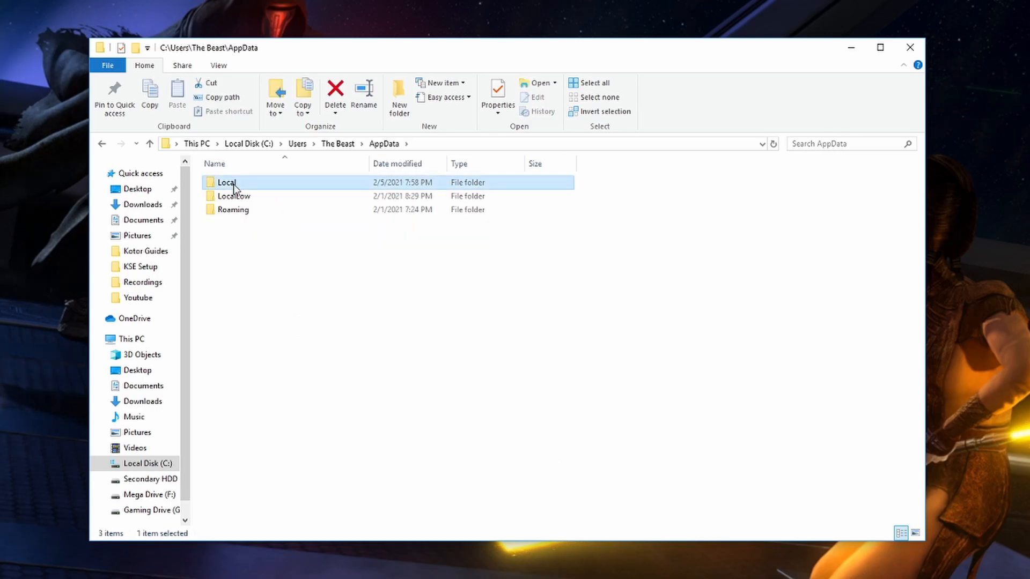
double_click(226, 182)
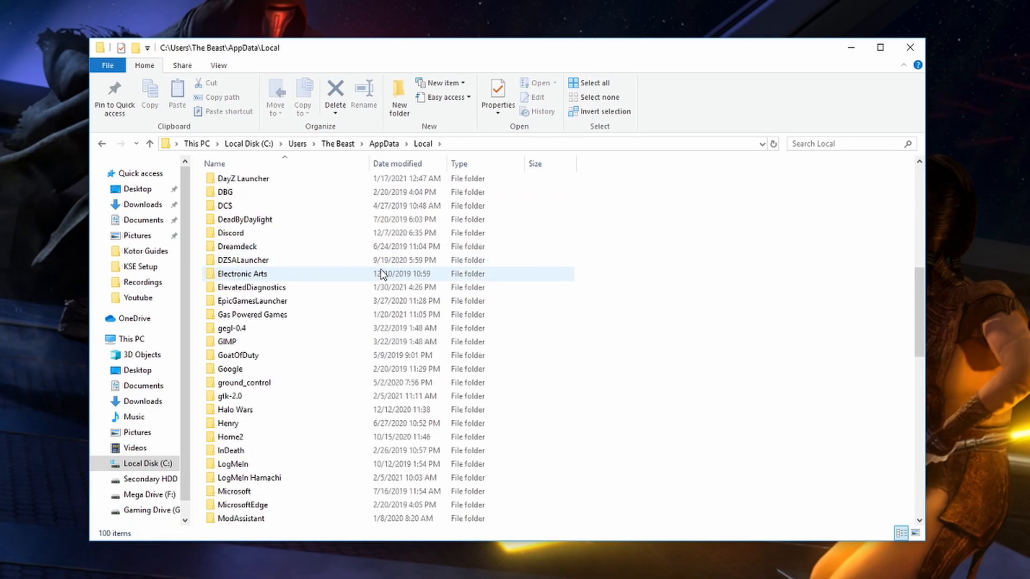
scroll(down, 3)
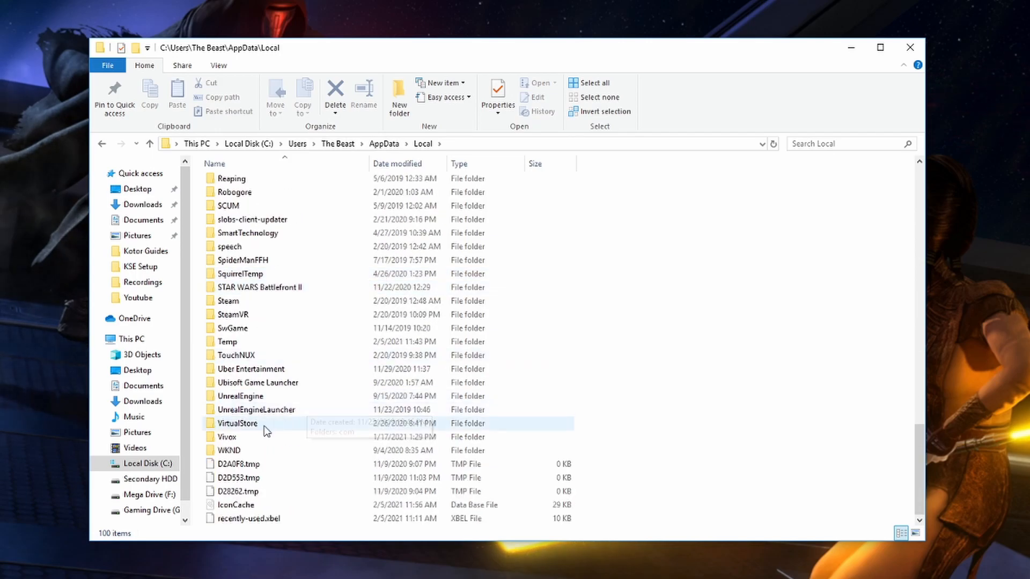
double_click(238, 424)
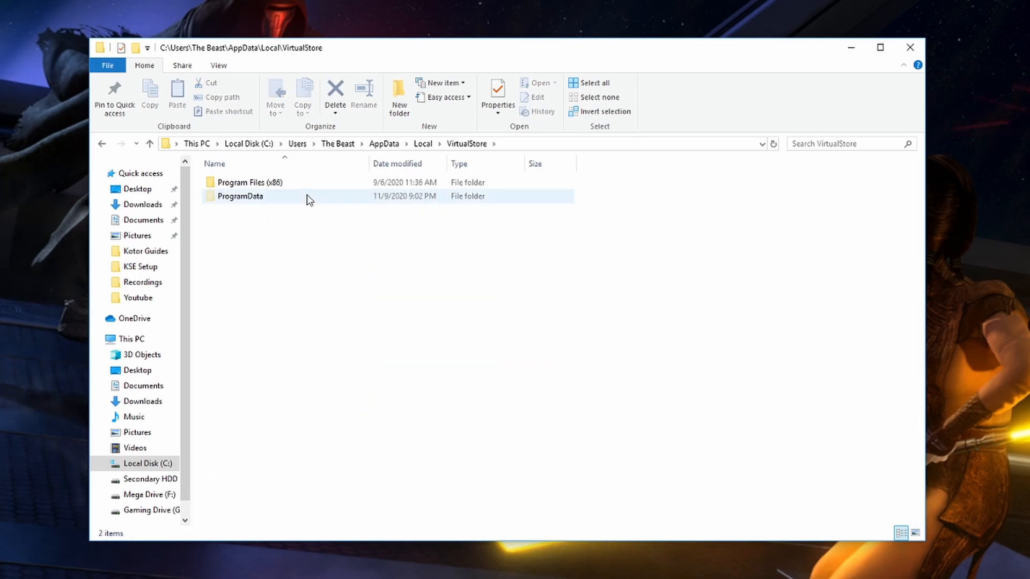
double_click(250, 182)
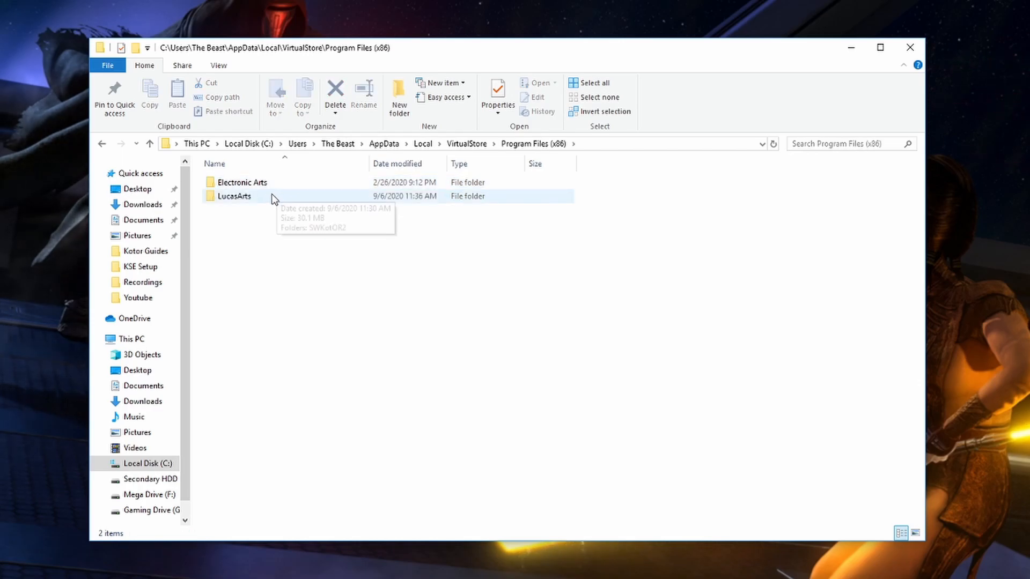
Reach the LucasArts\SWKotOR2\Saves folder and start KOTOR II
click(234, 195)
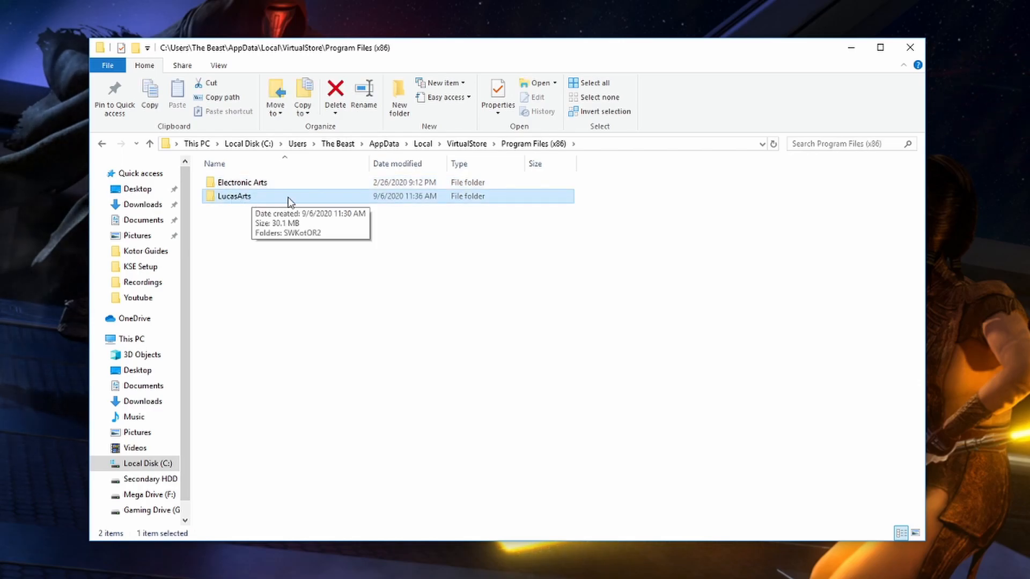
double_click(234, 196)
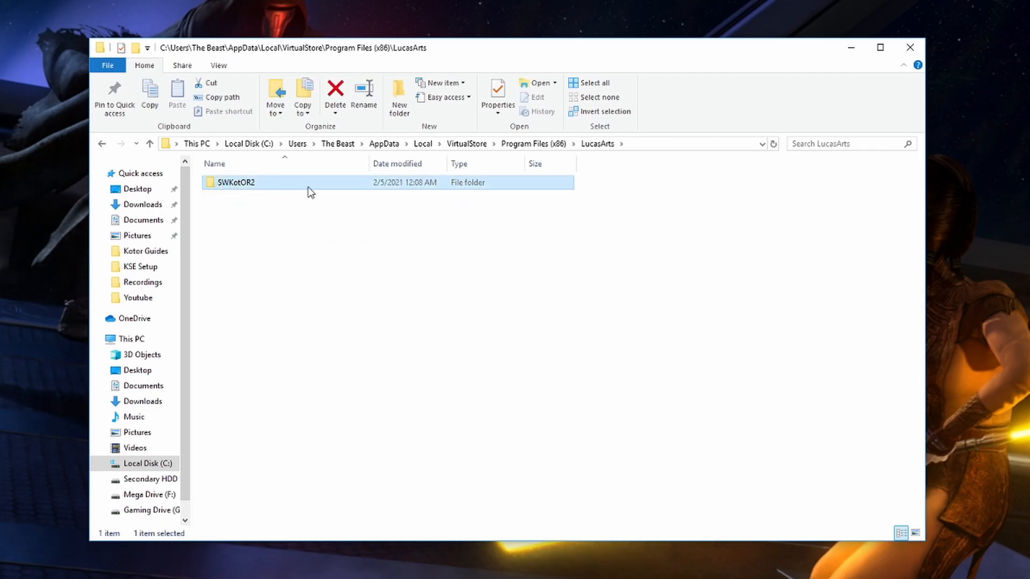
double_click(233, 183)
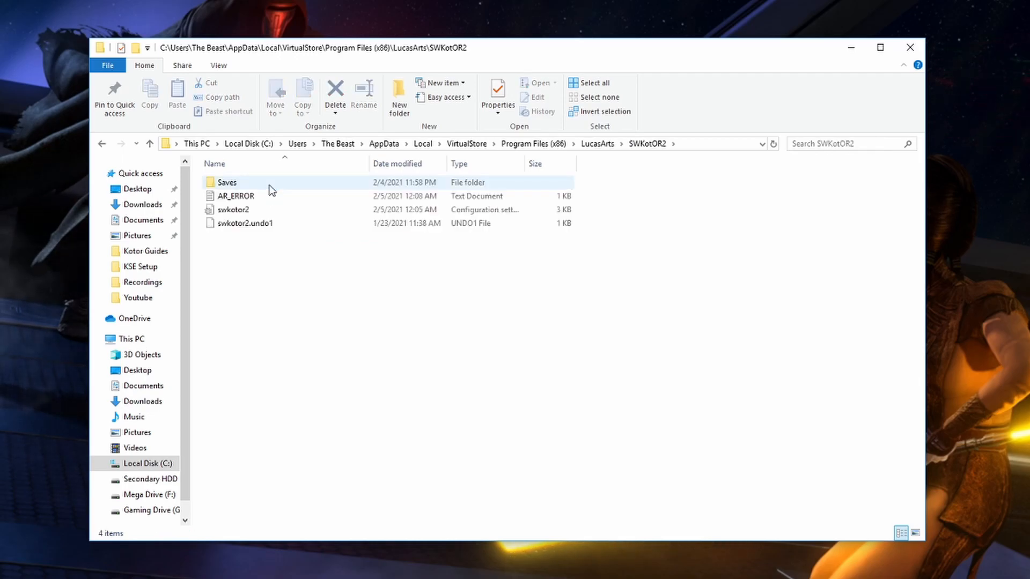
click(227, 183)
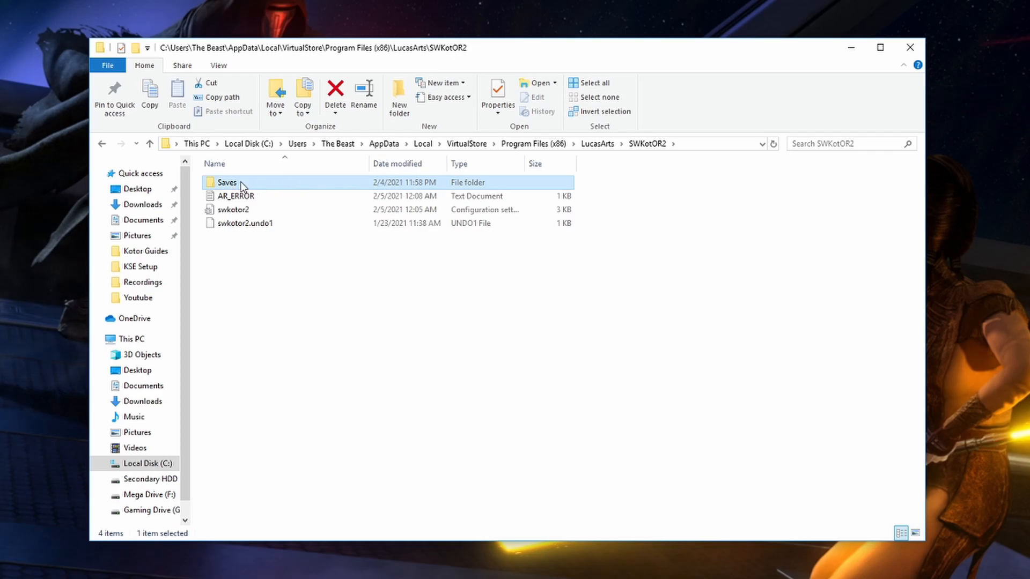
double_click(224, 182)
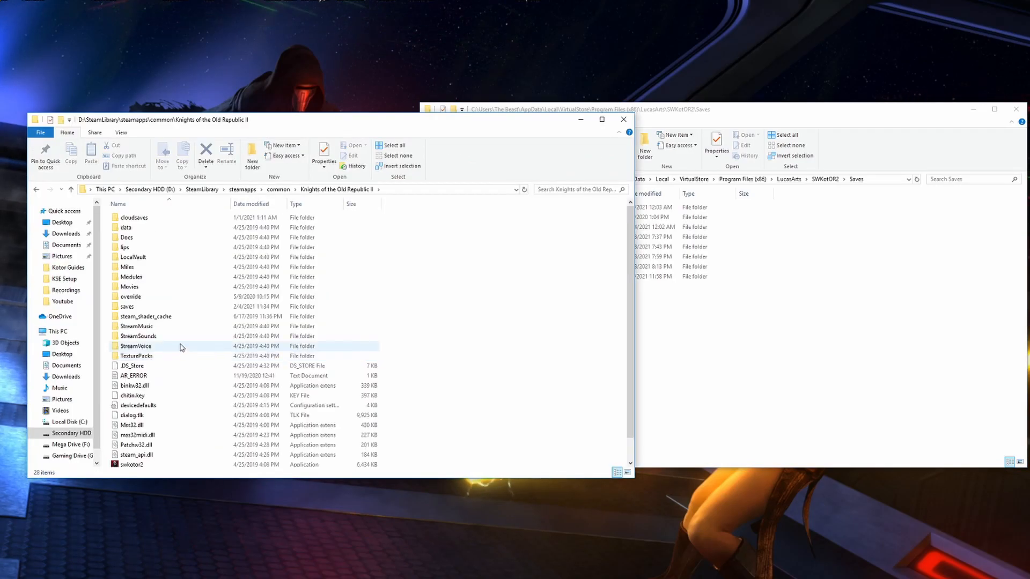
double_click(127, 307)
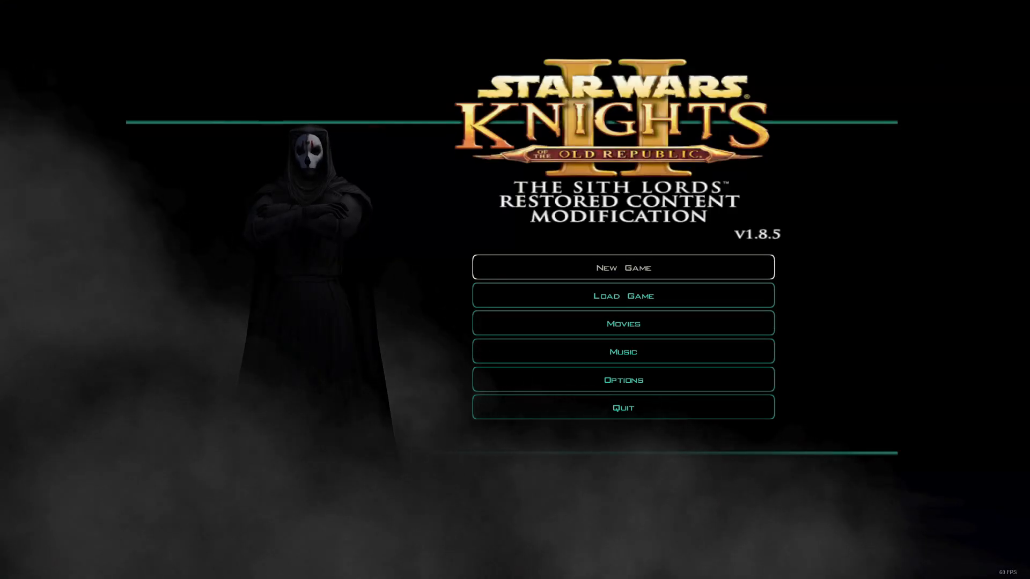
mouse_move(647, 296)
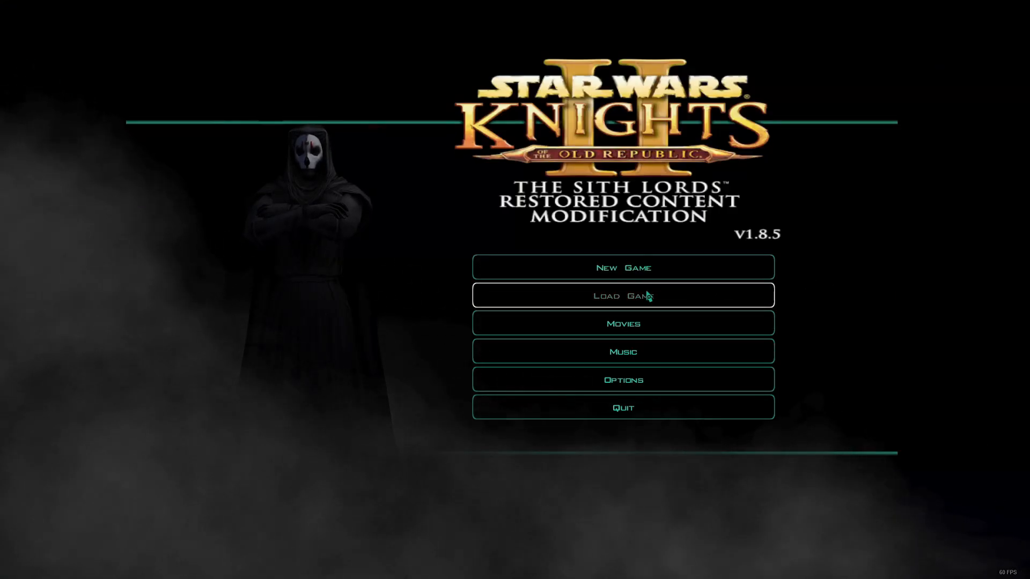
Load the game and save it into a new slot named Override Me
click(623, 296)
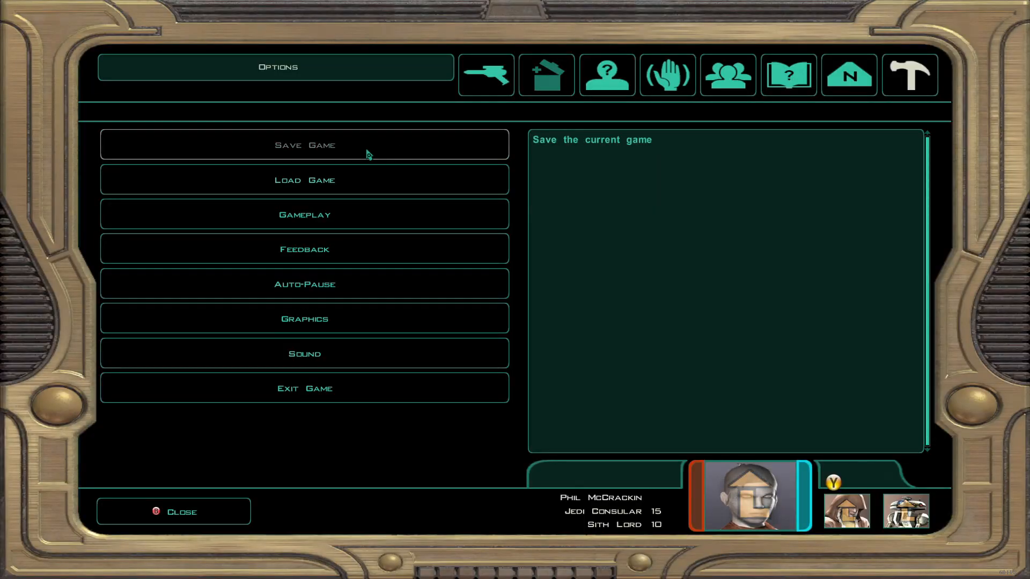
click(305, 145)
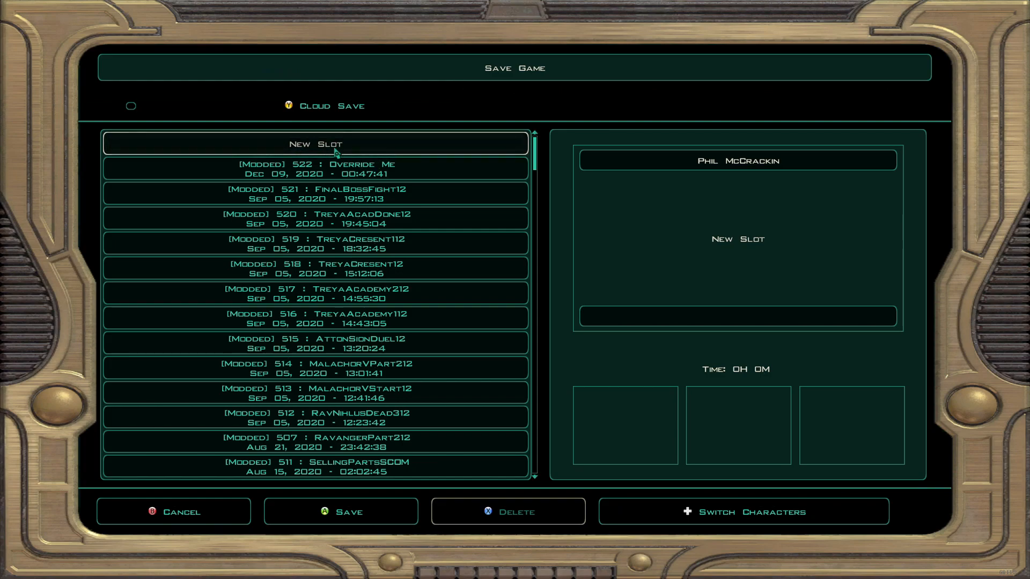
click(316, 143)
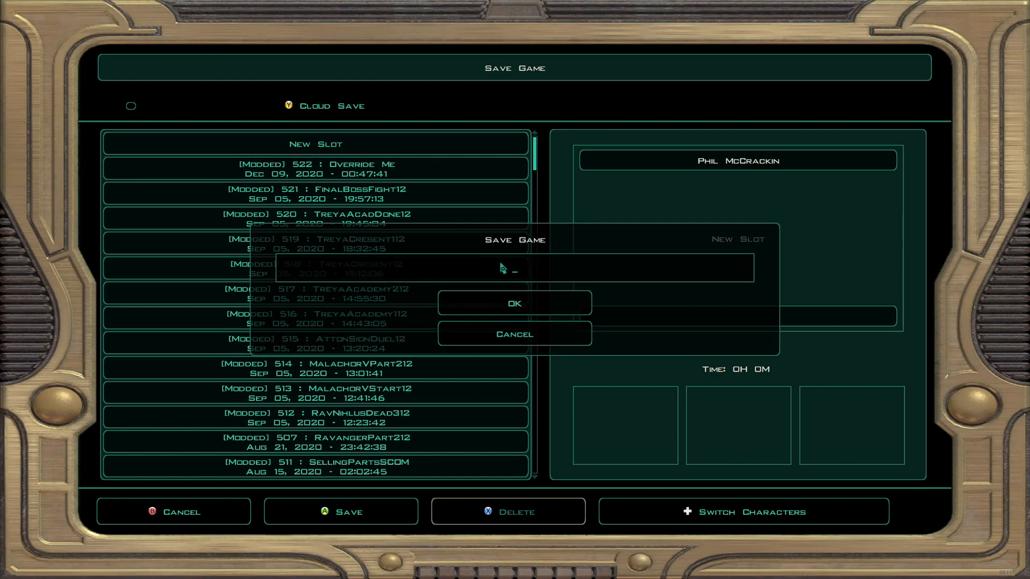
text(Override Me)
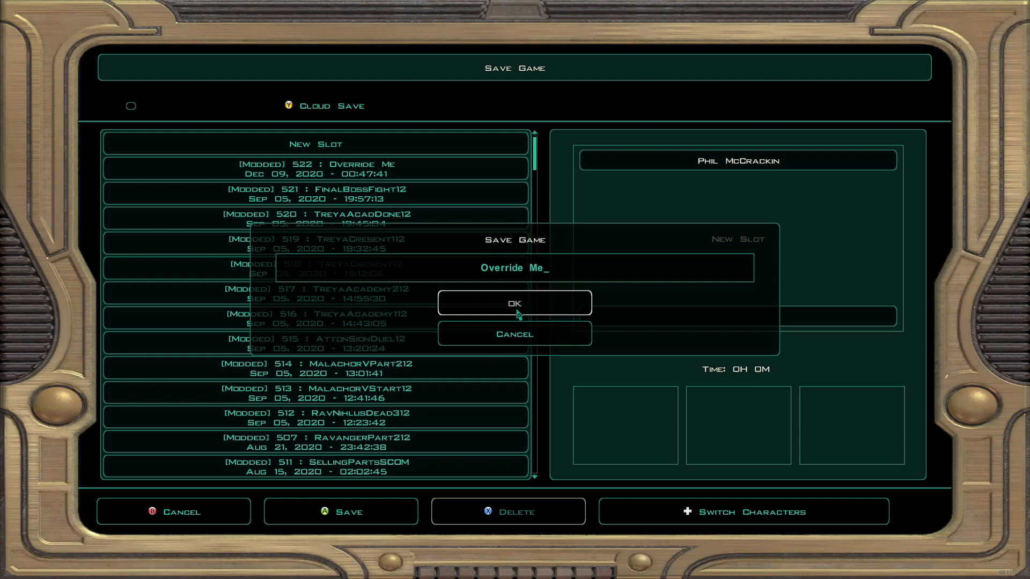
click(515, 302)
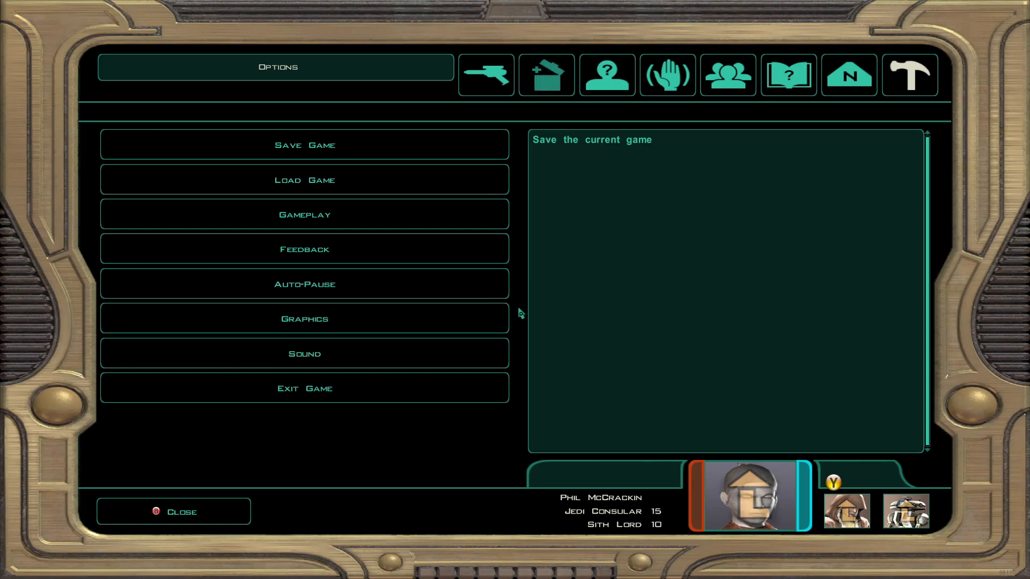
mouse_move(322, 402)
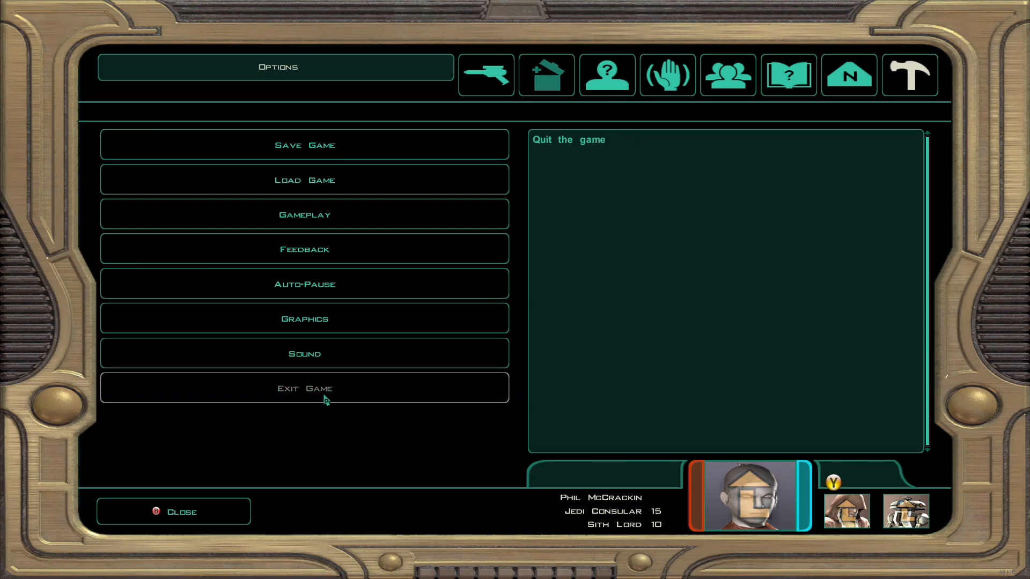
Exit the game, confirming the quit prompt
click(305, 389)
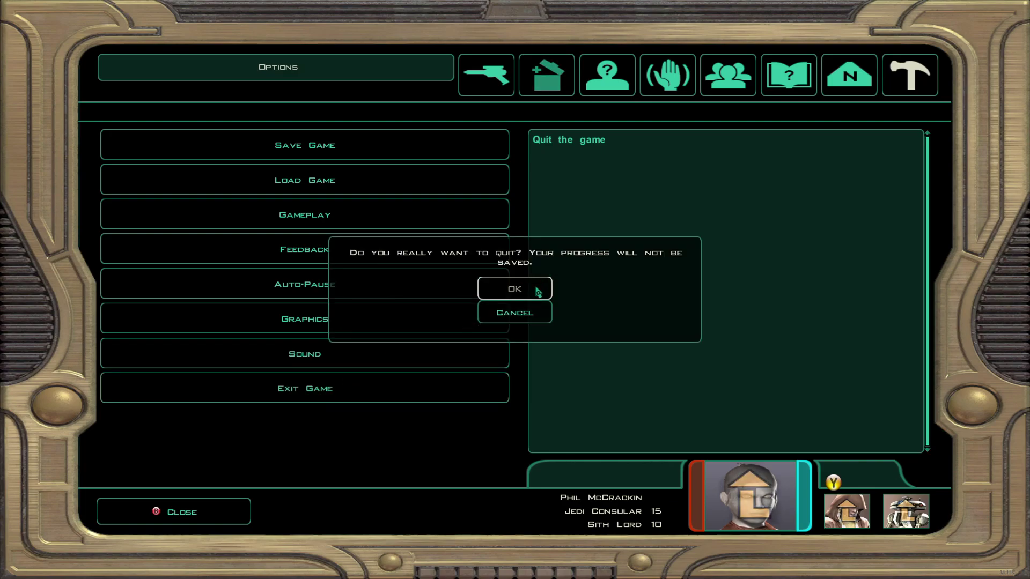
click(515, 289)
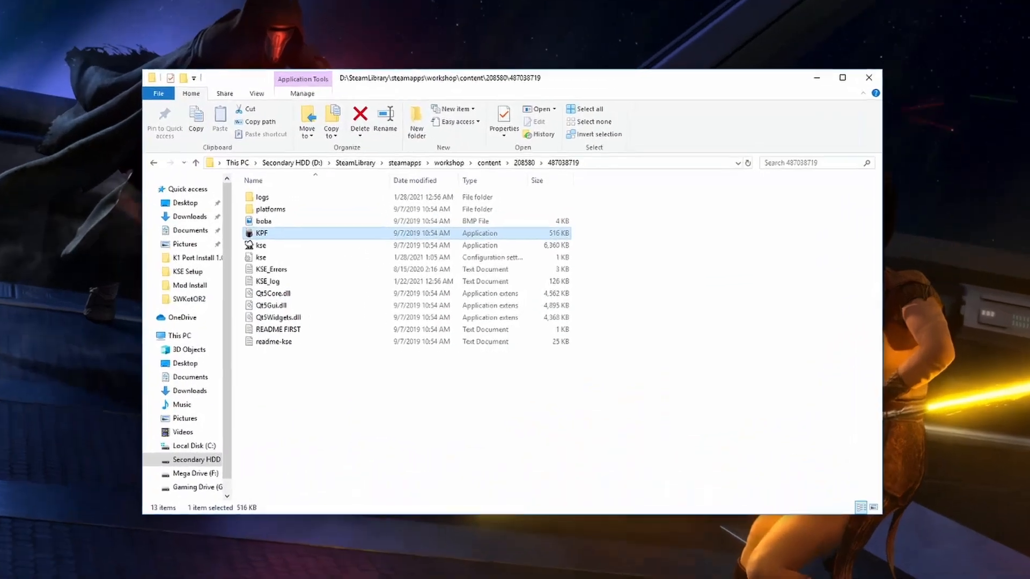
click(221, 238)
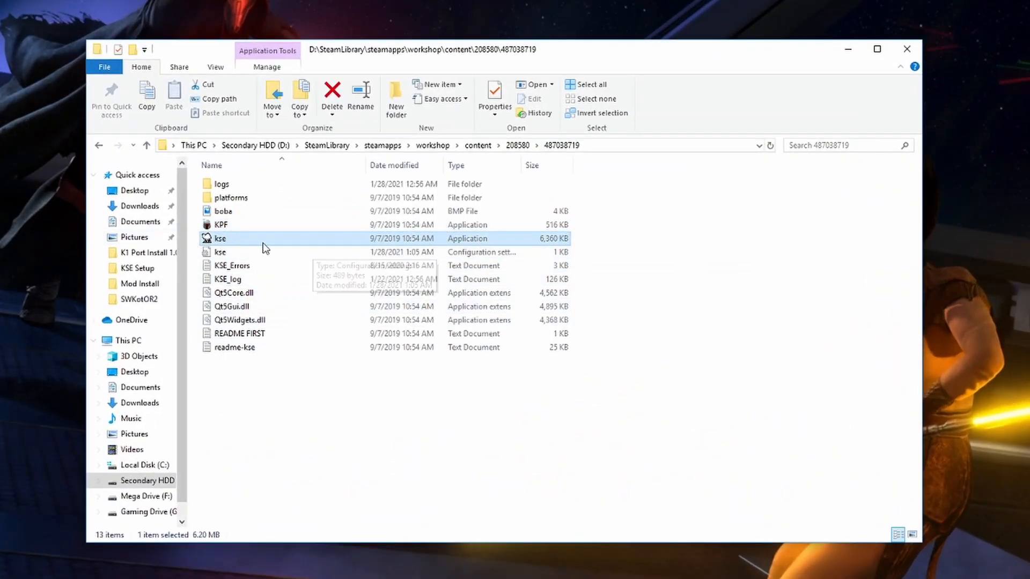
click(221, 226)
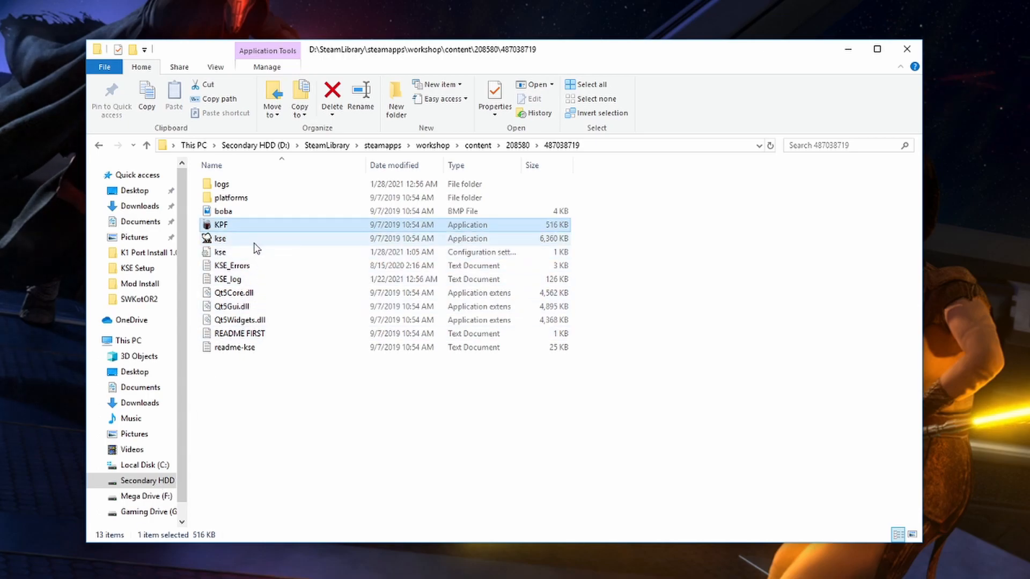
click(221, 239)
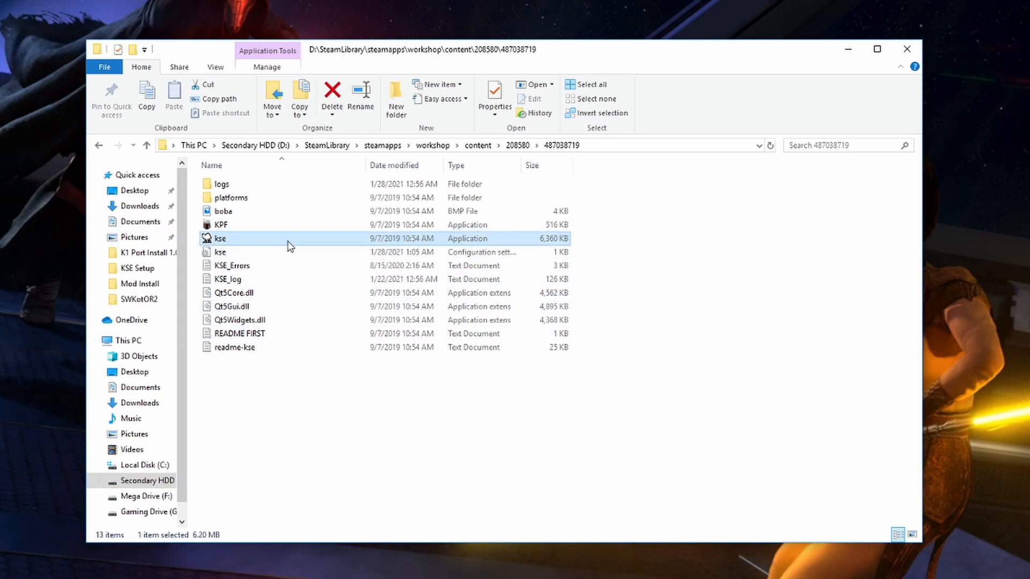
mouse_move(849, 49)
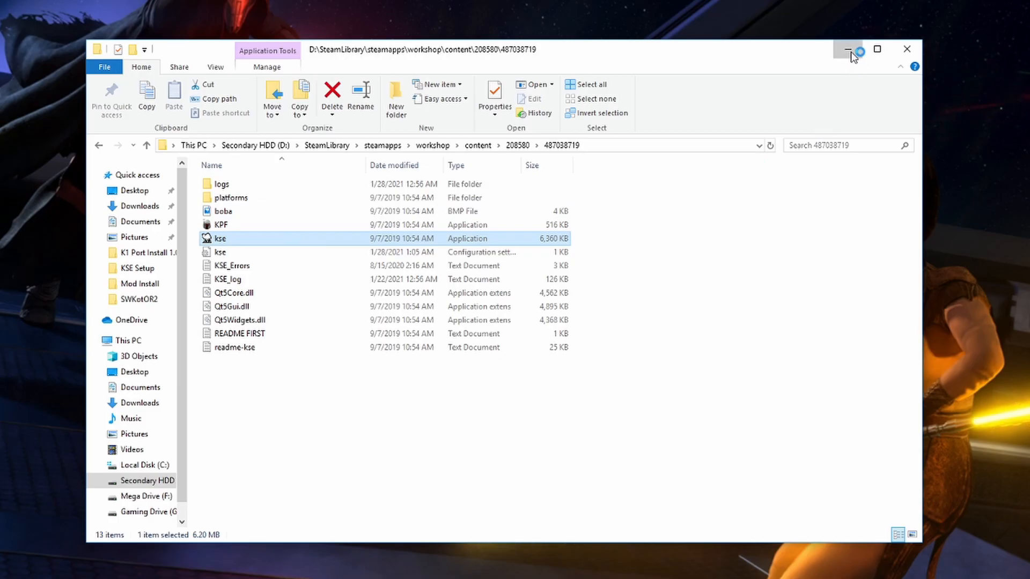
Launch KSE and view the Override Me save's name, player name and portrait entries
double_click(219, 238)
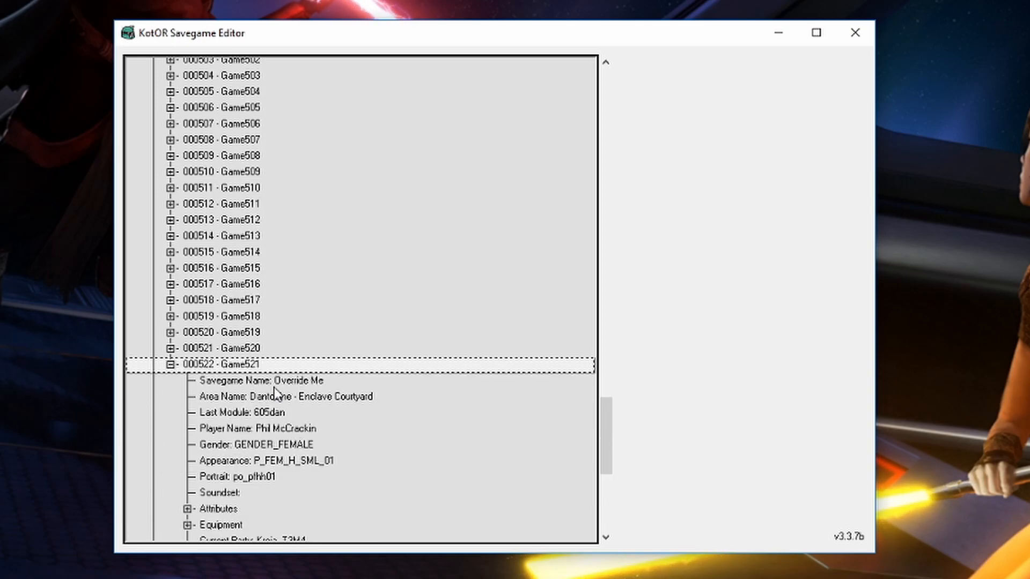
mouse_move(352, 390)
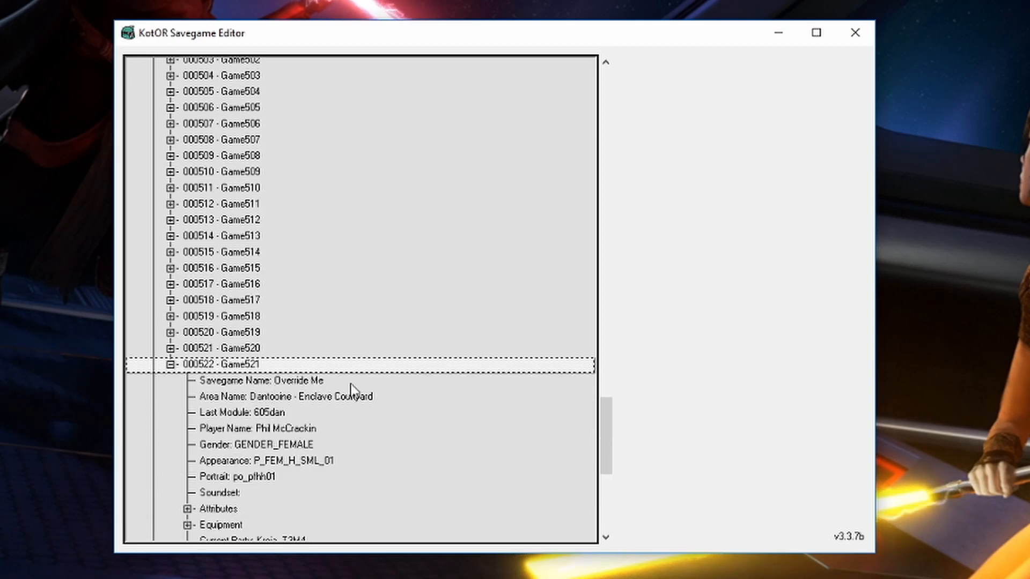
scroll(down, 3)
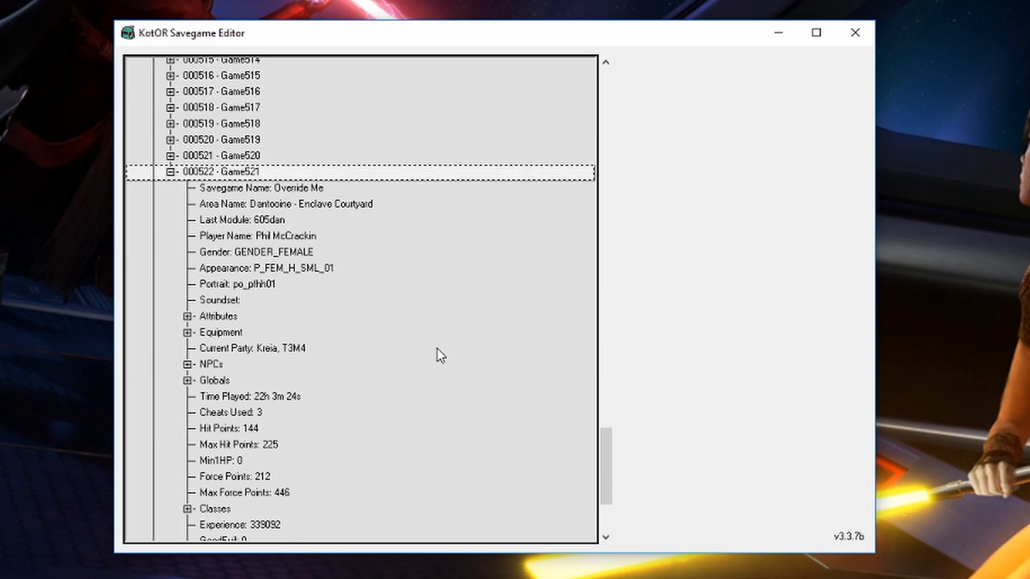
click(265, 188)
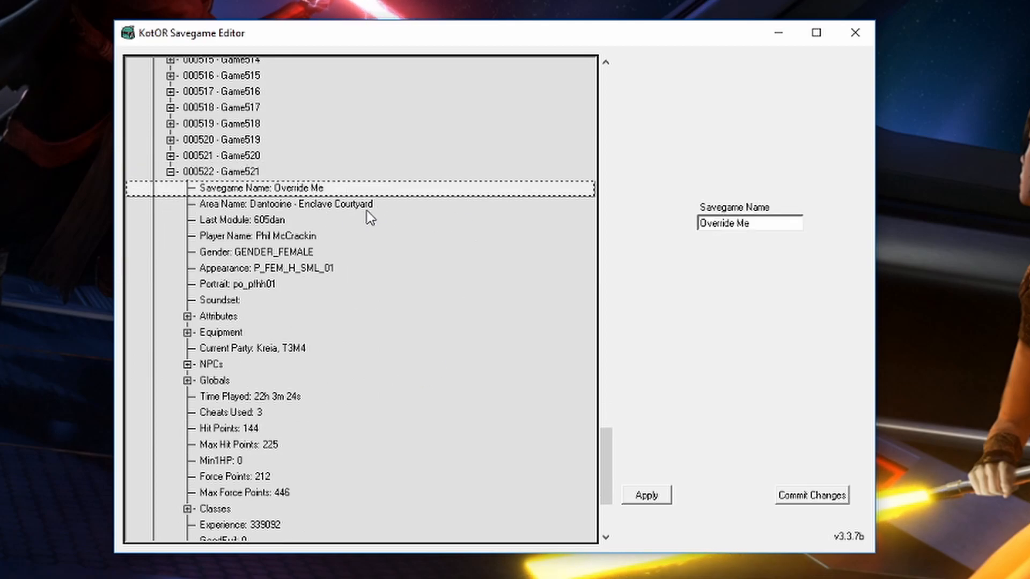
click(257, 236)
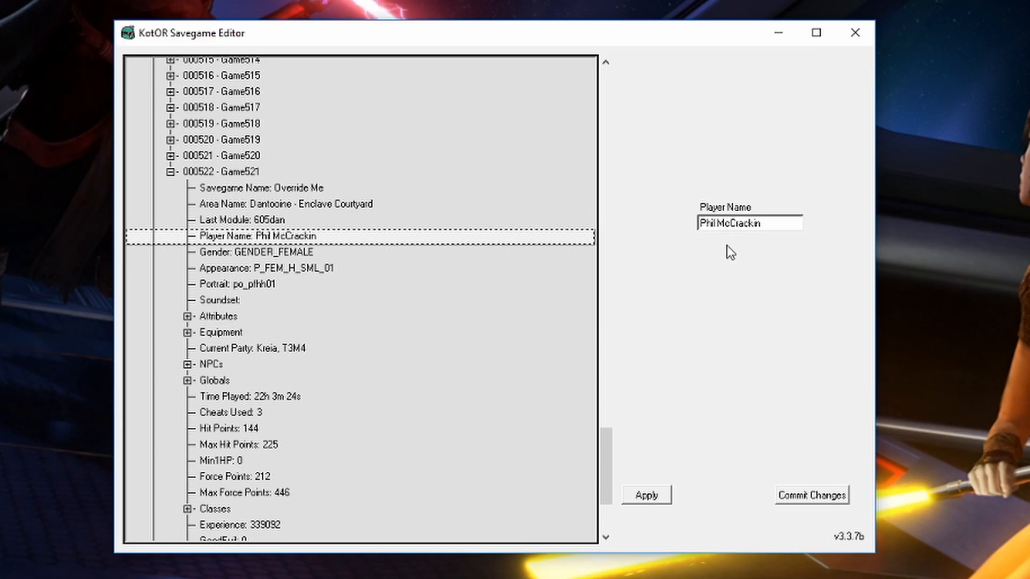
click(255, 251)
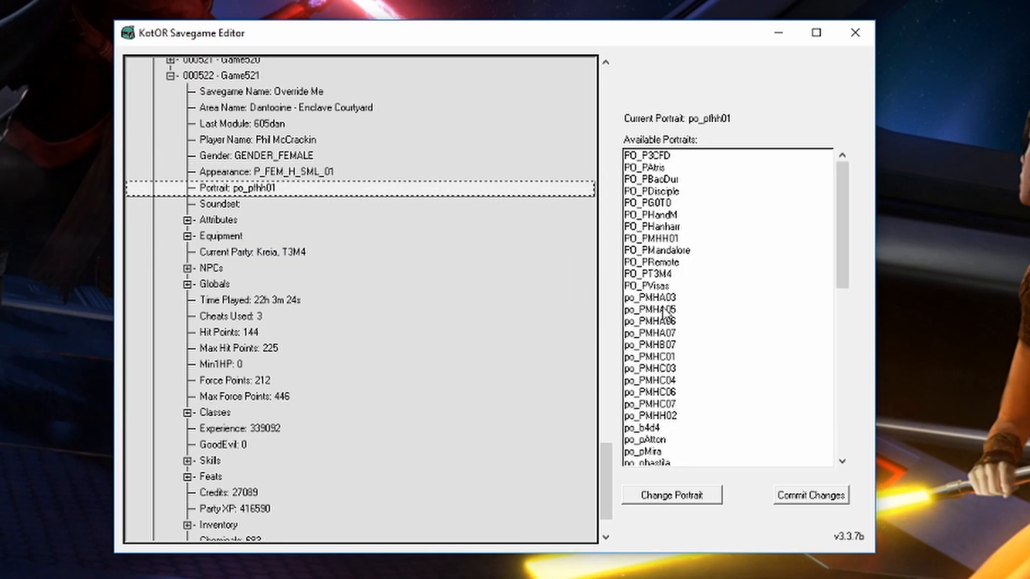
Preview the po_PMHB07 and po_PMHC04 portraits without applying one
click(650, 343)
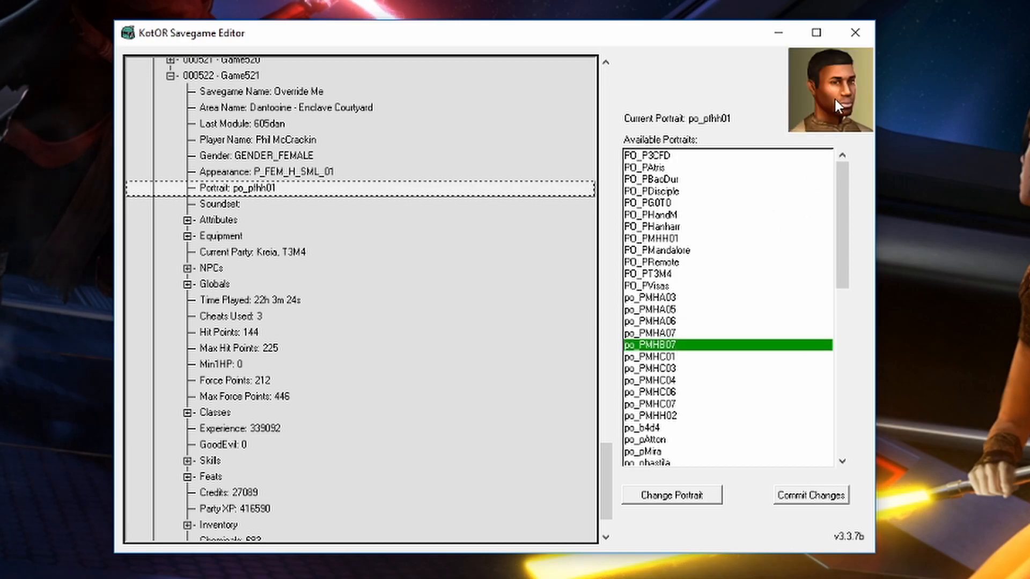
click(652, 380)
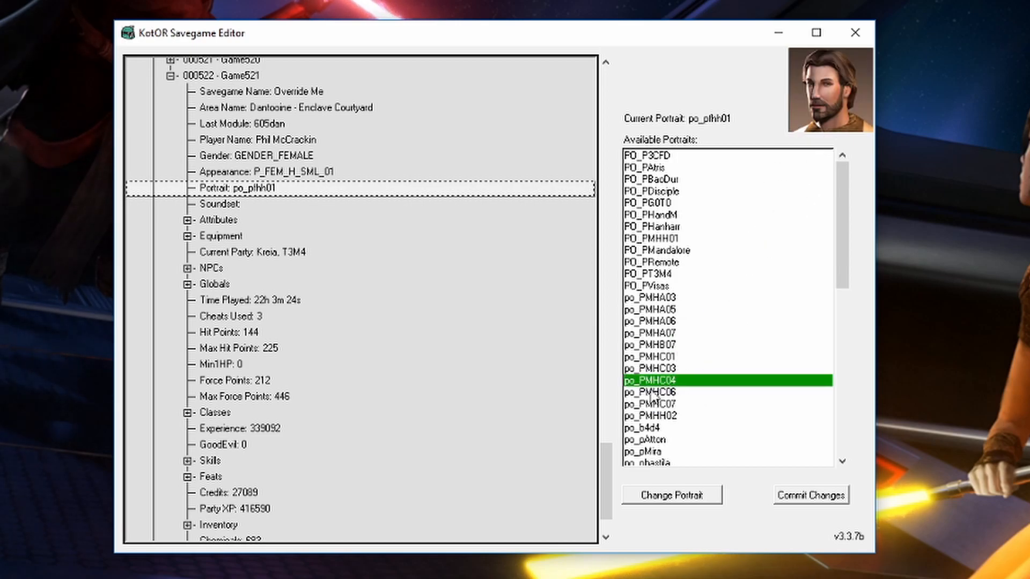
mouse_move(416, 358)
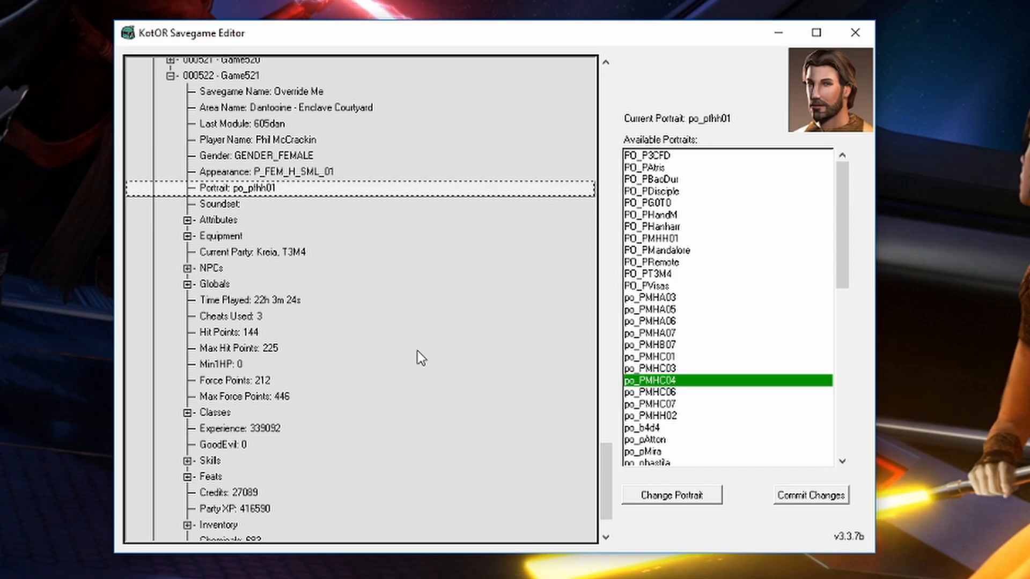
View the STR 16 attribute, the head slot's helmet choices, and expand the inventory
click(187, 219)
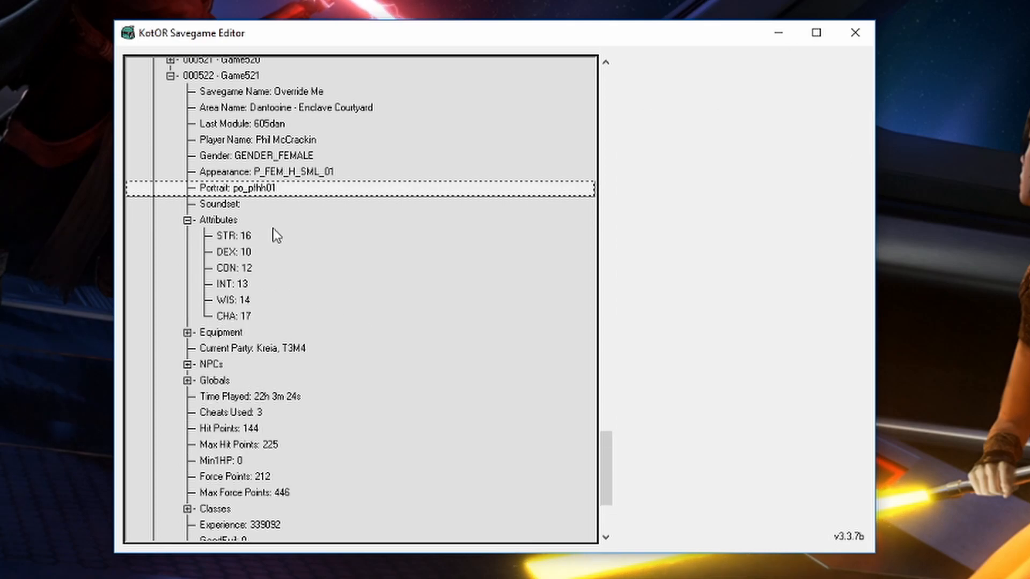
click(227, 236)
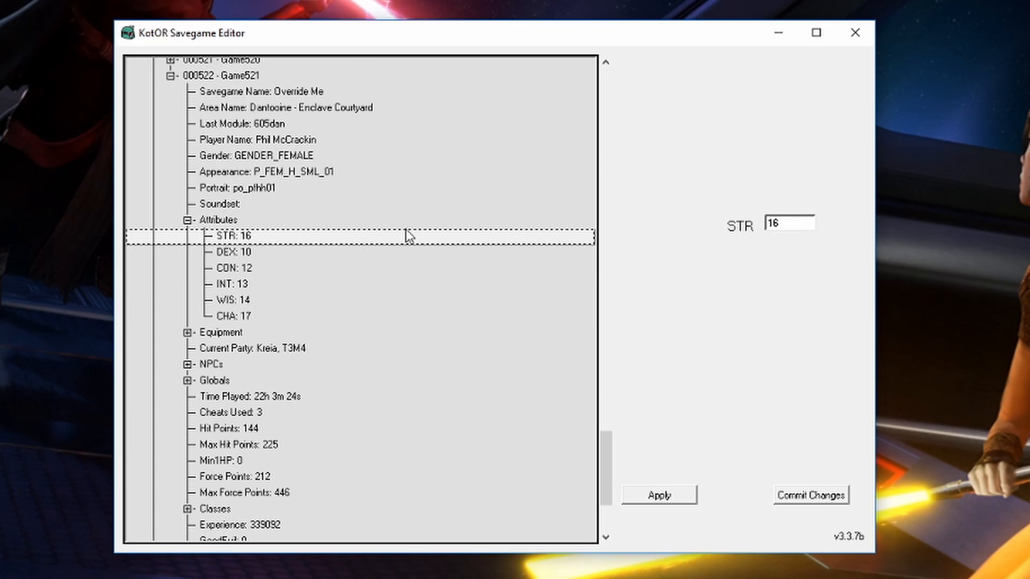
mouse_move(236, 262)
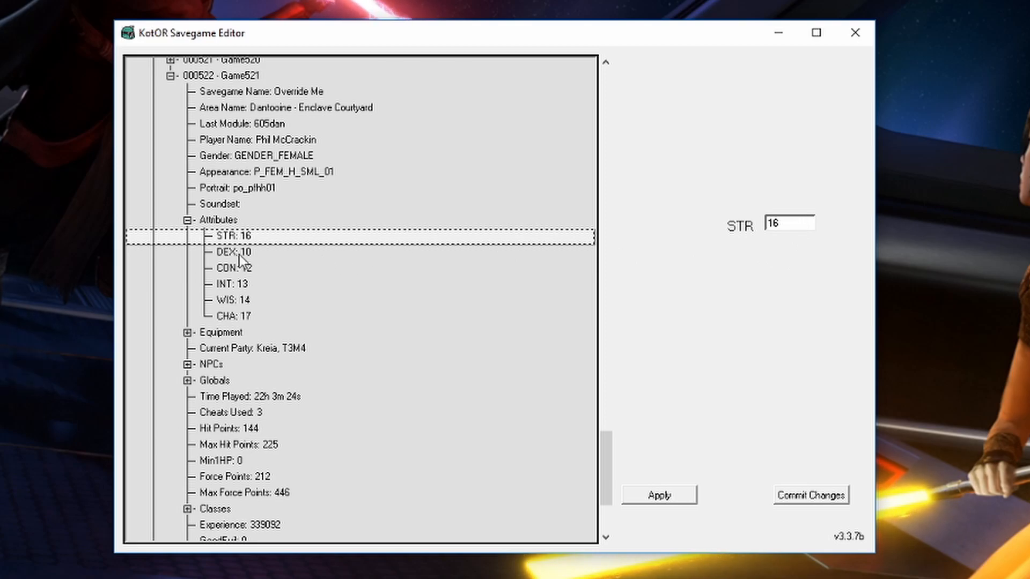
click(230, 300)
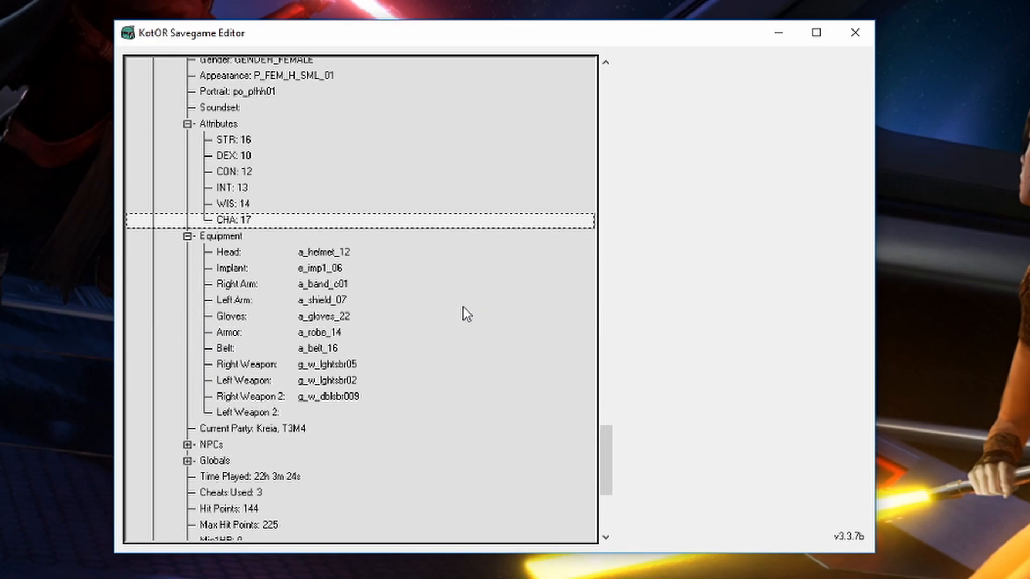
click(225, 251)
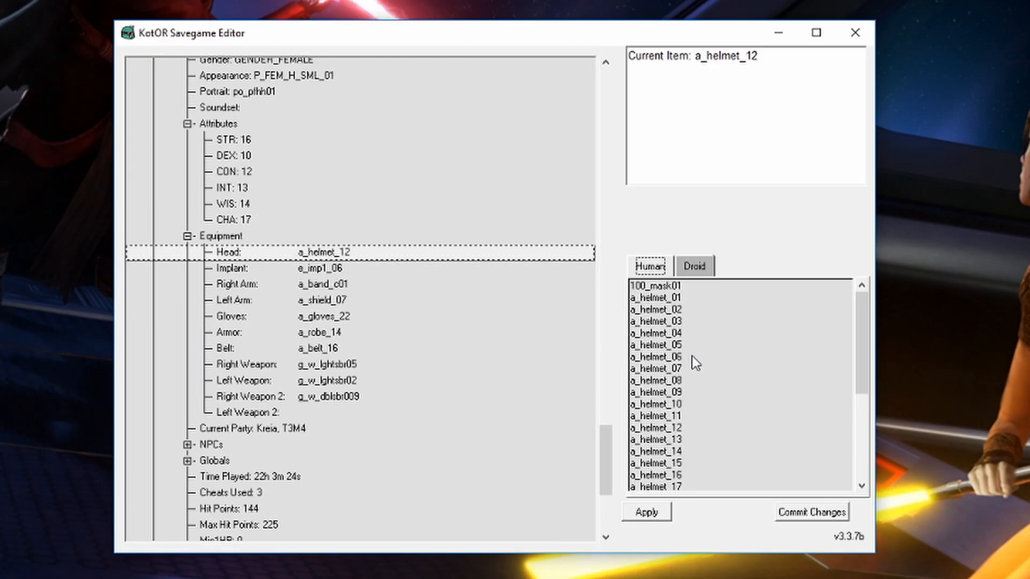
click(656, 356)
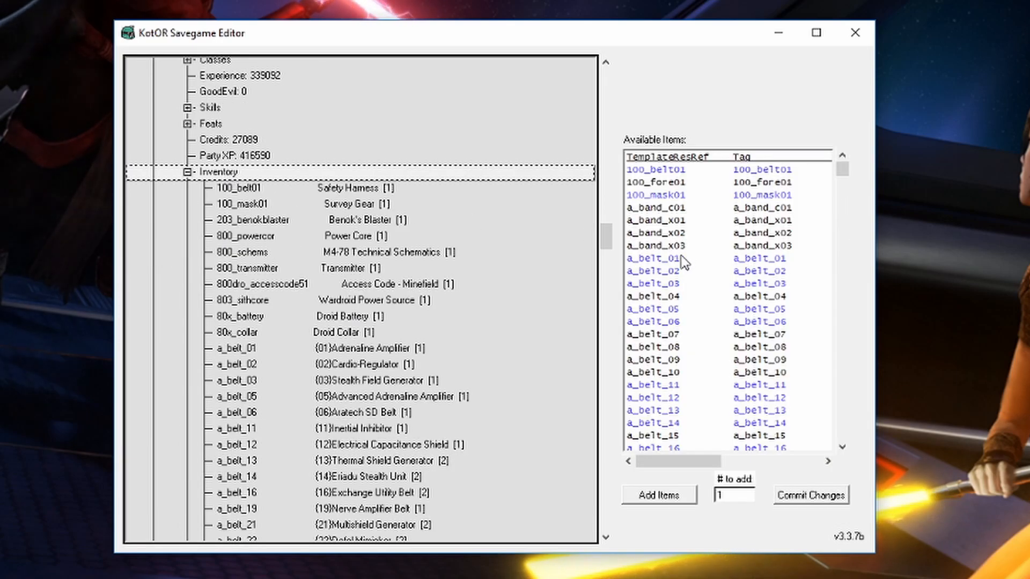
scroll(down, 3)
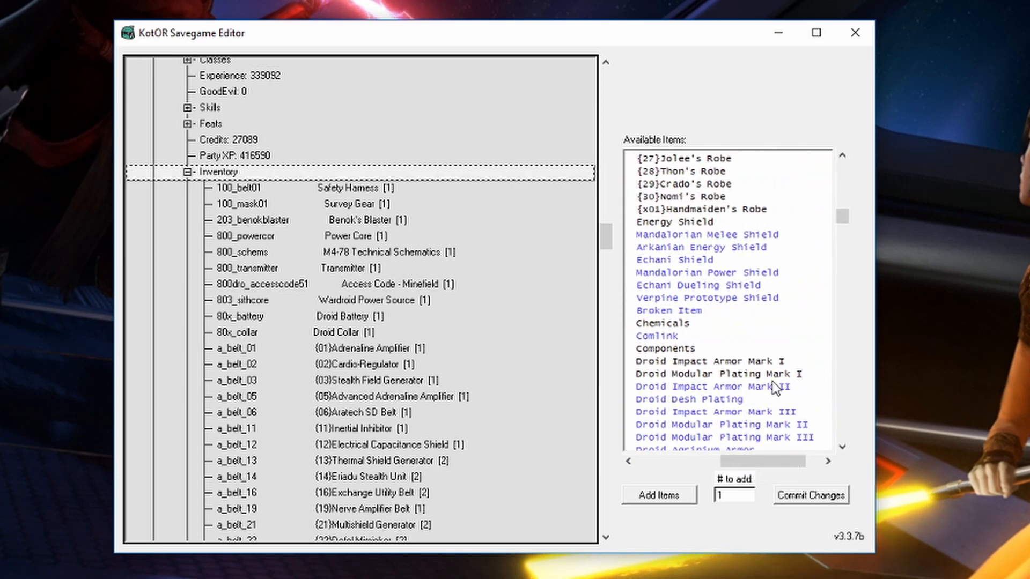
click(683, 354)
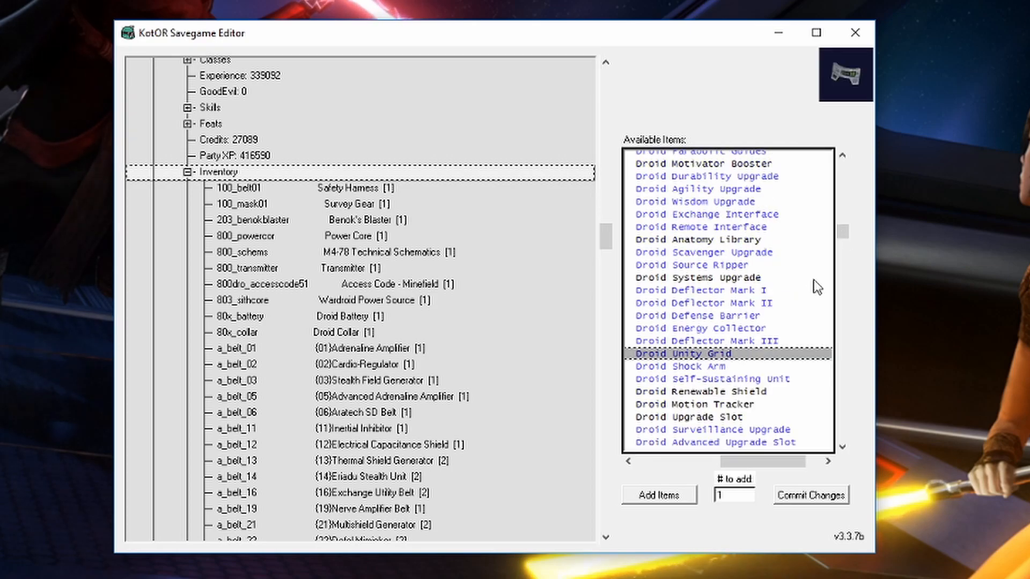
scroll(down, 3)
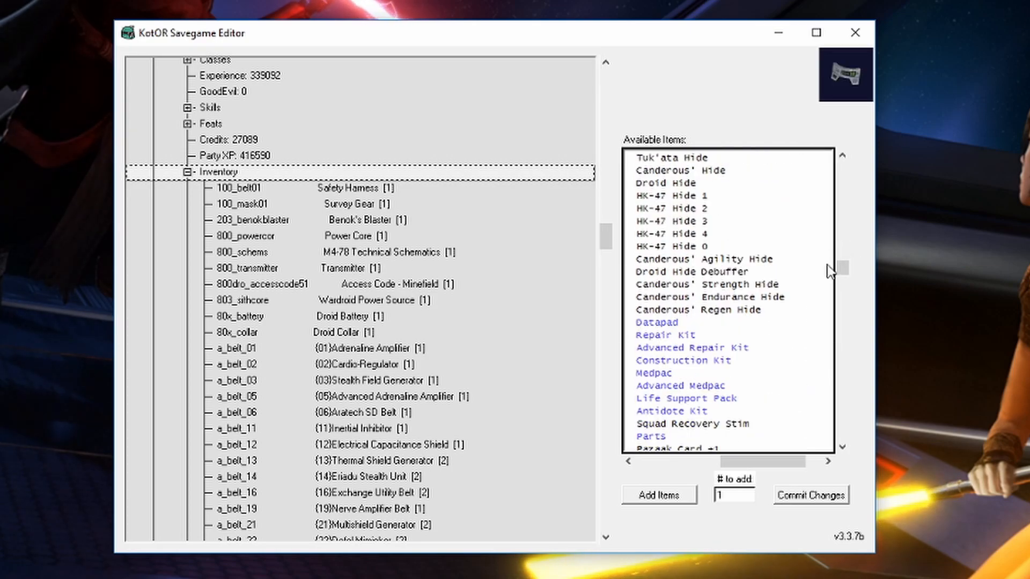
scroll(down, 3)
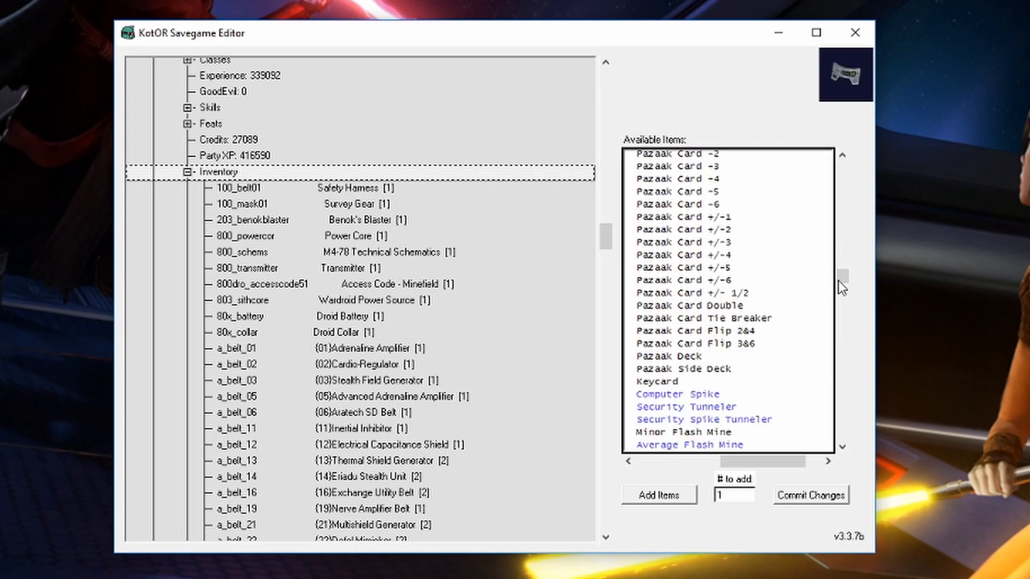
scroll(down, 3)
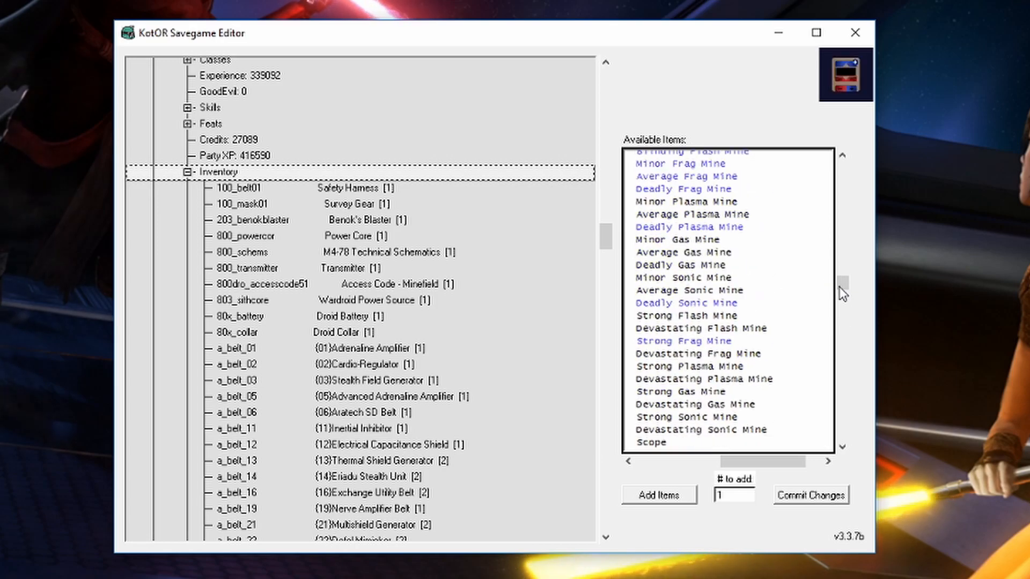
scroll(down, 3)
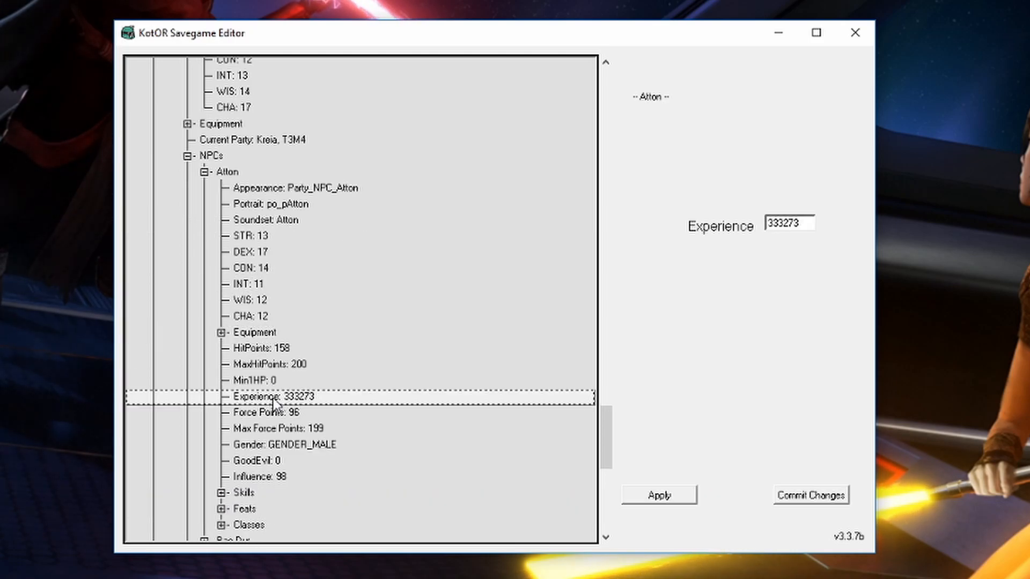
View Atton's gender setting and his Persuade skill under Skills
click(287, 396)
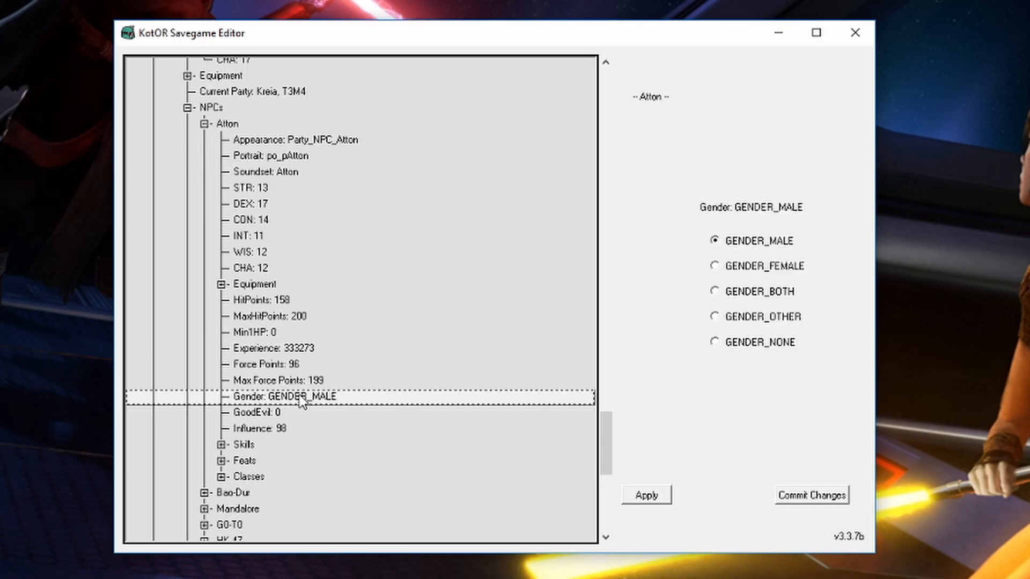
click(258, 428)
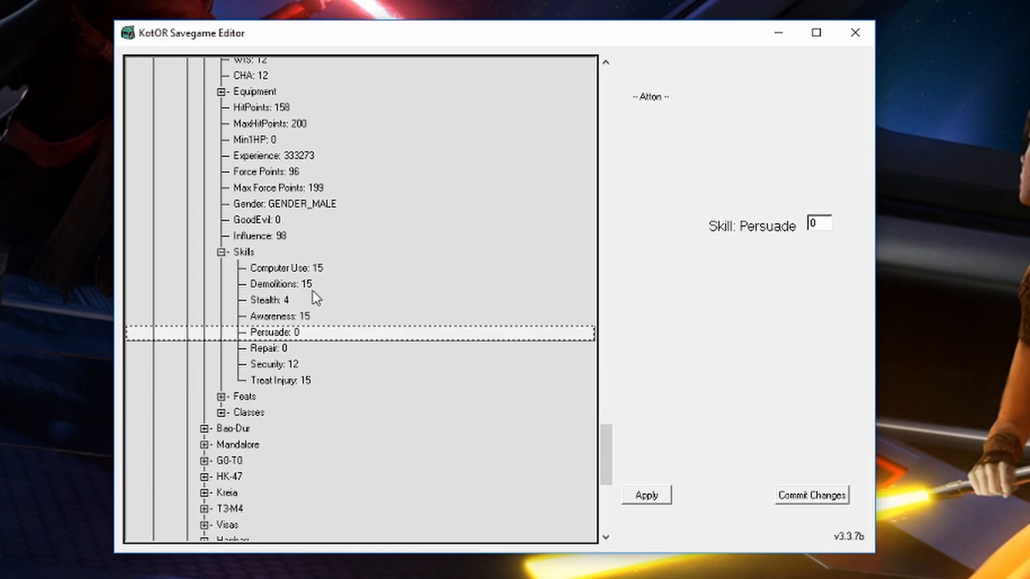
click(224, 397)
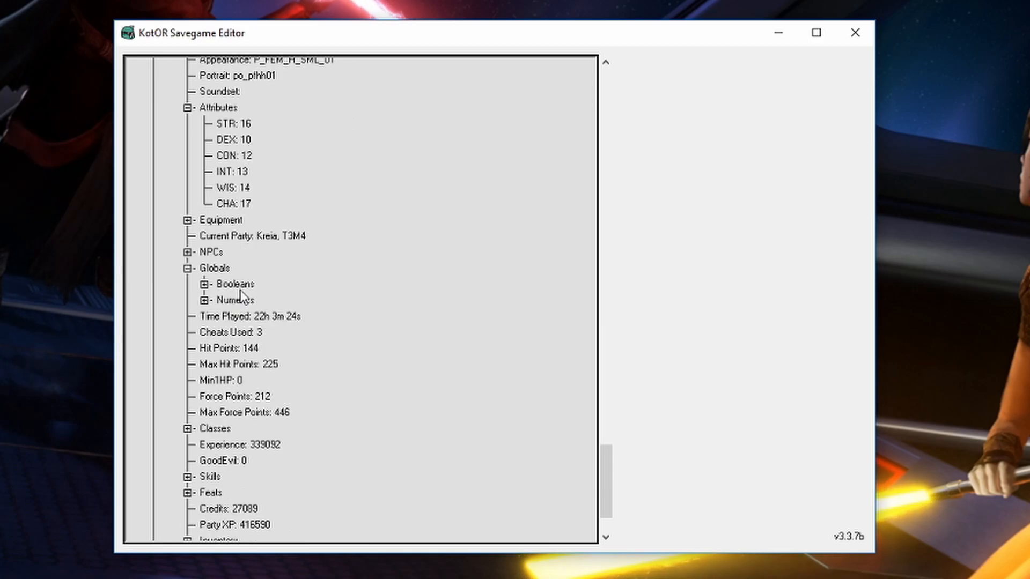
click(204, 300)
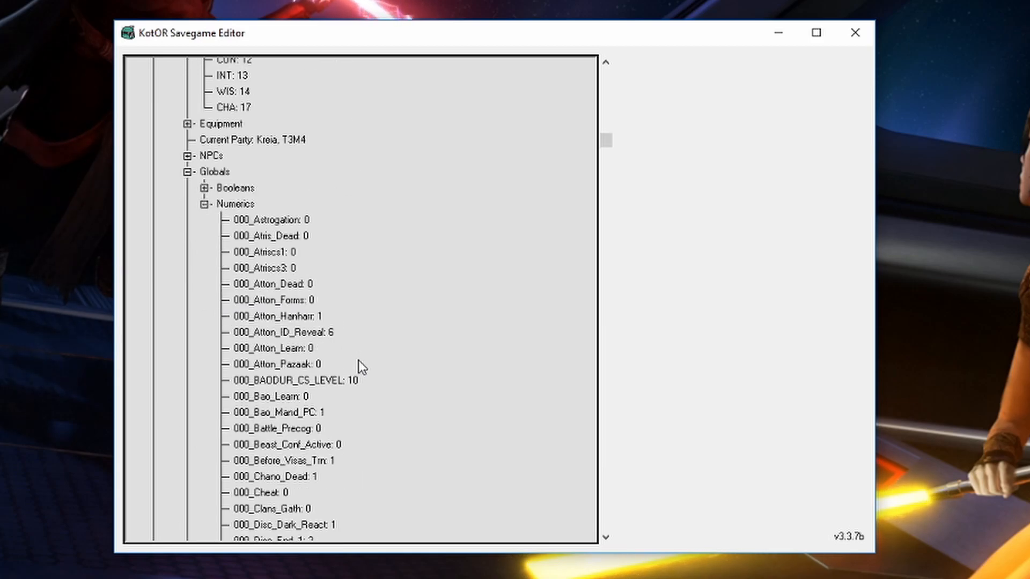
scroll(down, 3)
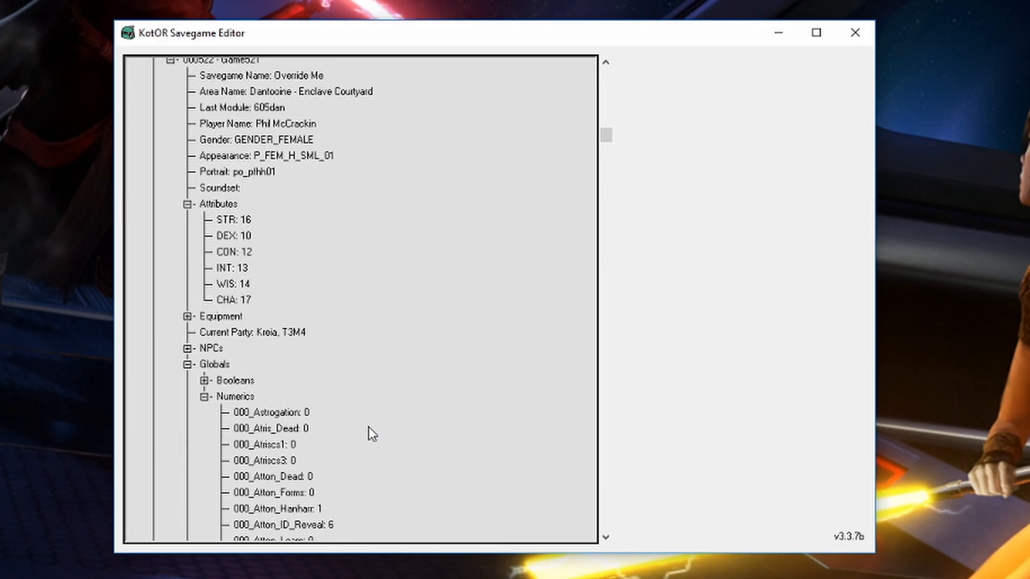
mouse_move(304, 433)
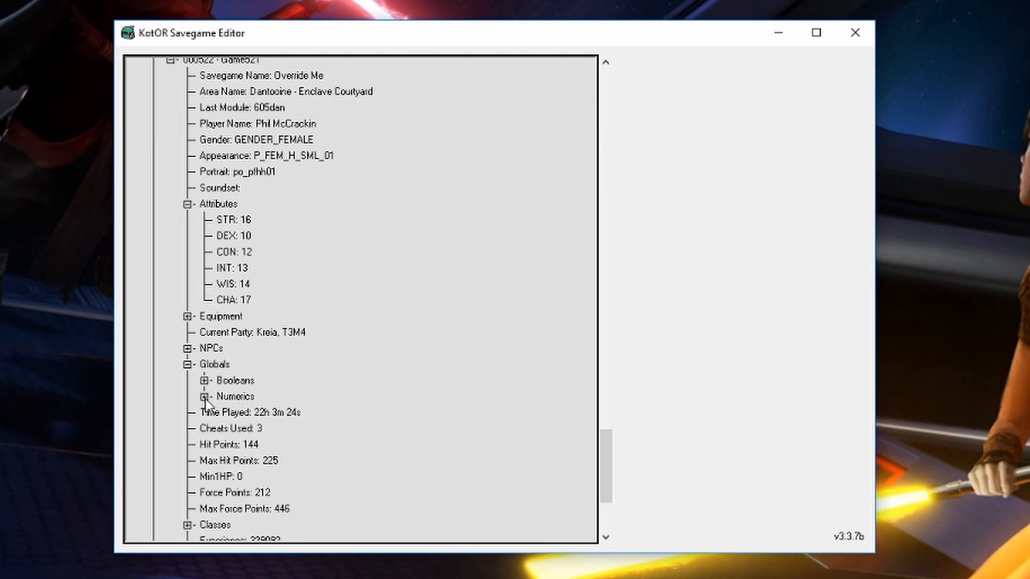
scroll(down, 3)
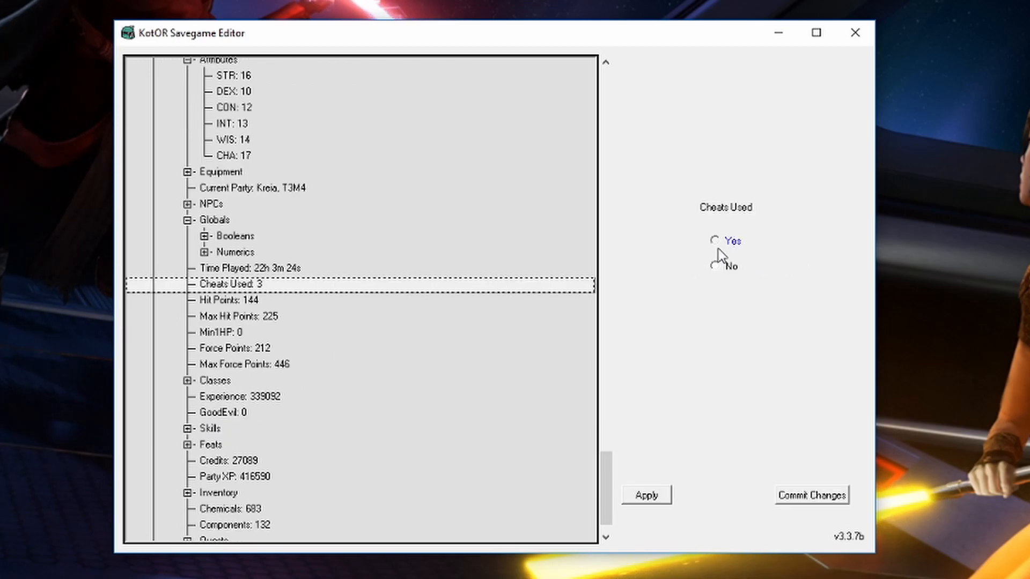
mouse_move(441, 275)
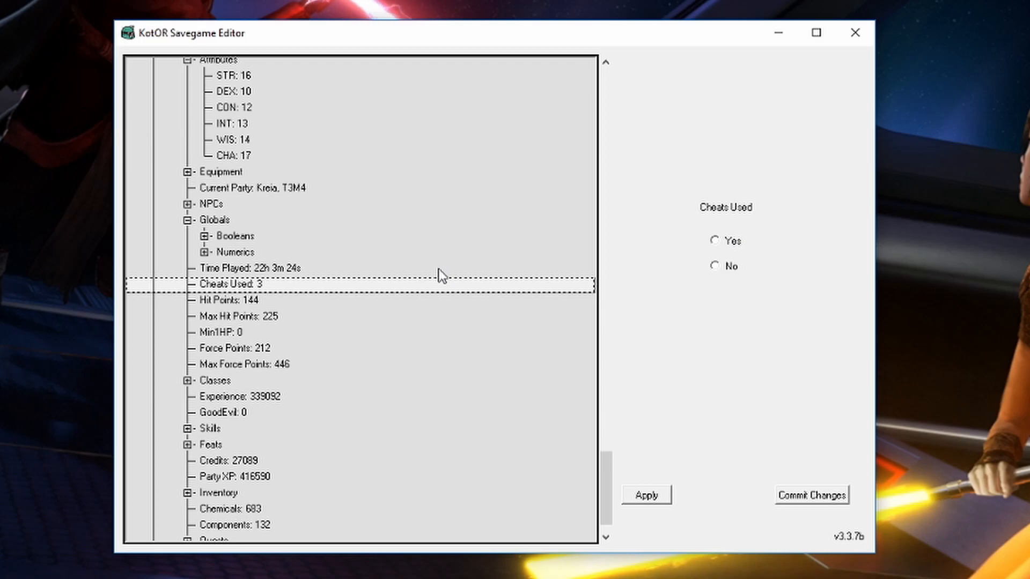
View Max Hit Points of 225, then the Force Points value
click(224, 300)
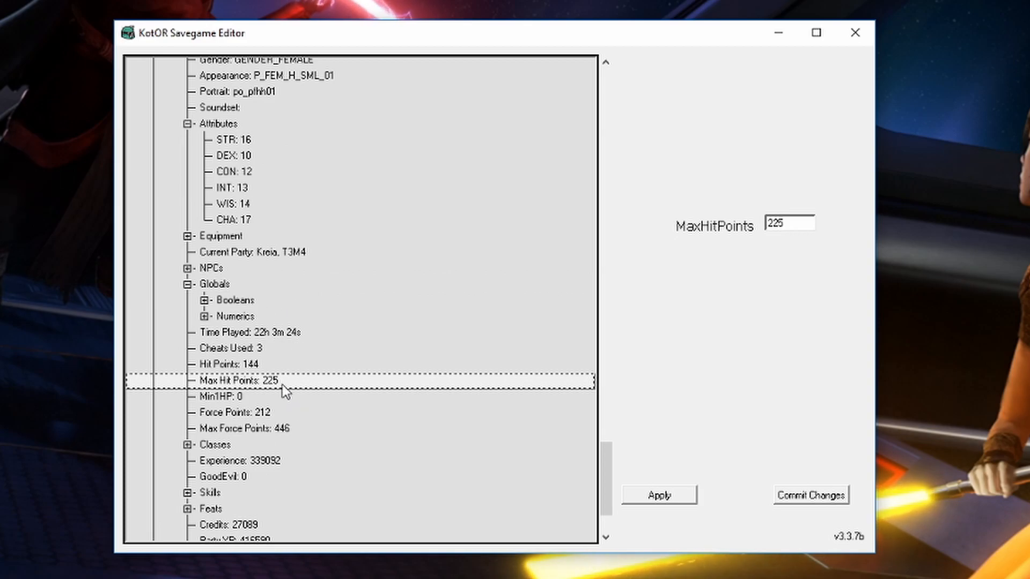
click(228, 315)
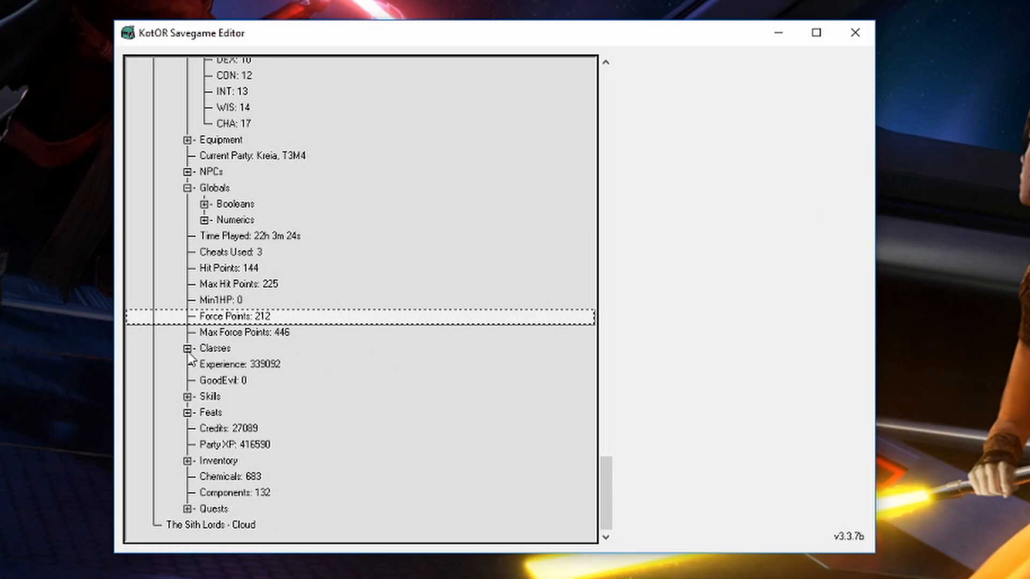
Expand the Classes branch, select Sith Lord and show its level of 10
click(186, 348)
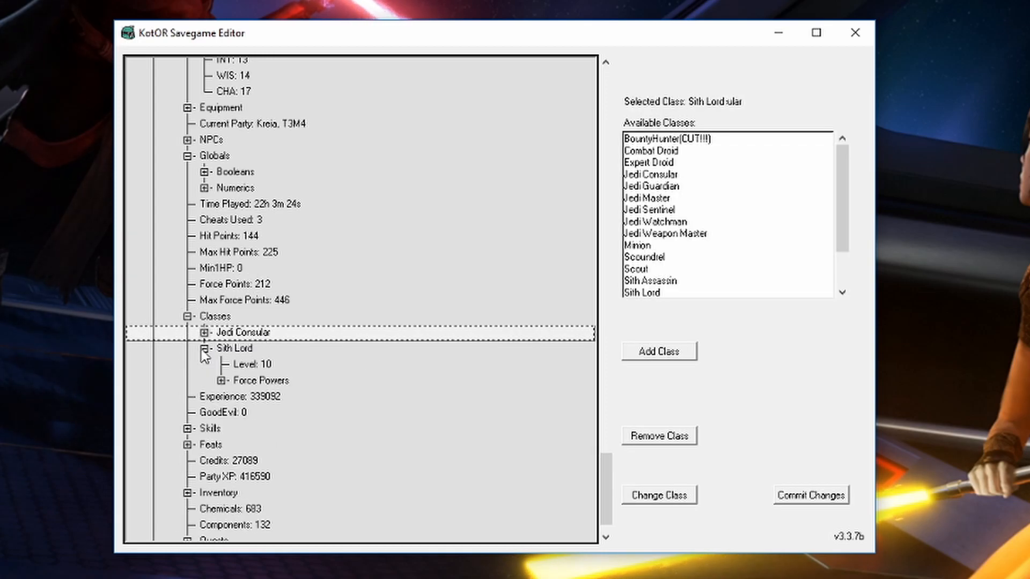
click(231, 347)
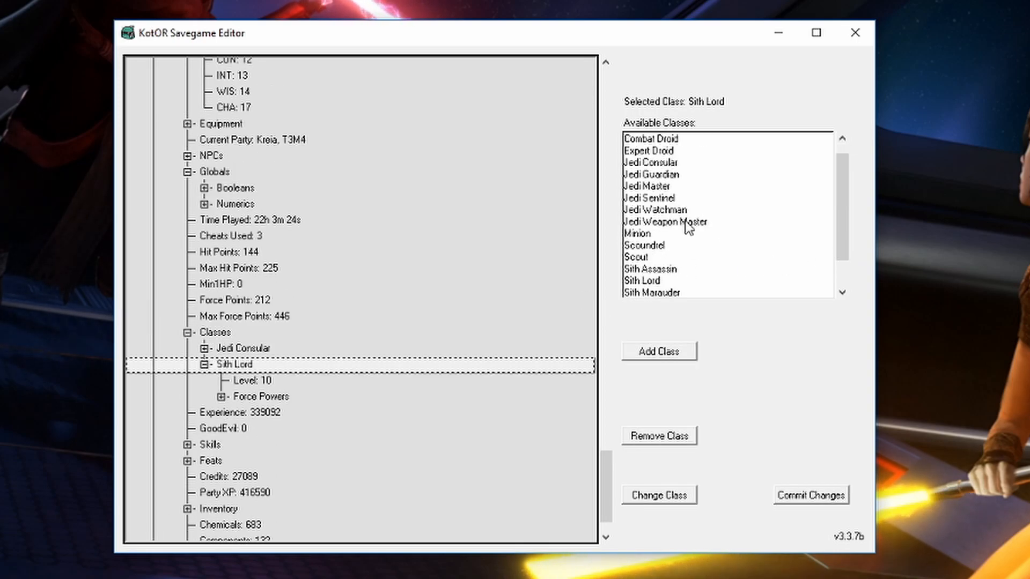
click(668, 221)
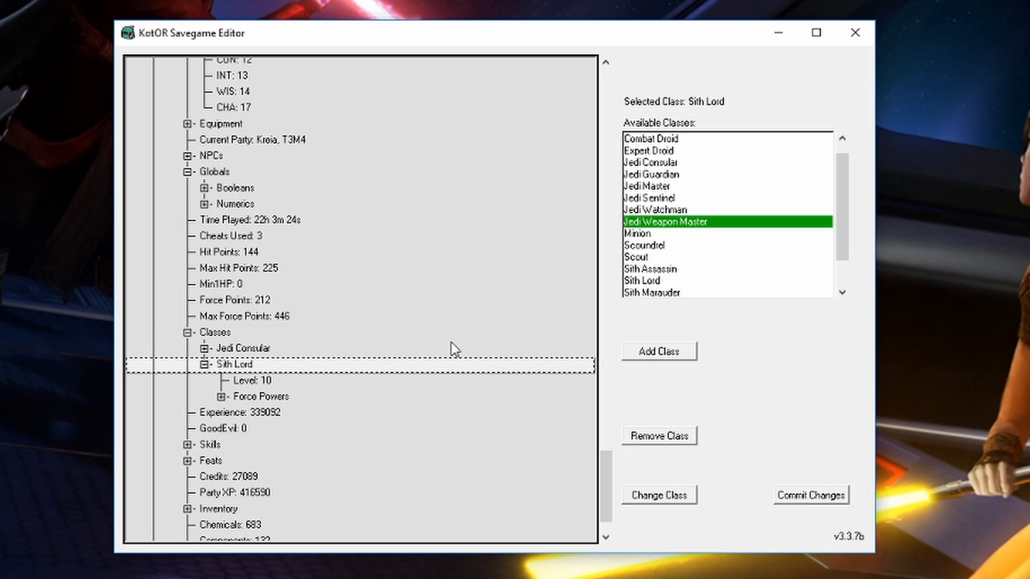
click(251, 380)
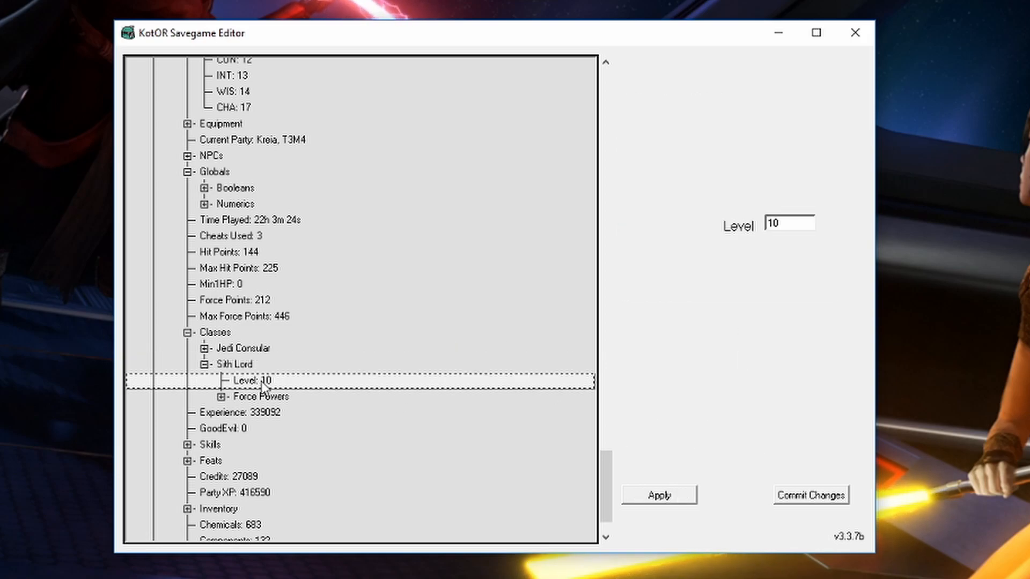
Expand the Sith Lord's Force Powers beside the available powers list, then collapse Classes
click(223, 397)
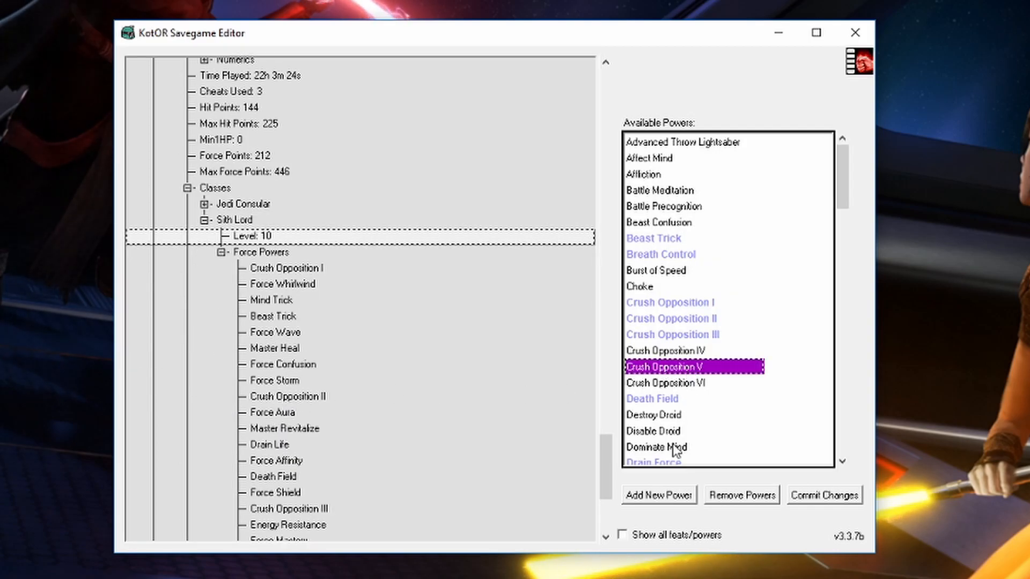
mouse_move(578, 436)
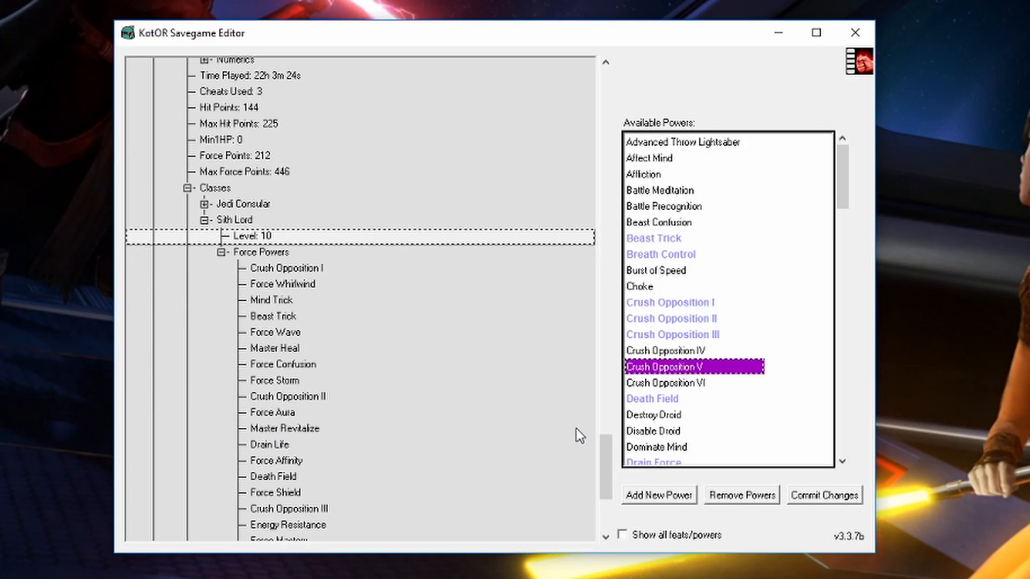
mouse_move(722, 306)
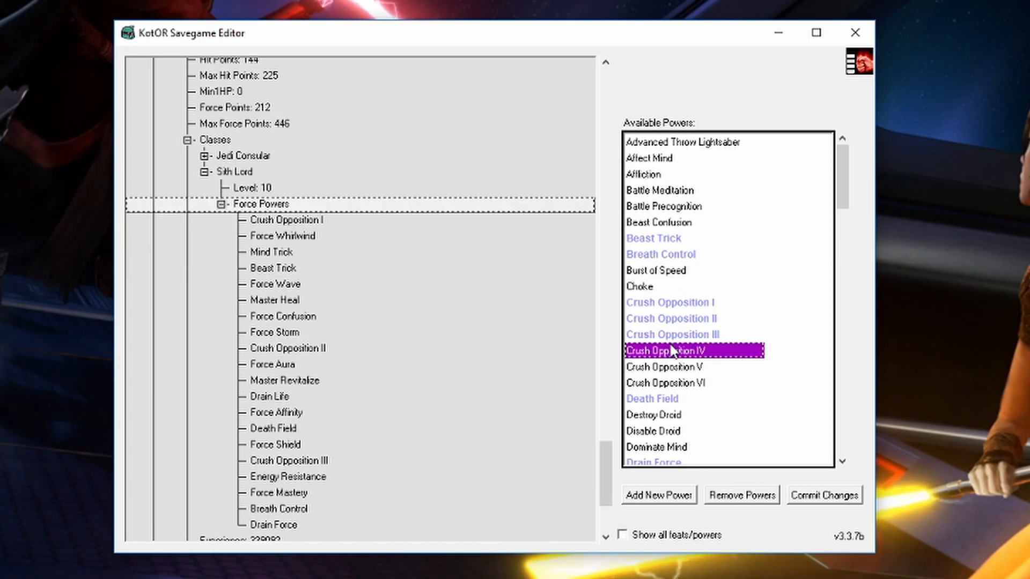
click(672, 318)
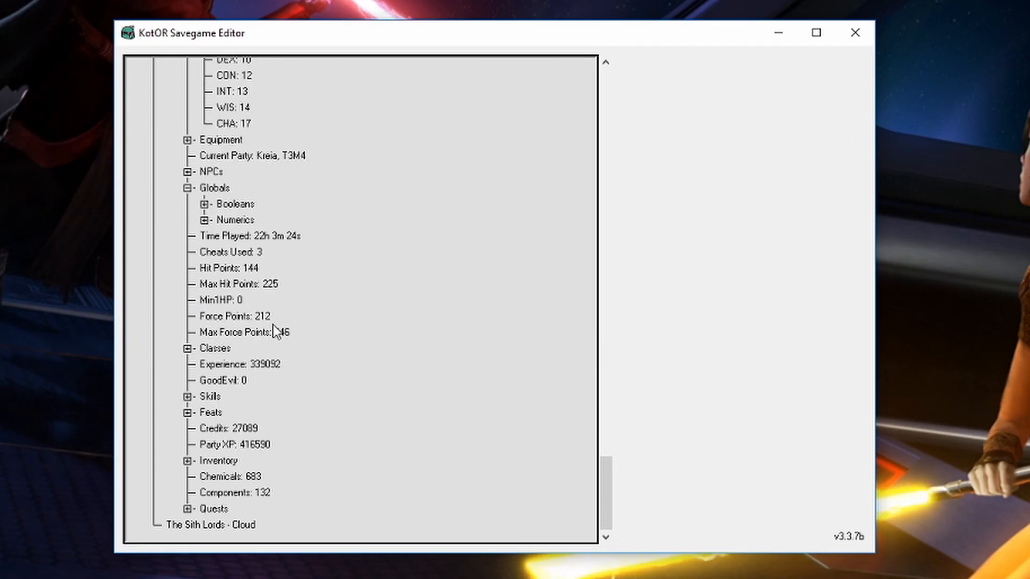
Review the character's experience, alignment and feats list, then collapse the feats branch
click(230, 363)
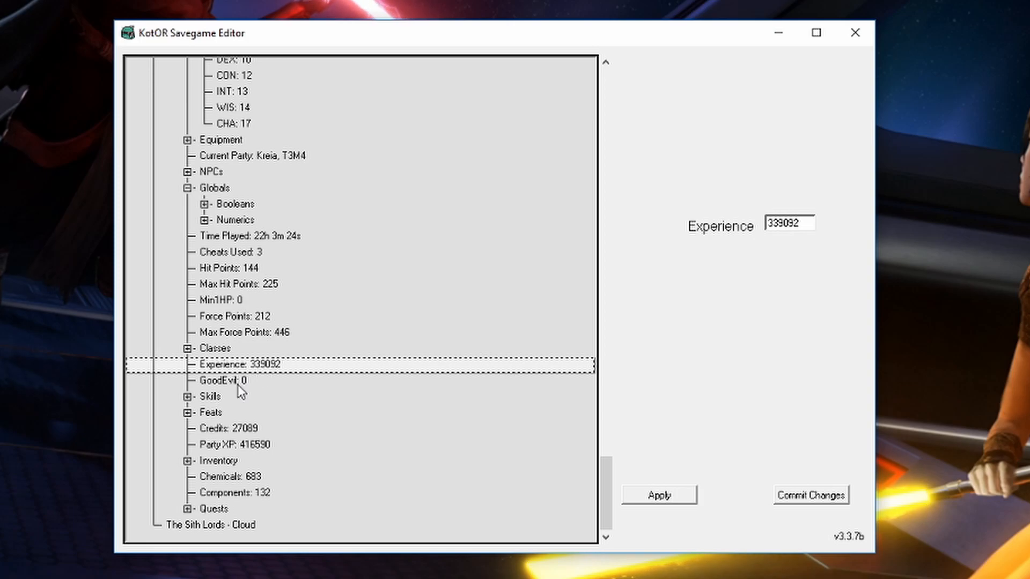
click(221, 380)
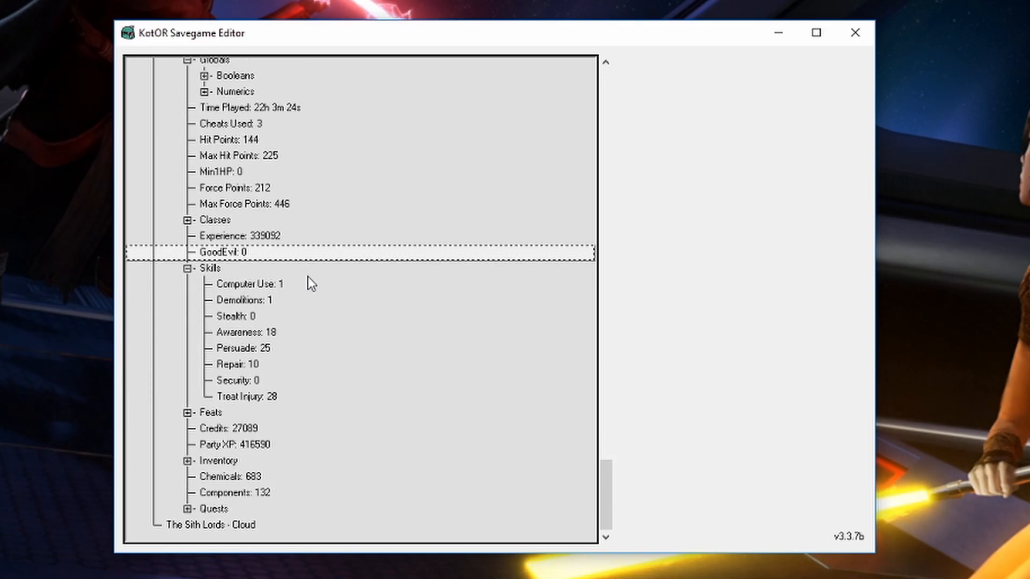
mouse_move(317, 287)
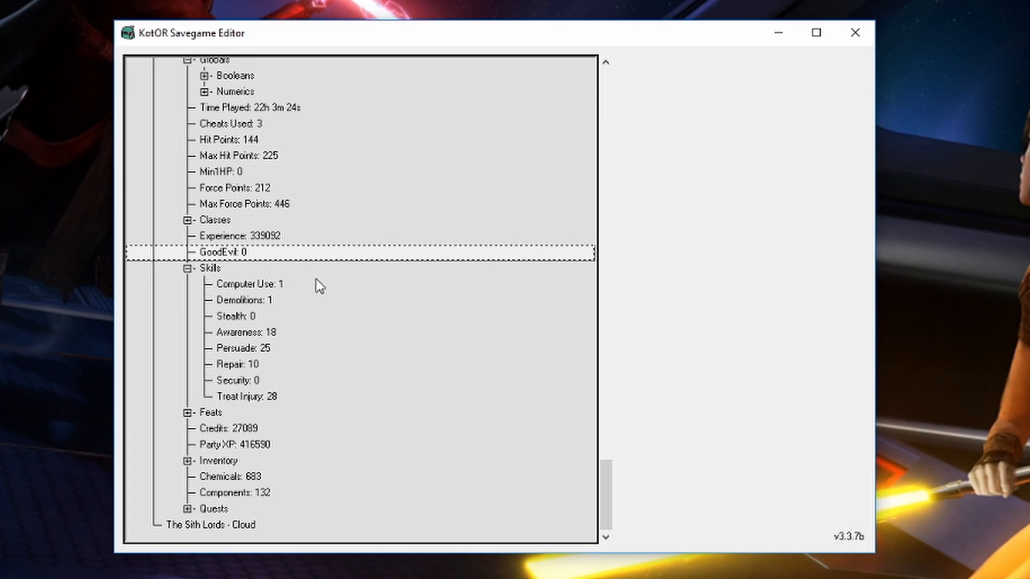
click(240, 347)
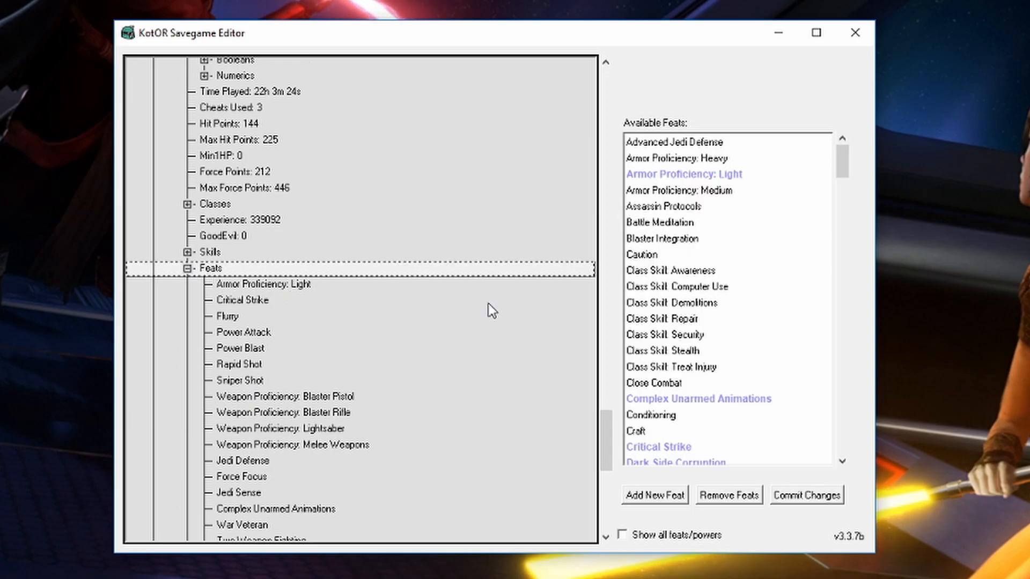
click(672, 303)
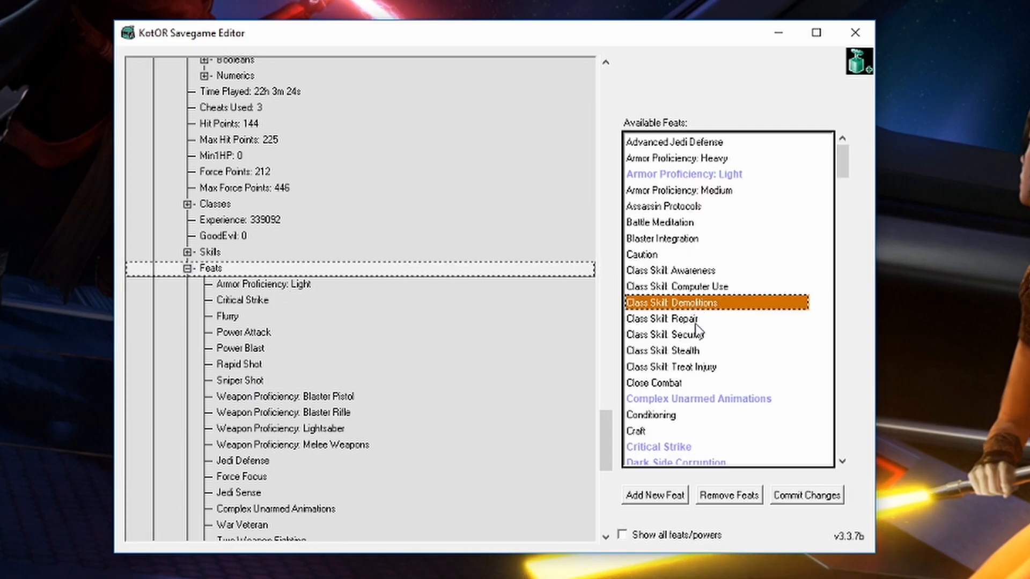
click(670, 317)
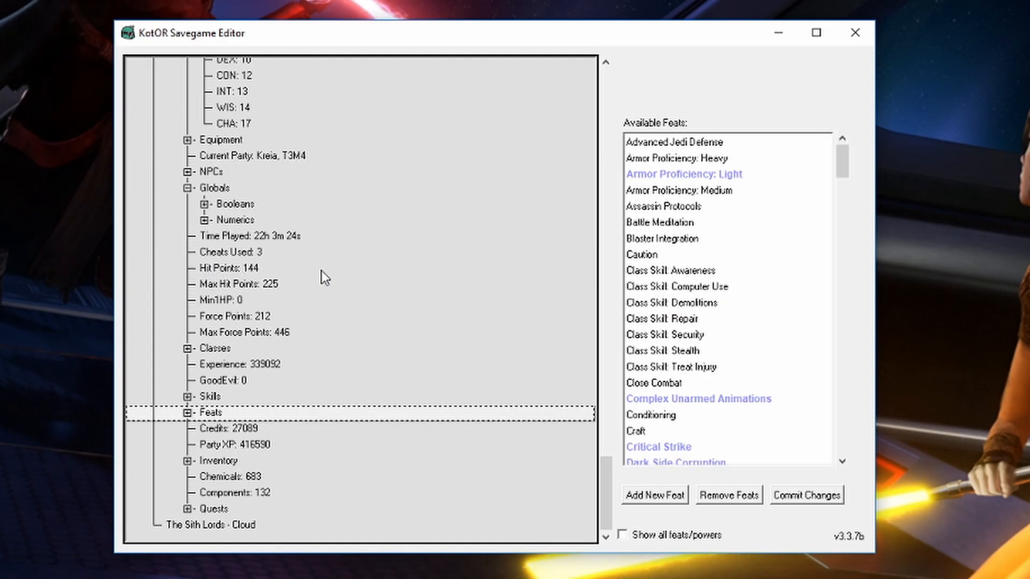
Bring up the Party XP value of 416590 for editing
click(232, 459)
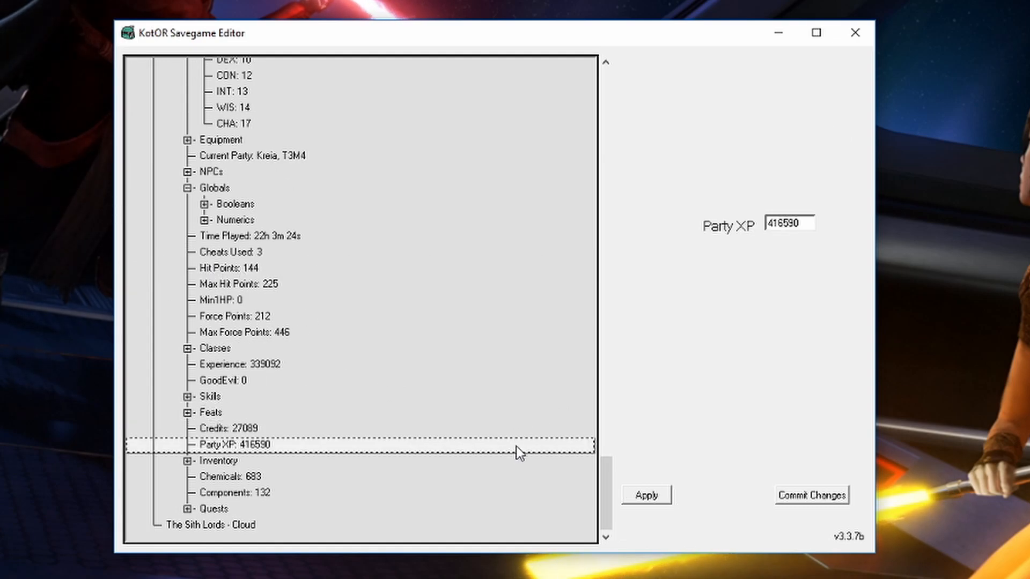
Set the save's credits to 500000 and apply the new amount
click(215, 461)
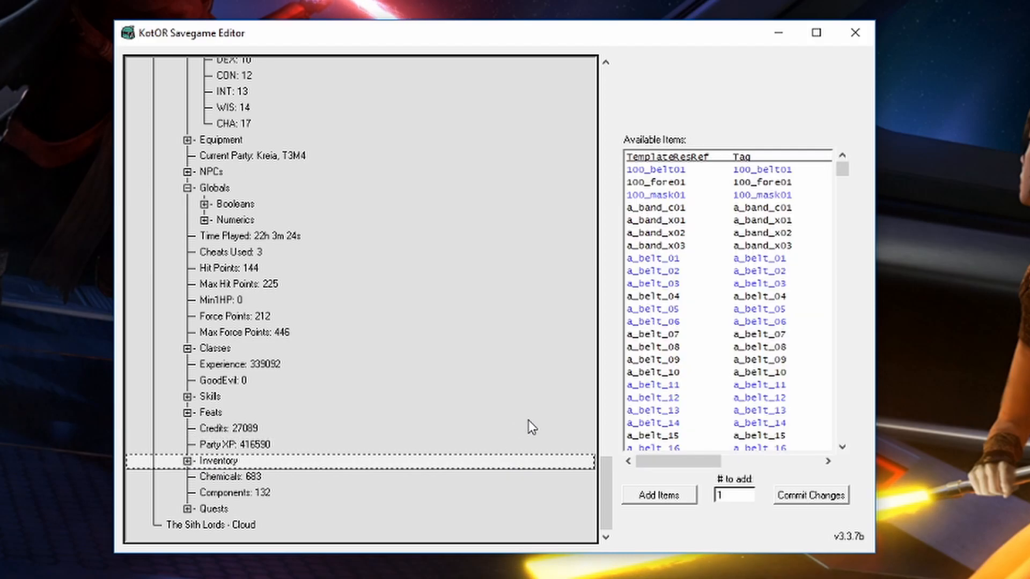
mouse_move(625, 461)
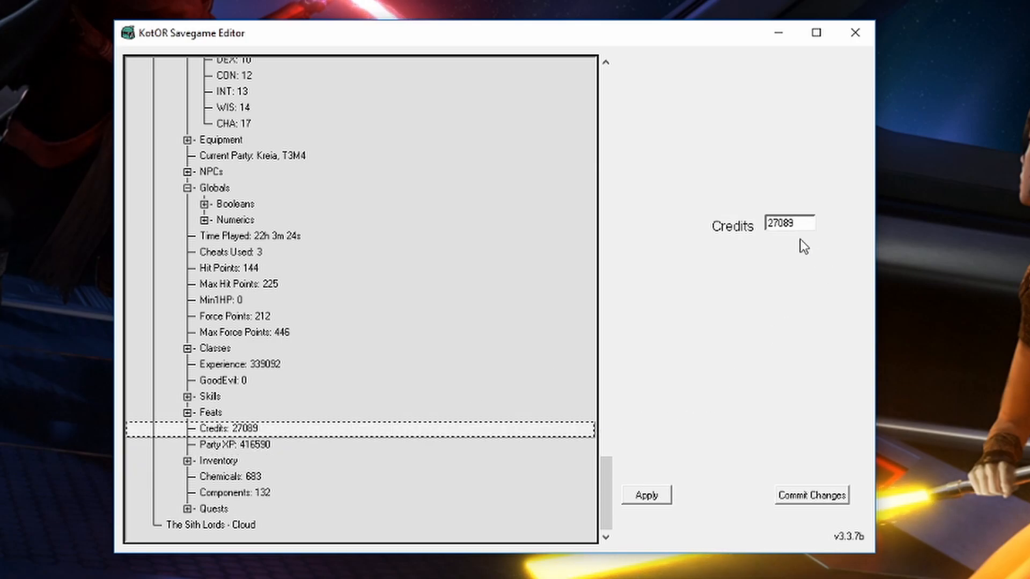
text(50000)
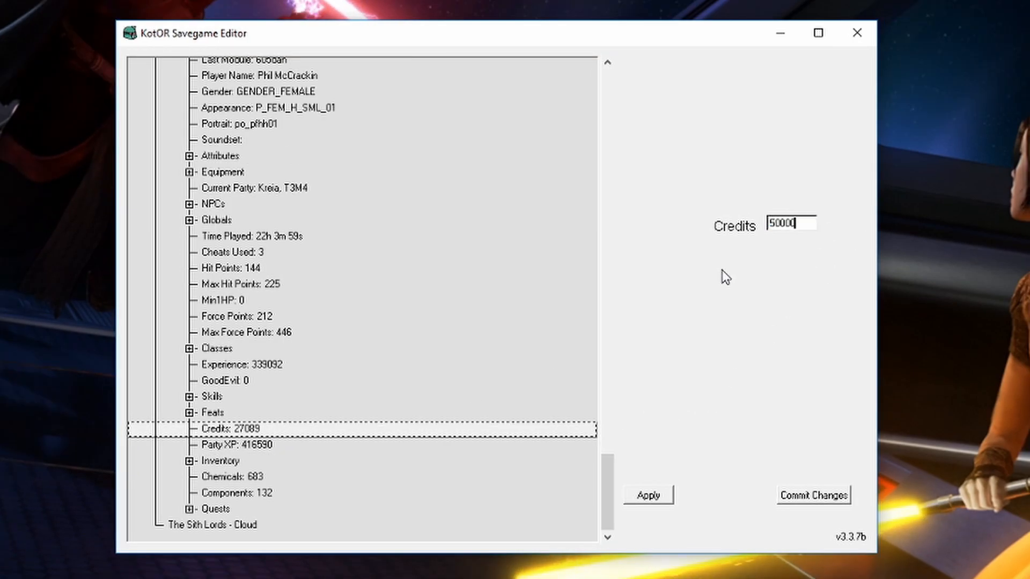
click(650, 493)
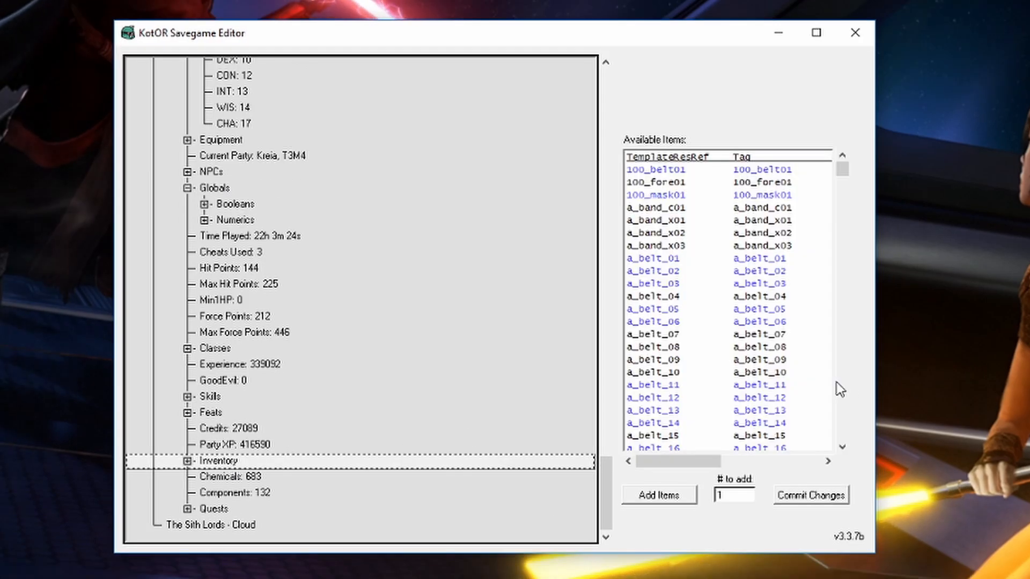
mouse_move(813, 203)
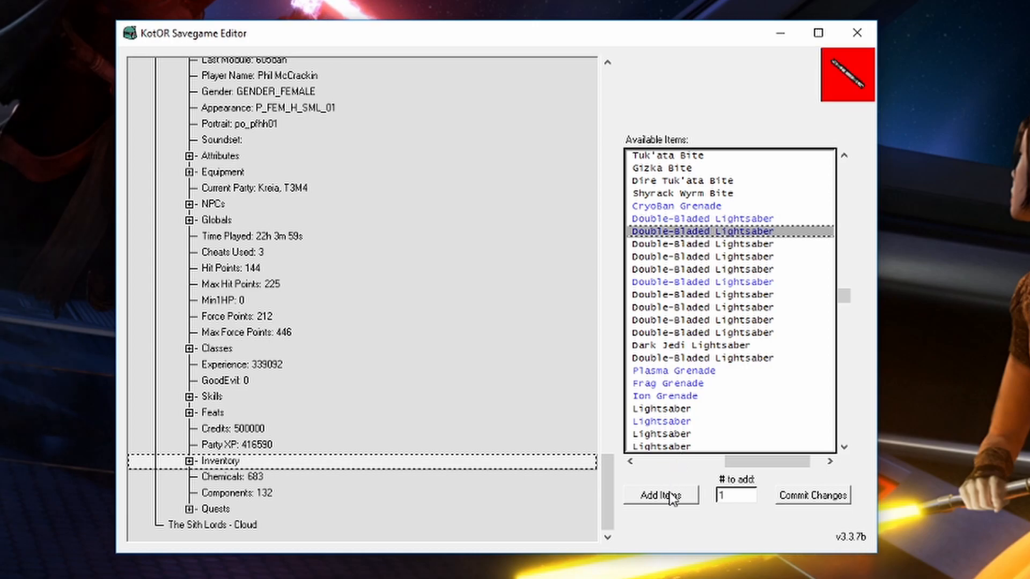
Add double-bladed lightsabers to the inventory, then view components and the quests list
click(702, 244)
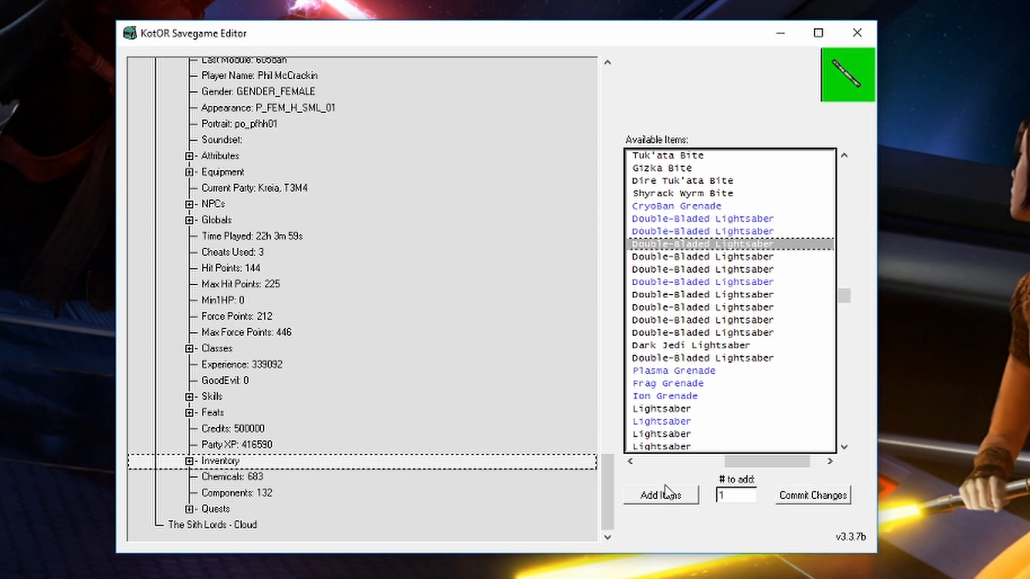
click(661, 494)
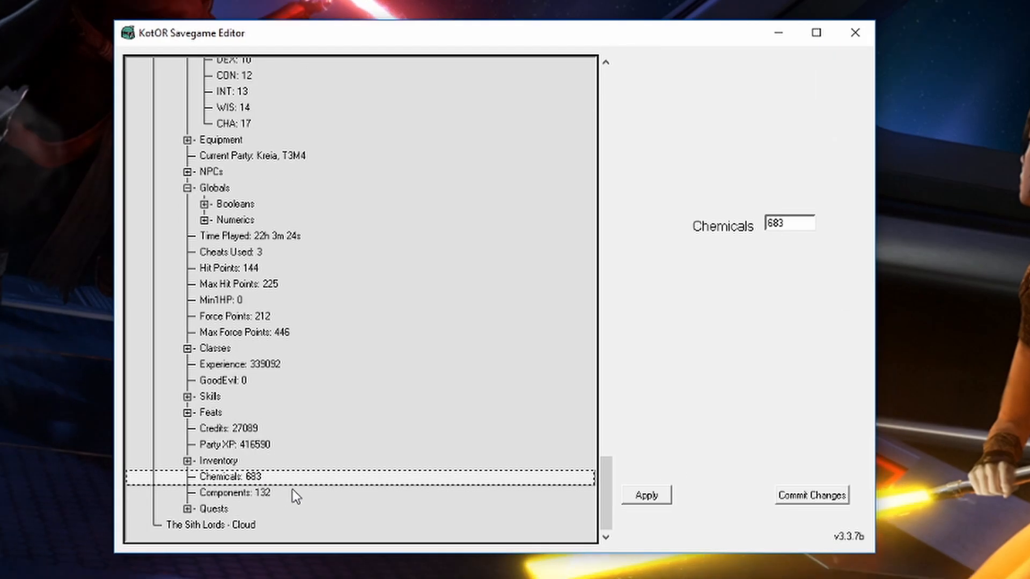
click(229, 494)
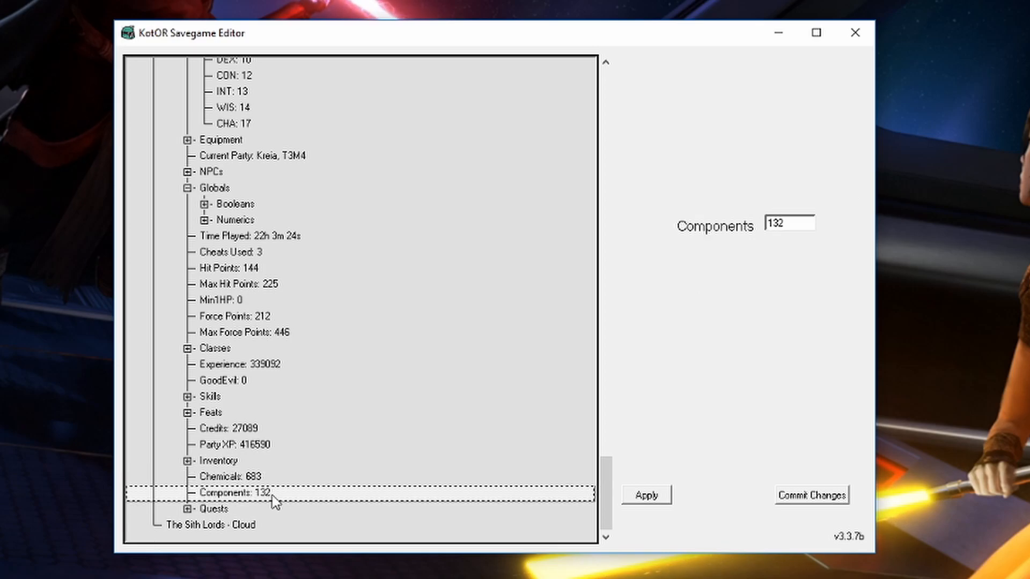
click(187, 508)
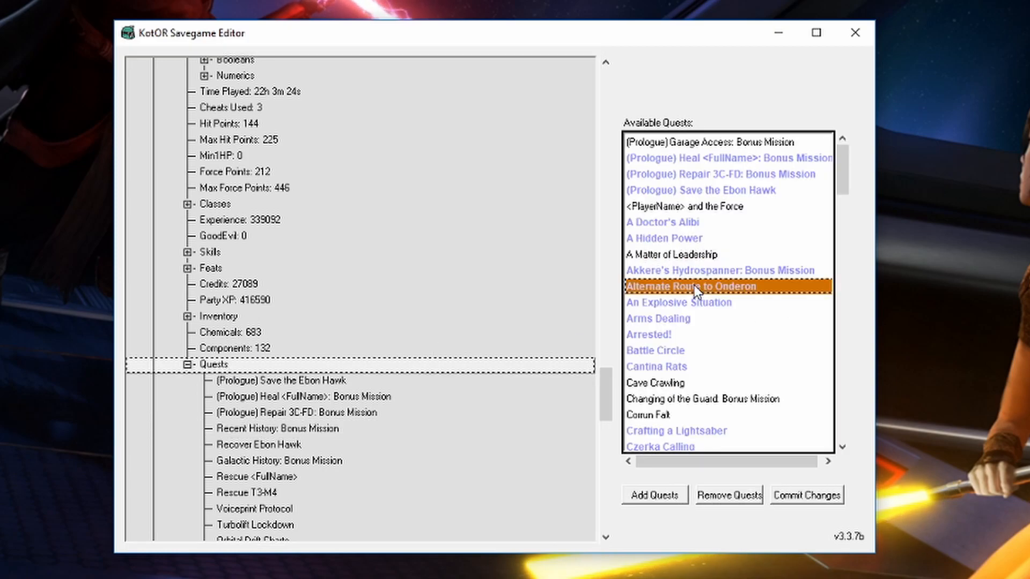
click(275, 379)
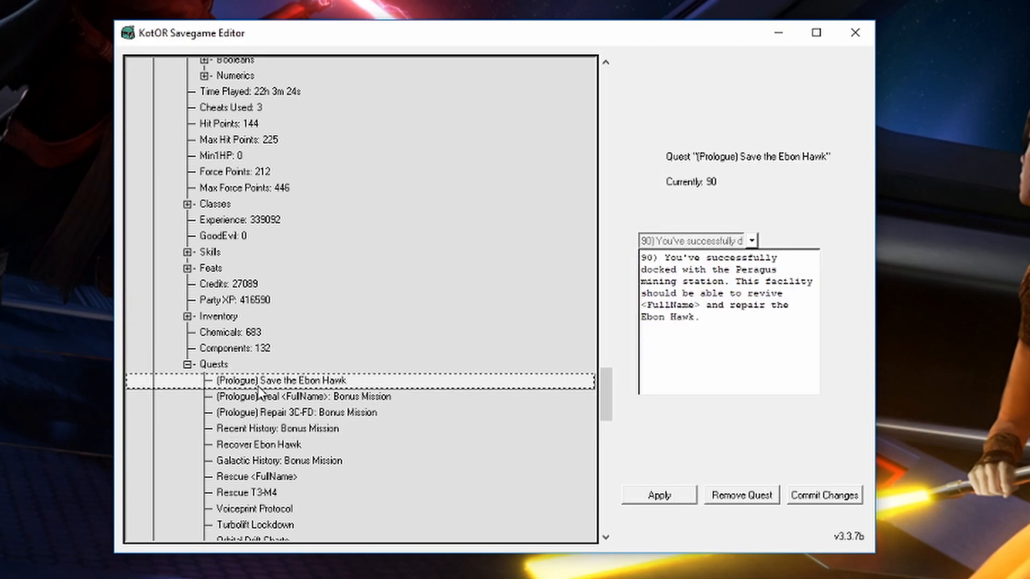
mouse_move(368, 439)
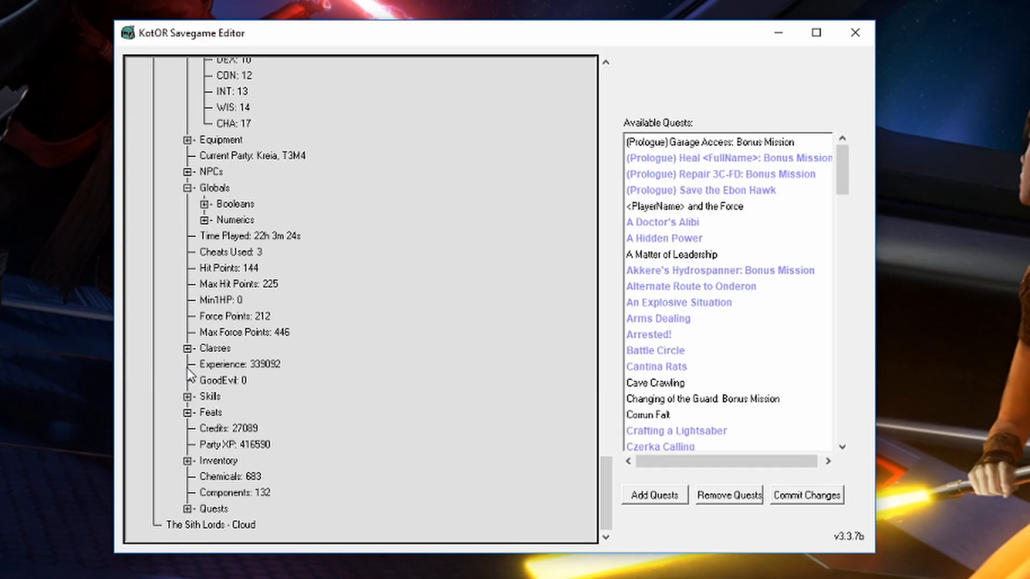
mouse_move(337, 324)
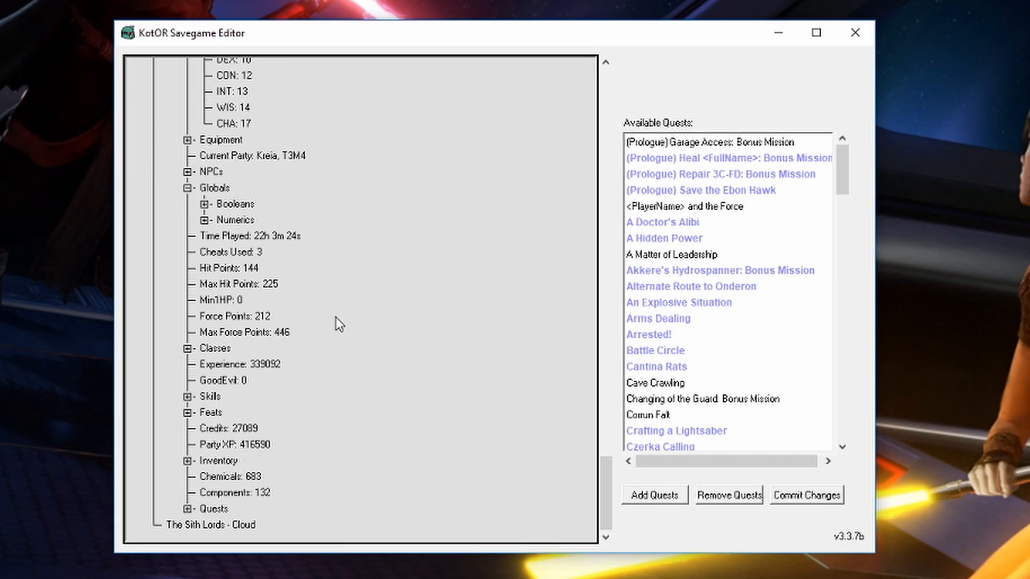
mouse_move(326, 220)
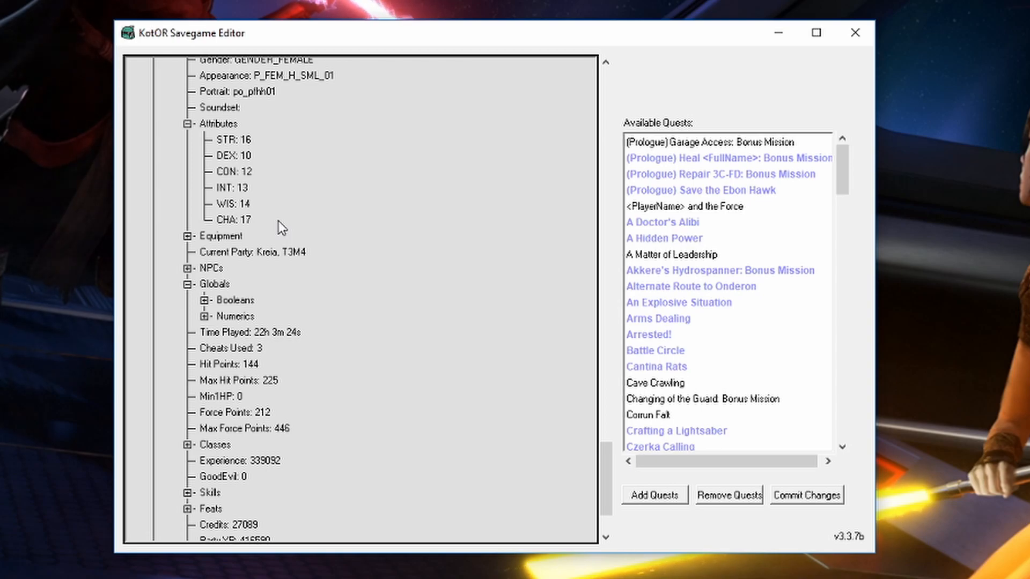
click(204, 301)
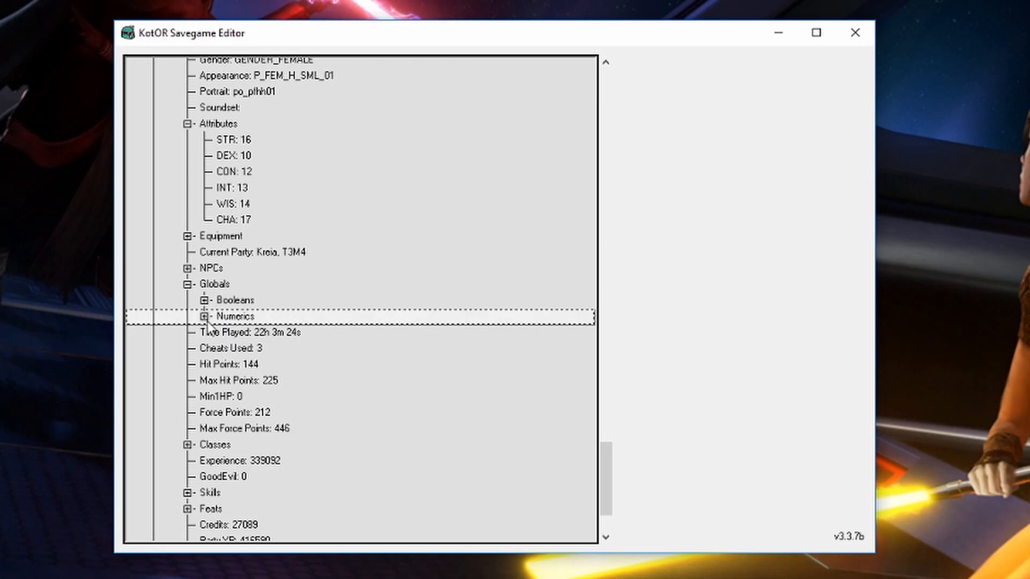
click(206, 315)
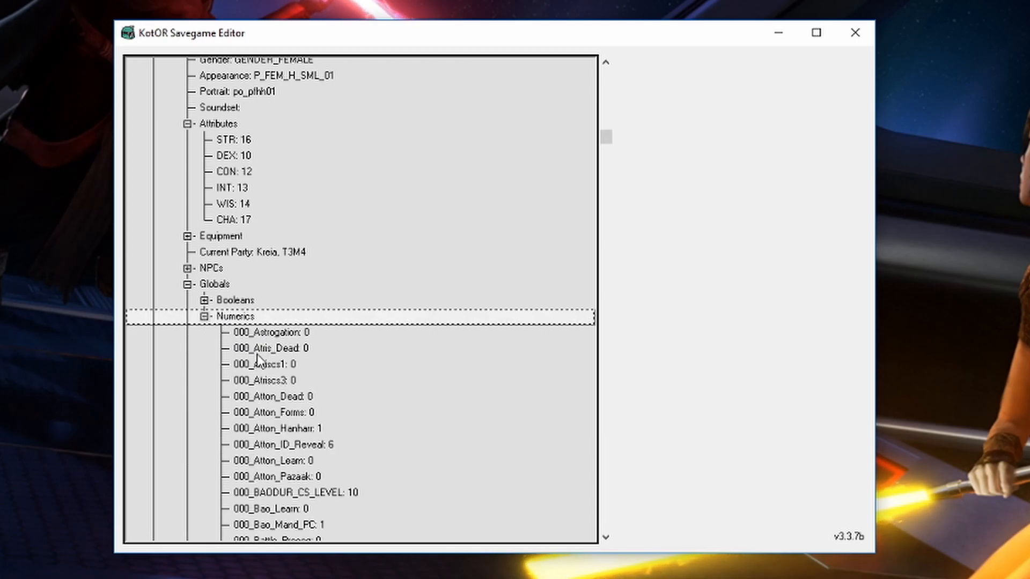
mouse_move(246, 343)
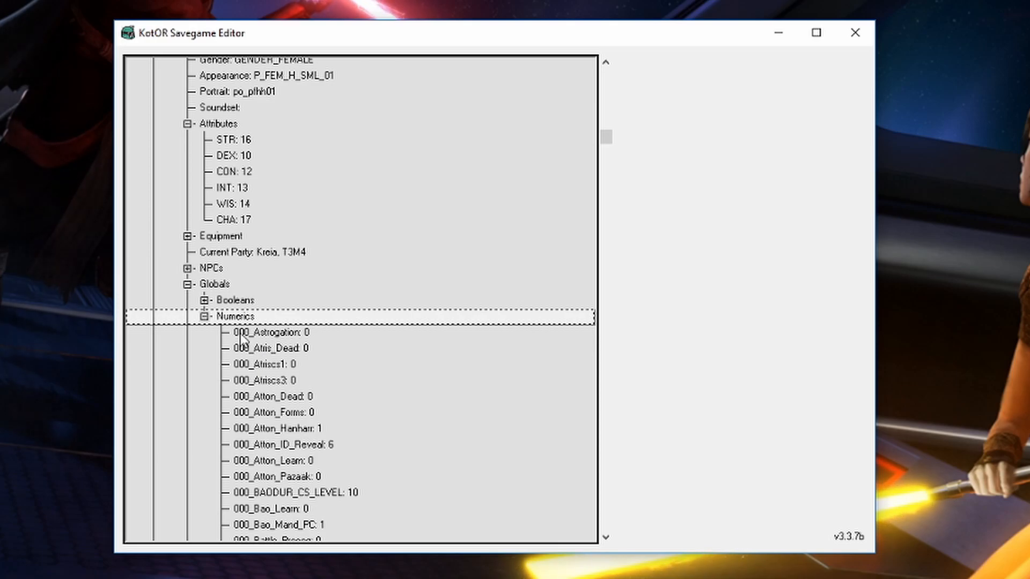
click(206, 315)
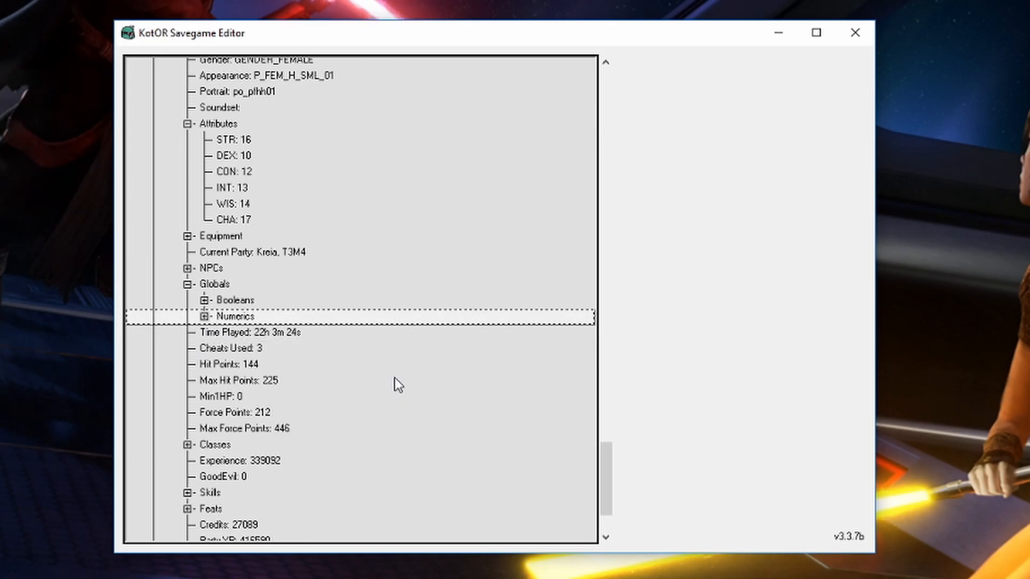
Commit all changes to the save file and dismiss the Save Successful message
click(228, 492)
text(500000)
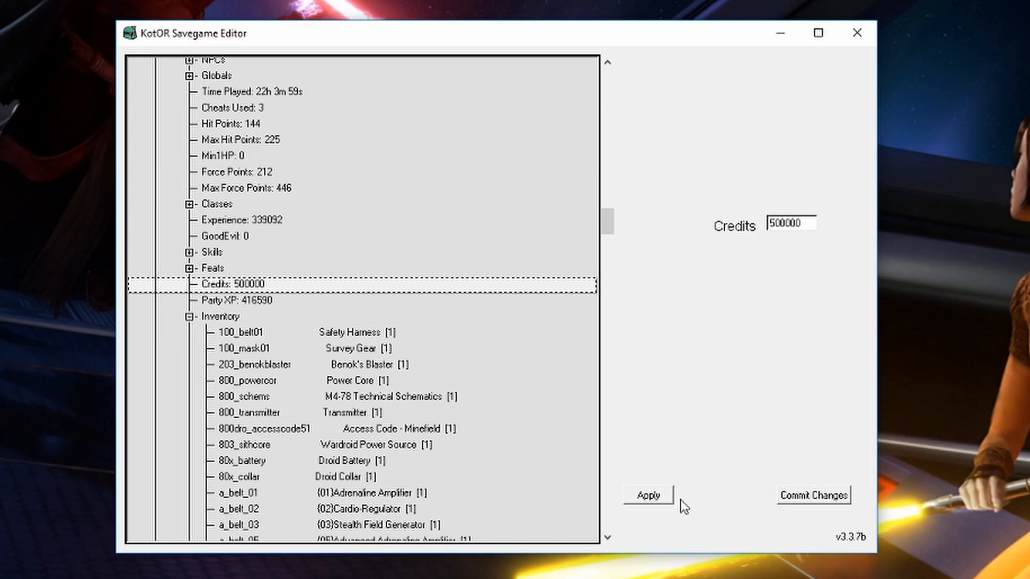
mouse_move(821, 506)
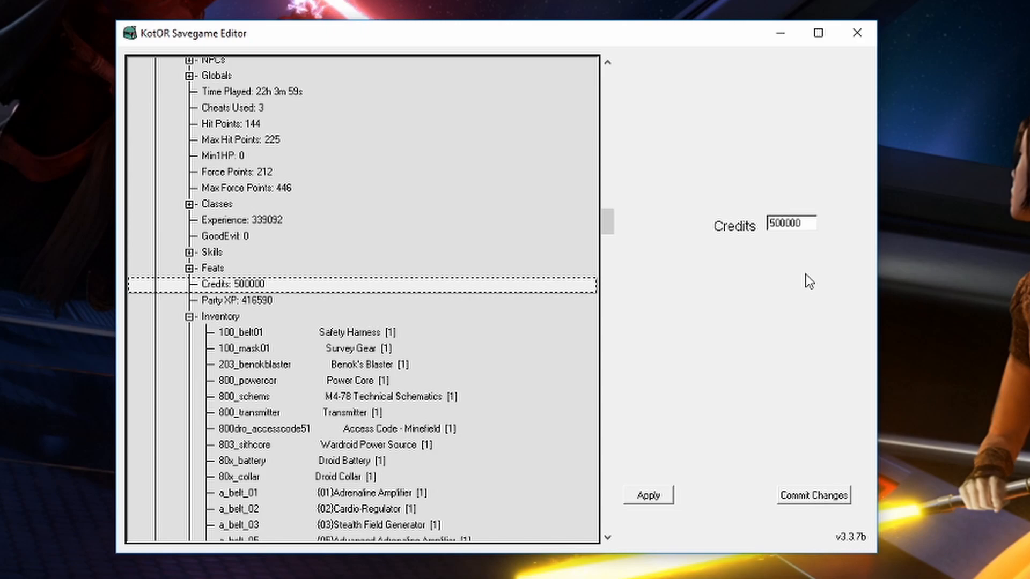
click(815, 496)
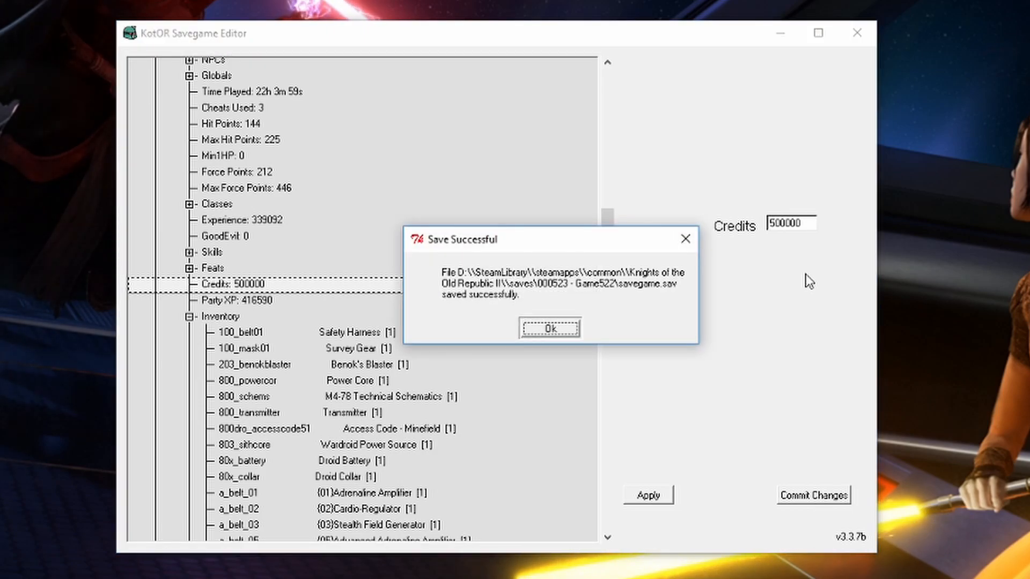
mouse_move(570, 309)
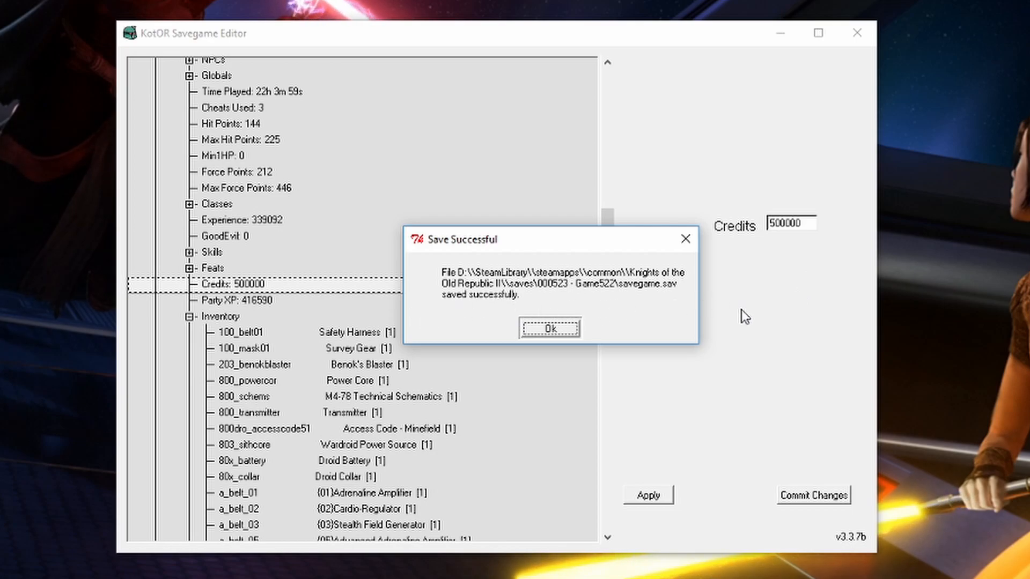
click(550, 328)
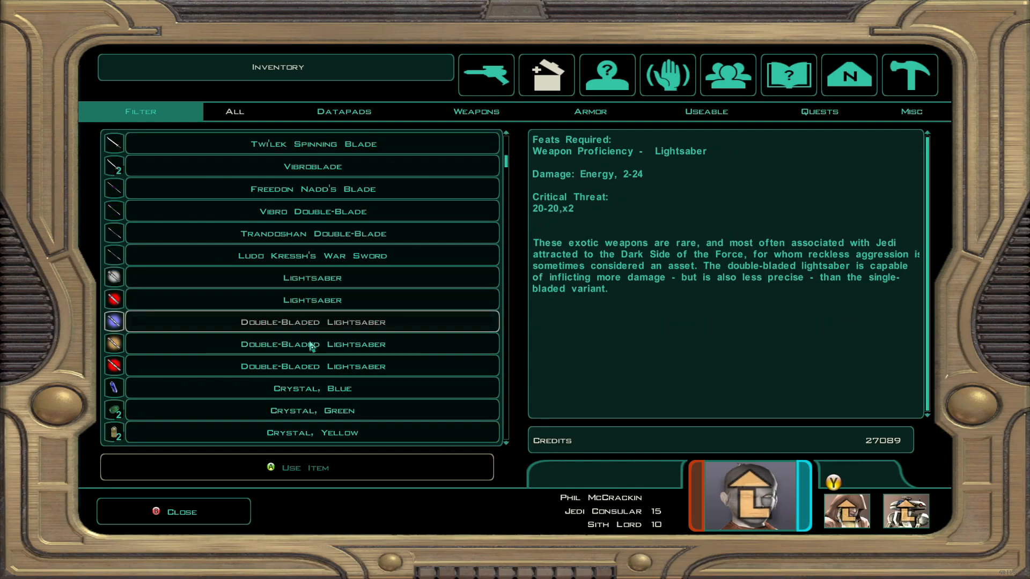
Inspect the added lightsabers in the in-game inventory with 500000 credits, then close it
click(546, 75)
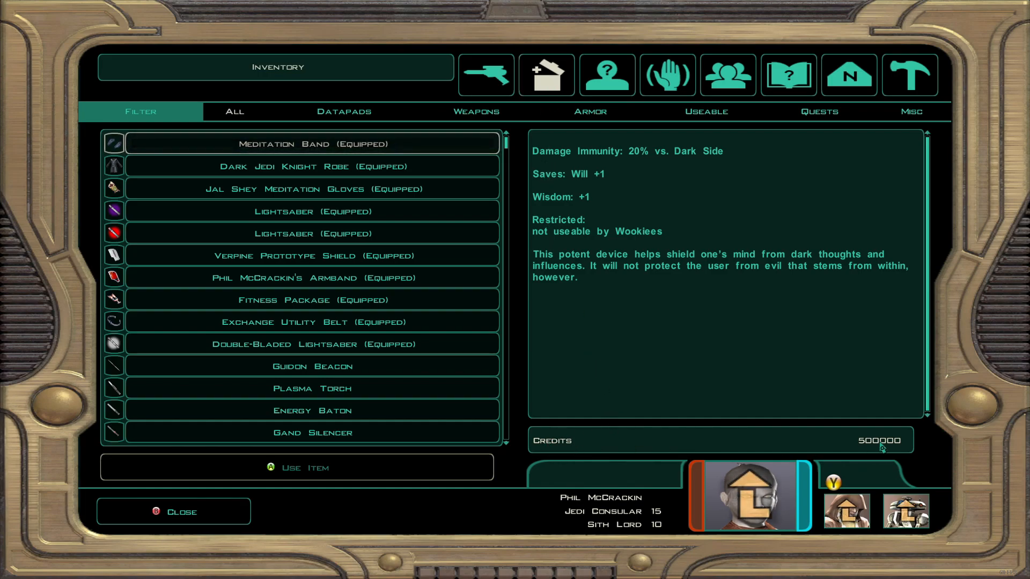
mouse_move(324, 224)
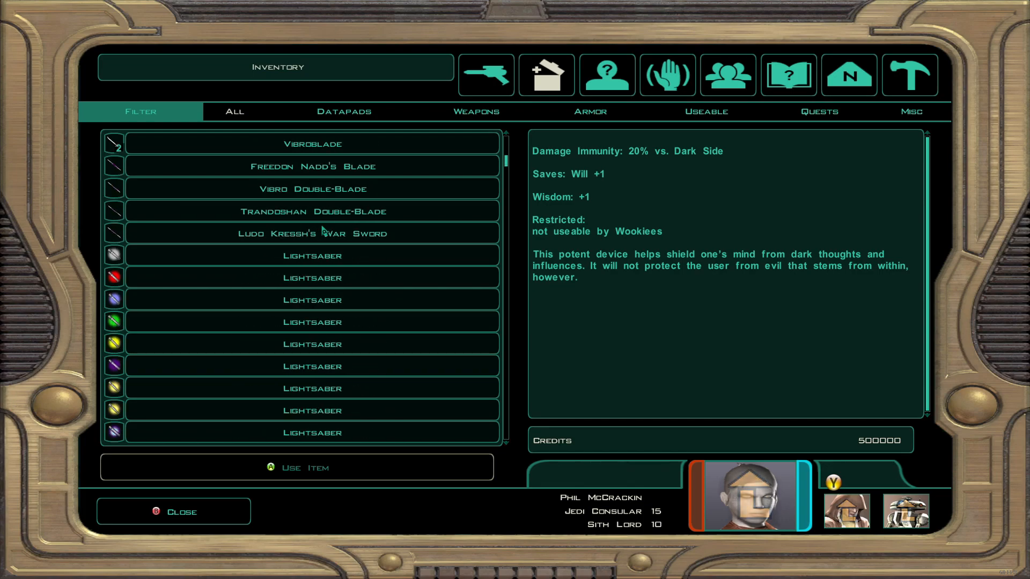
scroll(down, 3)
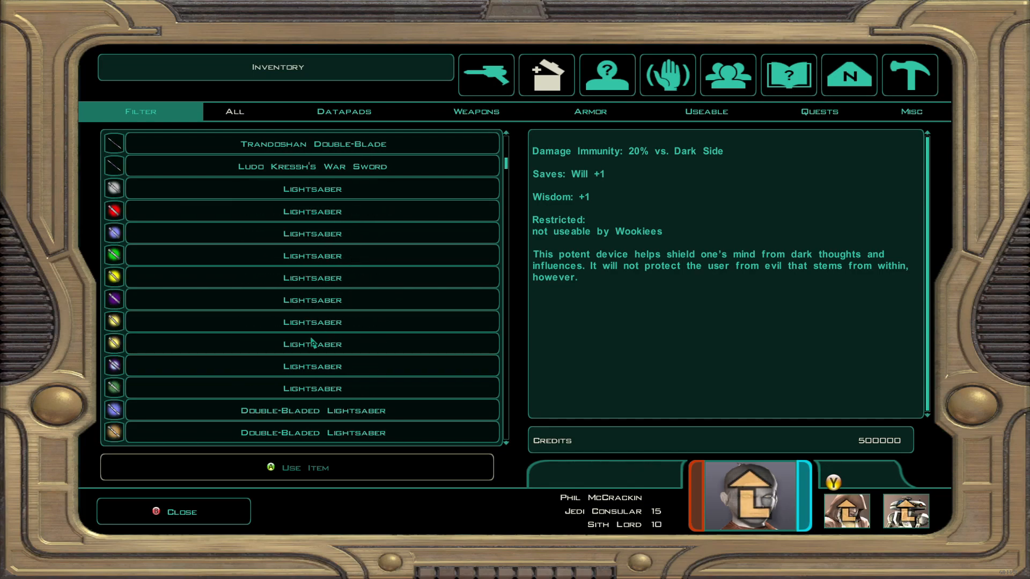
scroll(down, 3)
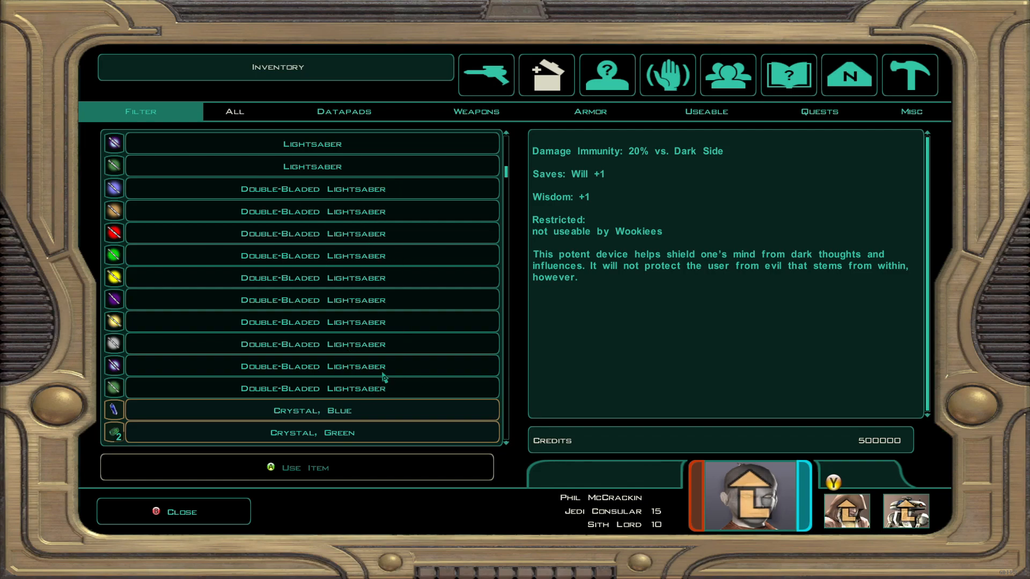
click(174, 511)
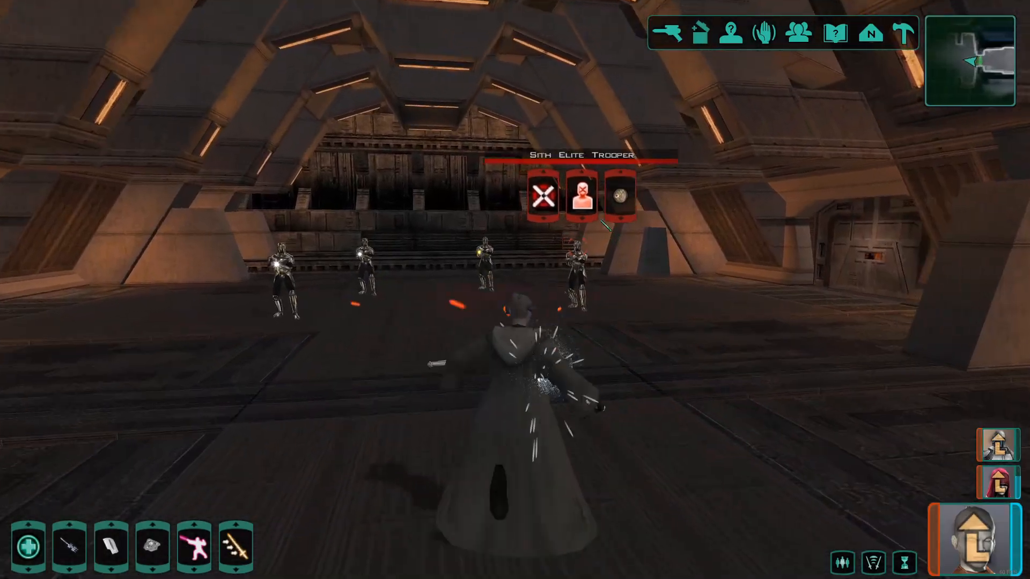